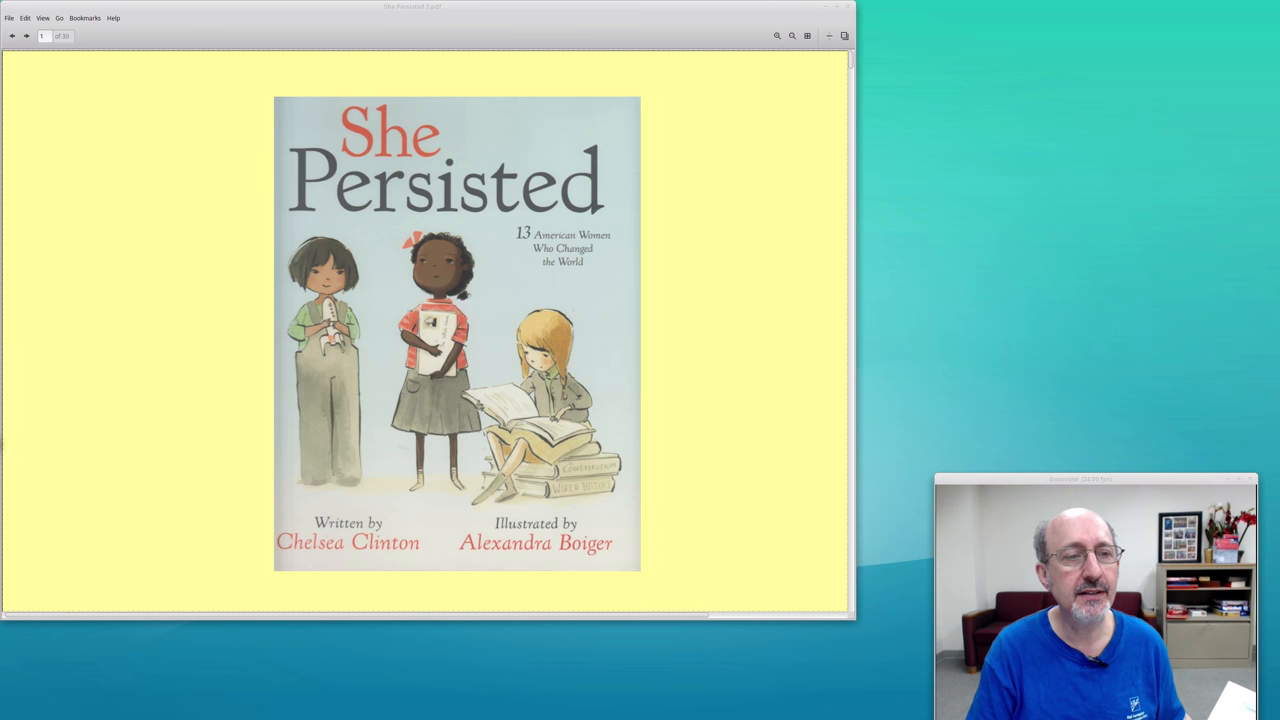
- Page through She Persisted 3.pdf in Evince from the cover to the Ruby Bridges spread
left_click(25, 36)
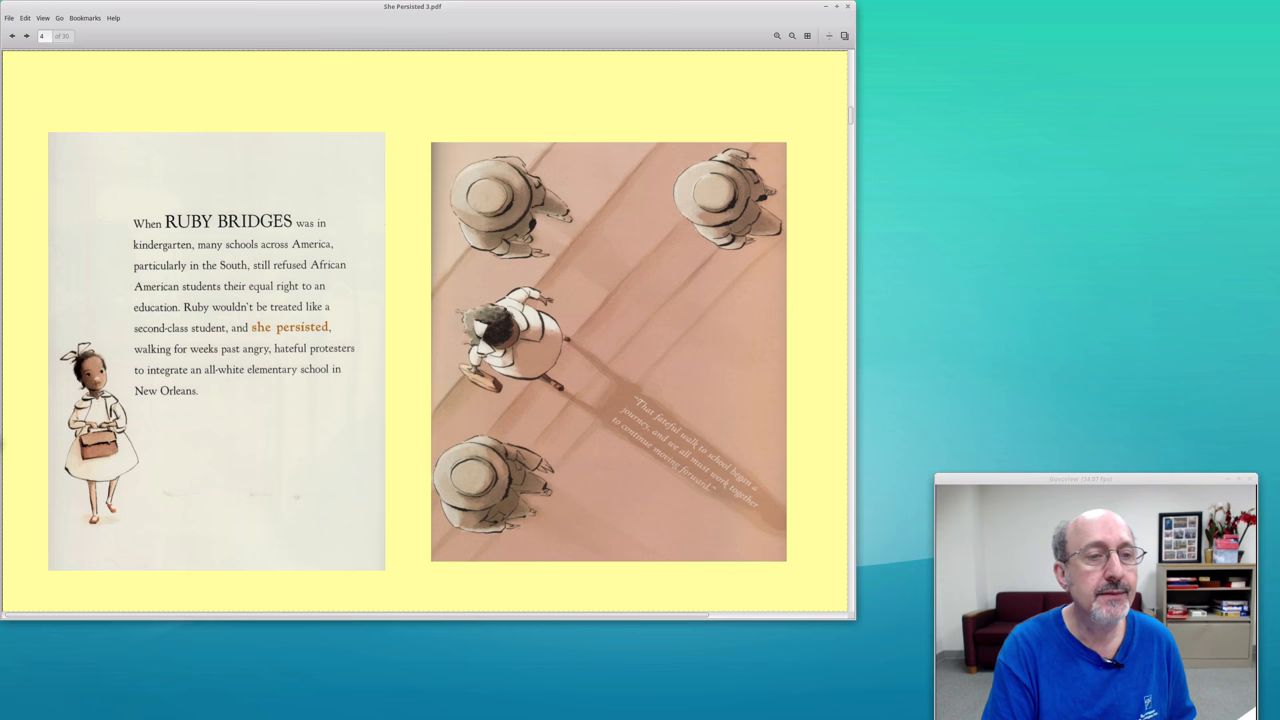
- Advance the PDF to page 5, reading "They persisted and so should you."
left_click(26, 36)
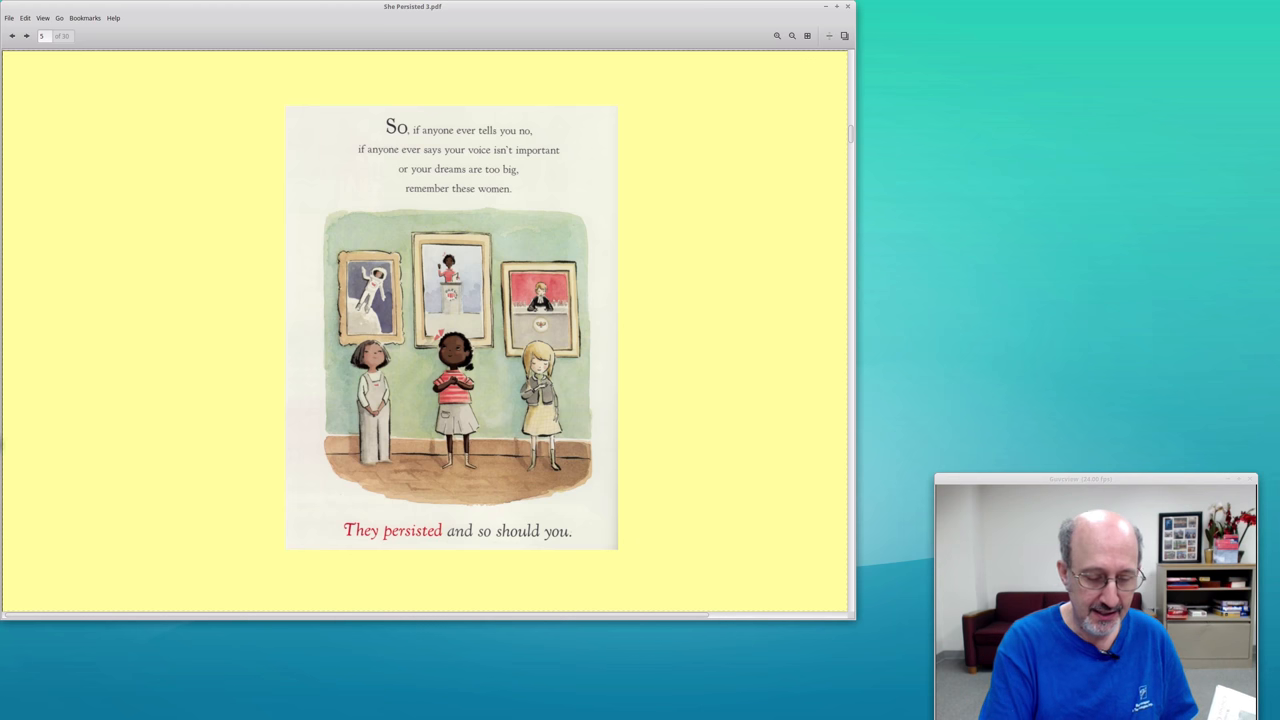
left_click(25, 36)
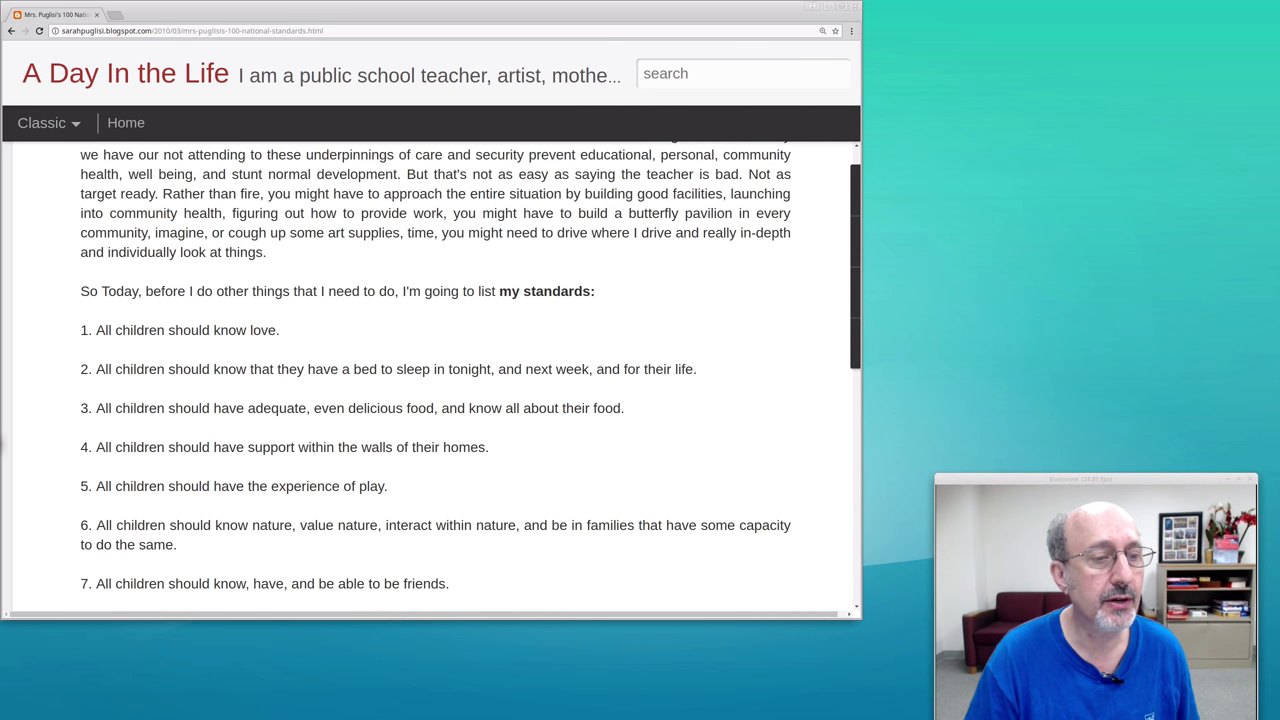
- Scroll Mrs. Puglisi's post to read standards 11–18, from books and toys to healthy communities
scroll("down", 3)
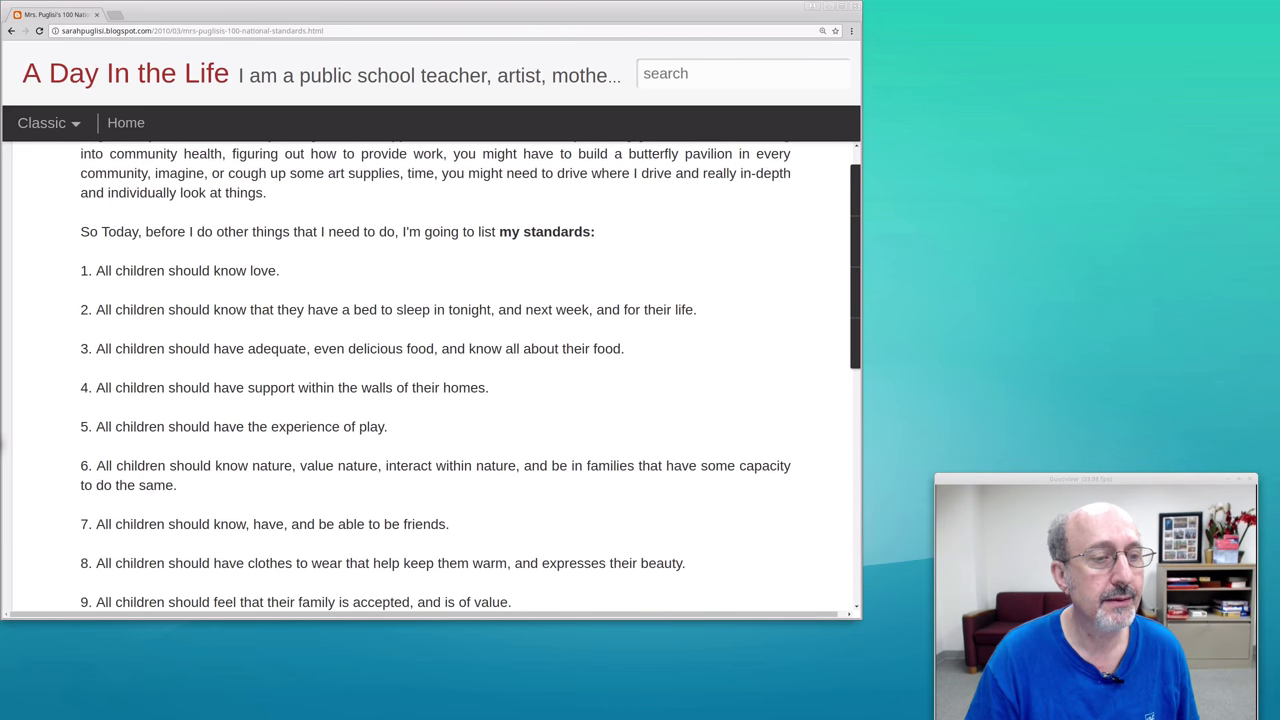
scroll("down", 3)
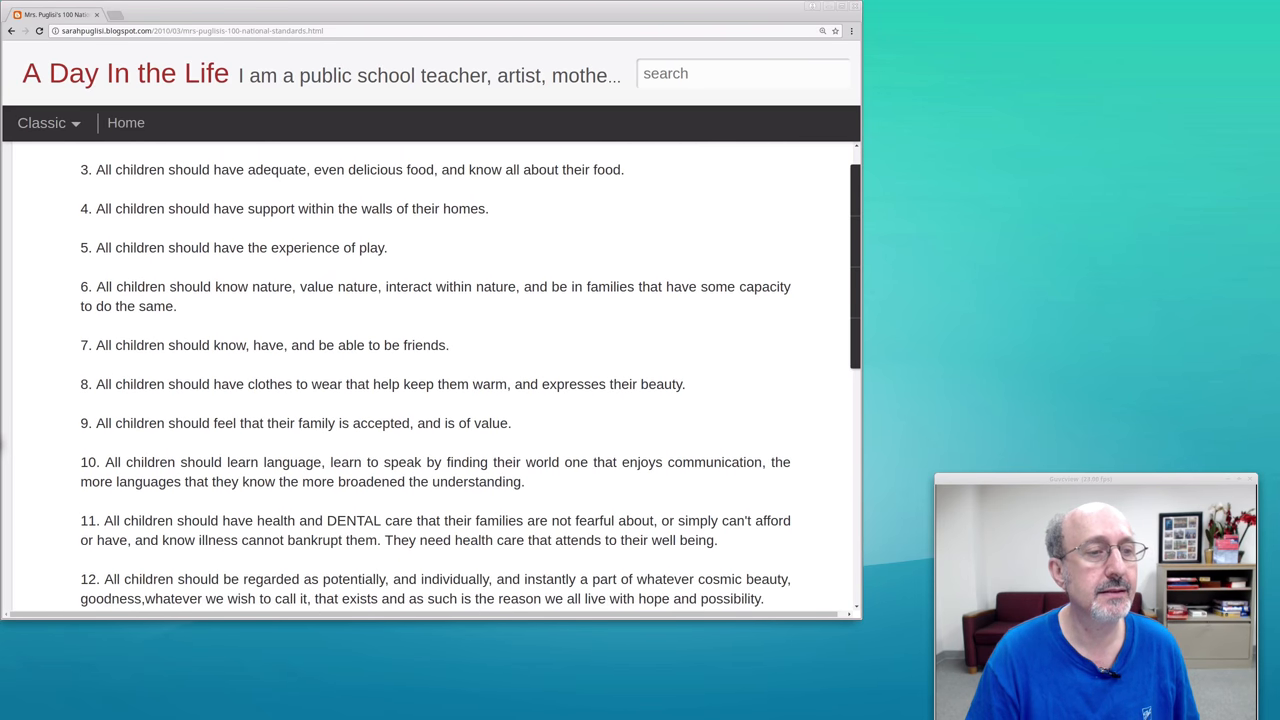
scroll("down", 3)
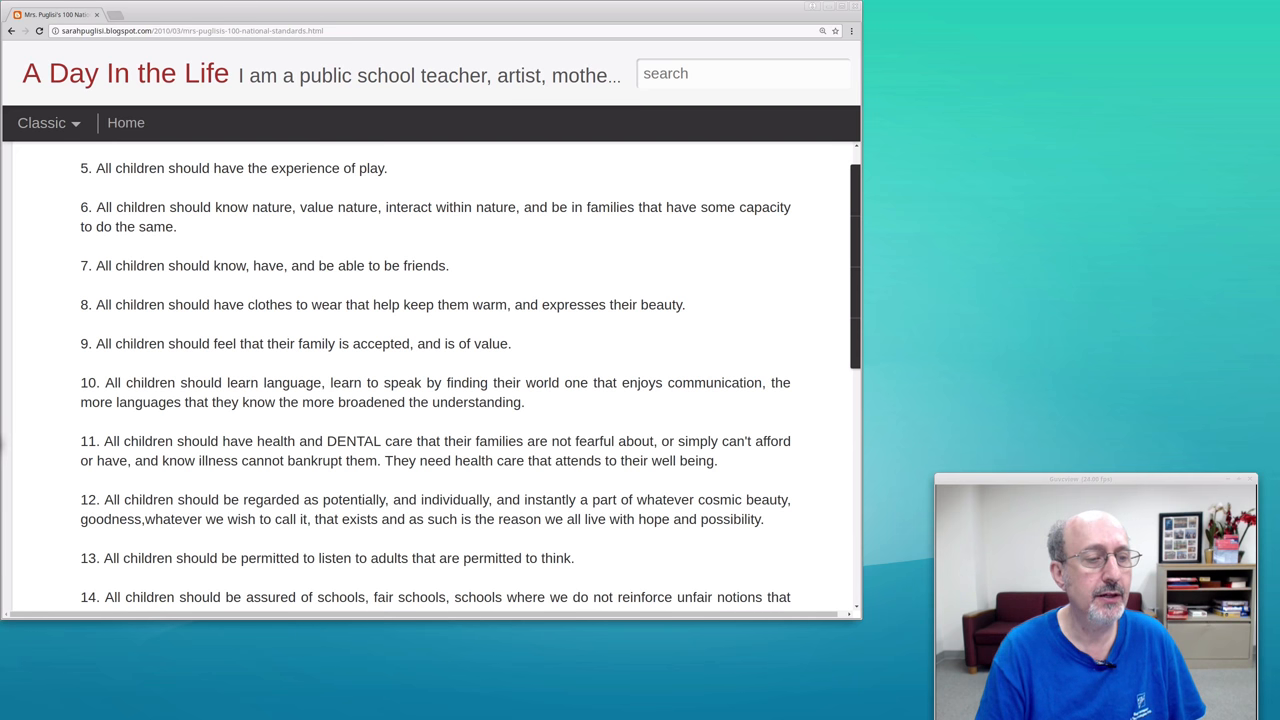
scroll("down", 3)
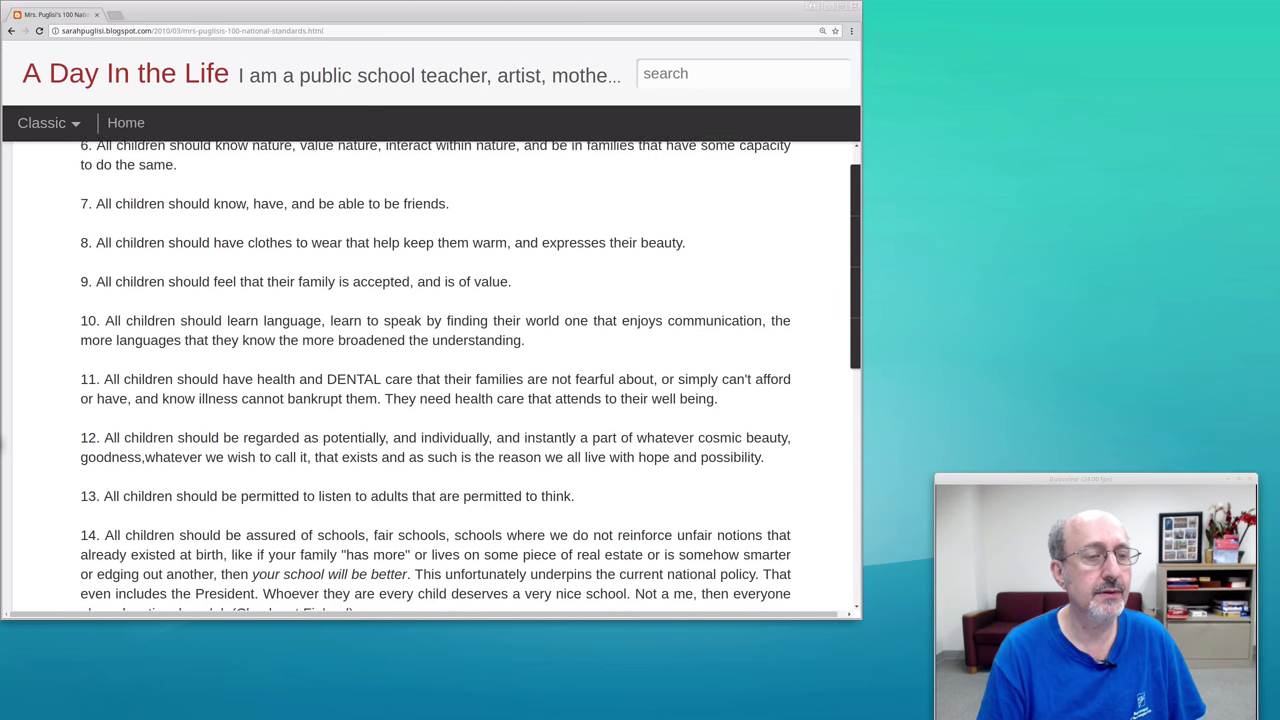
scroll("down", 3)
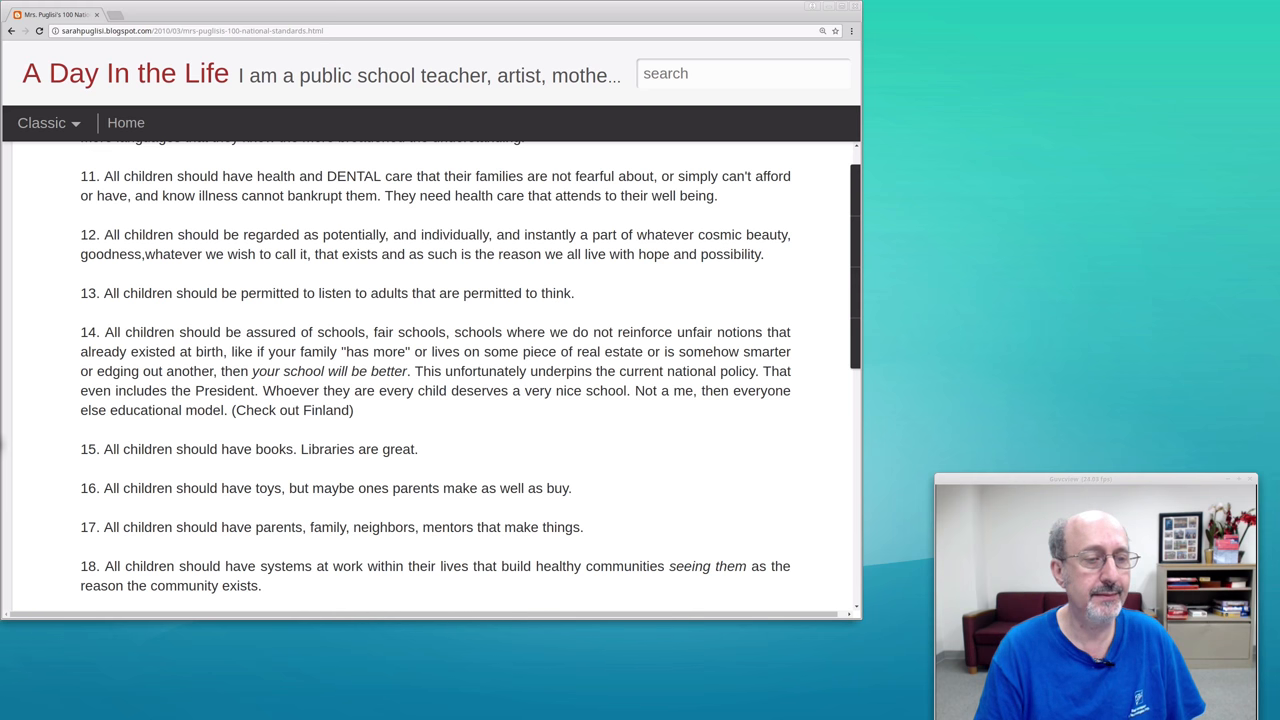
- Scroll further to read standards 19–26, ending on literacy as a joyful, normal function
scroll("down", 3)
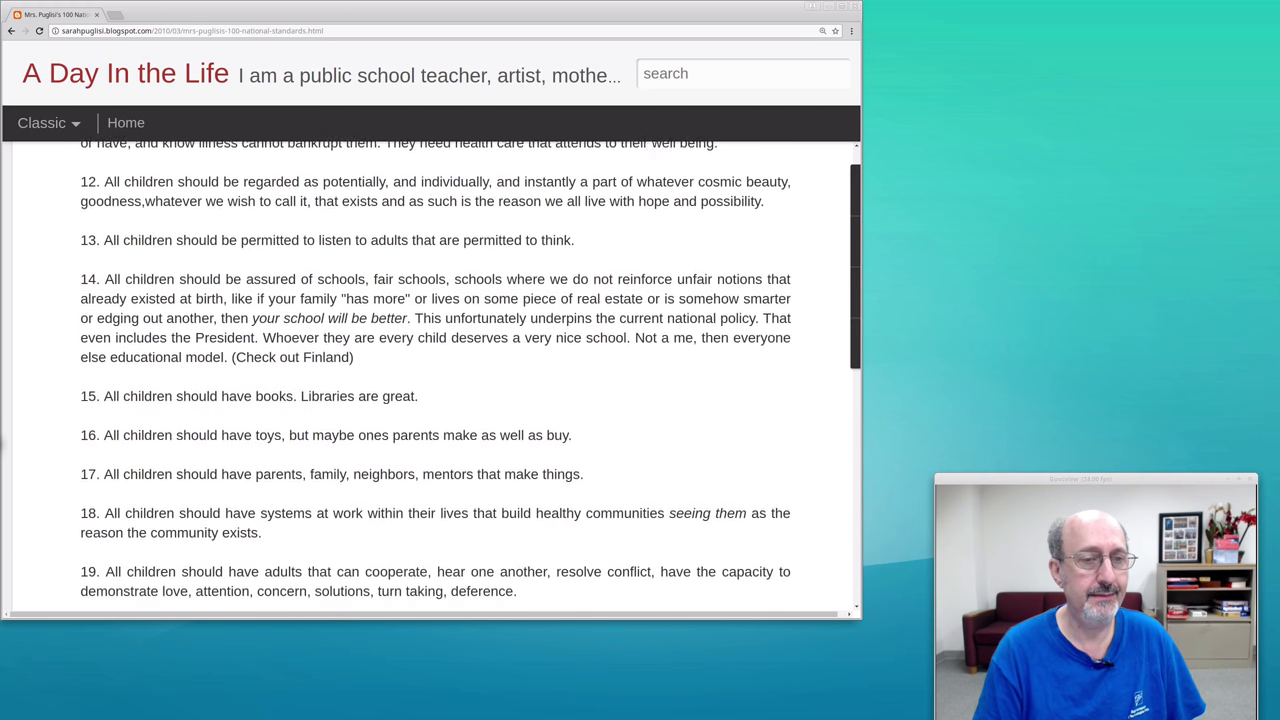
scroll("down", 3)
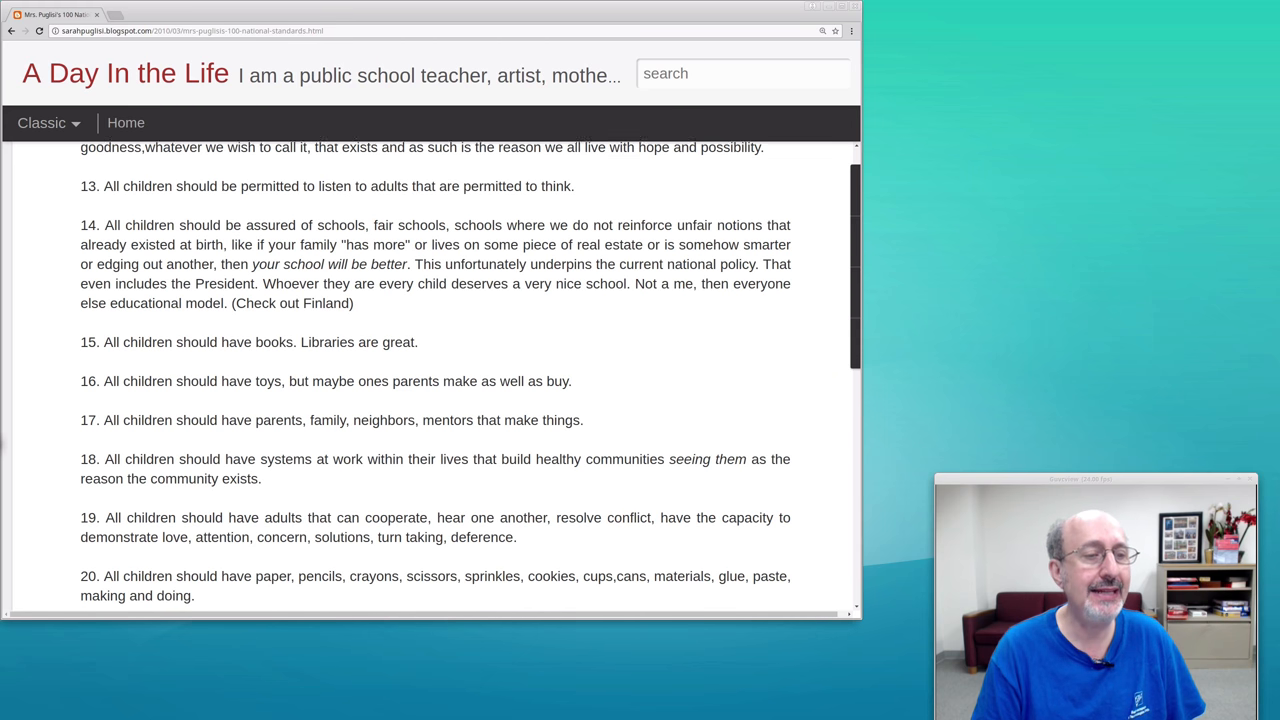
scroll("down", 3)
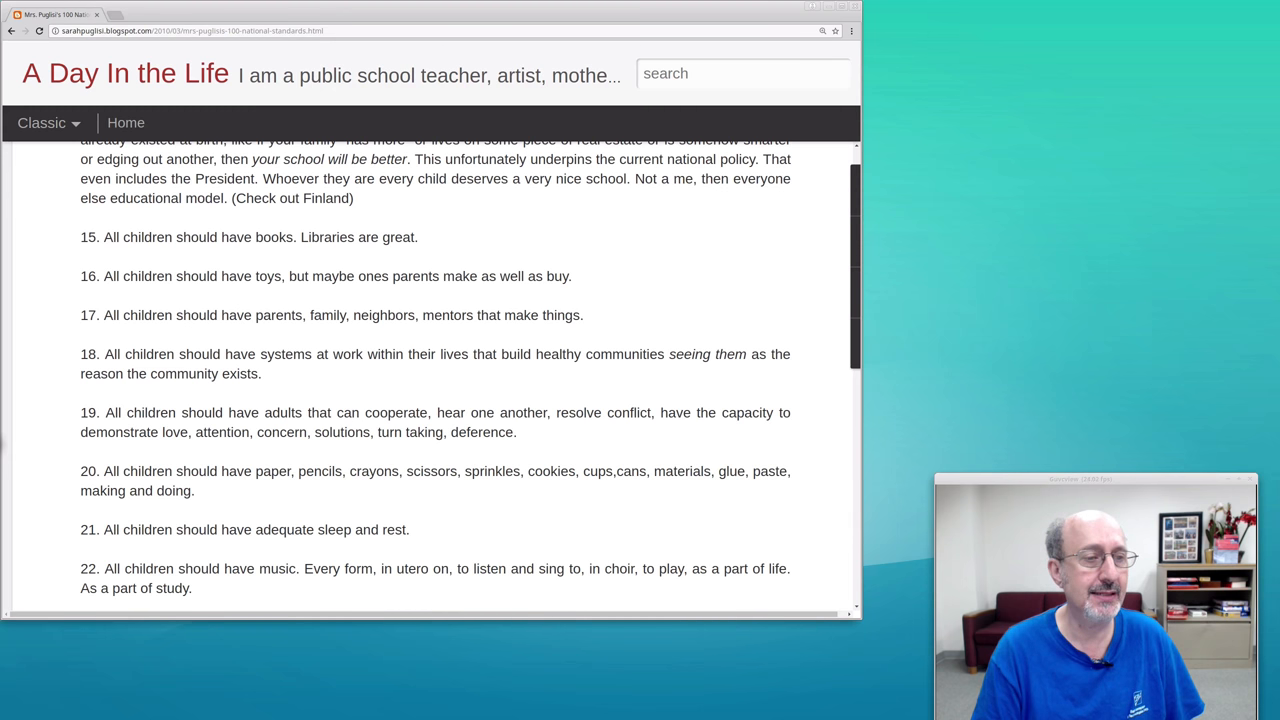
scroll("down", 3)
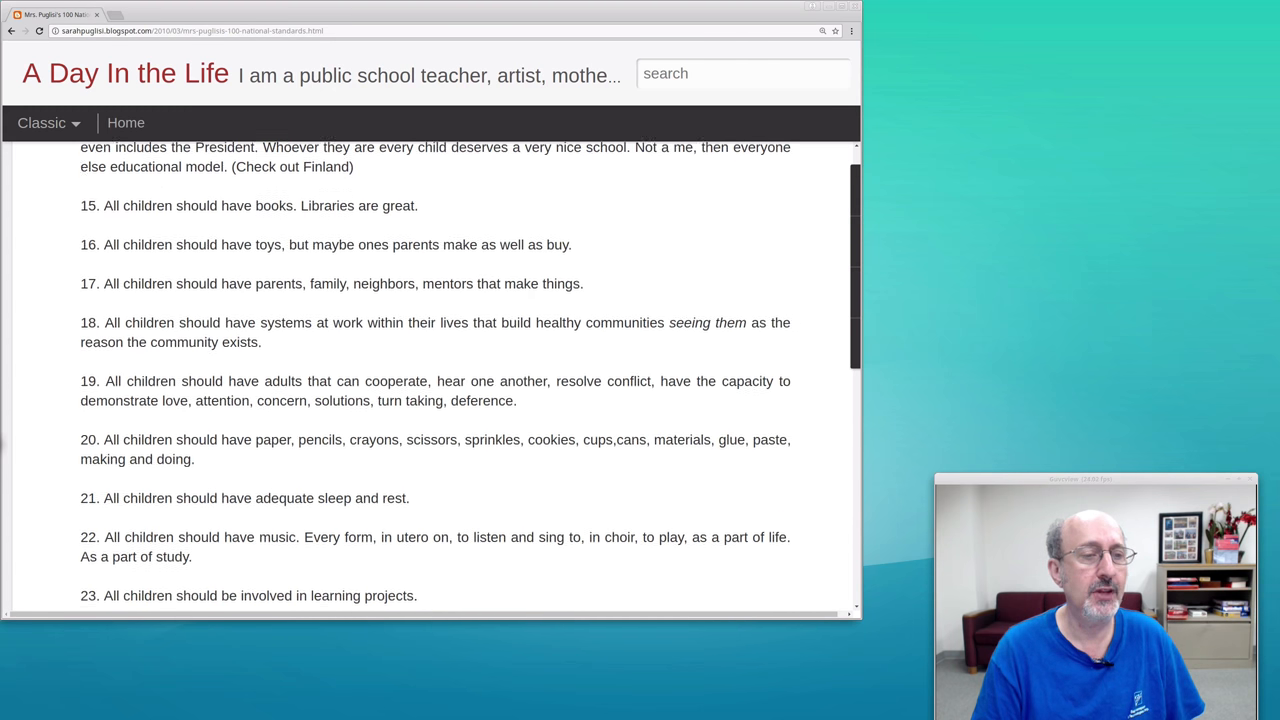
scroll("down", 3)
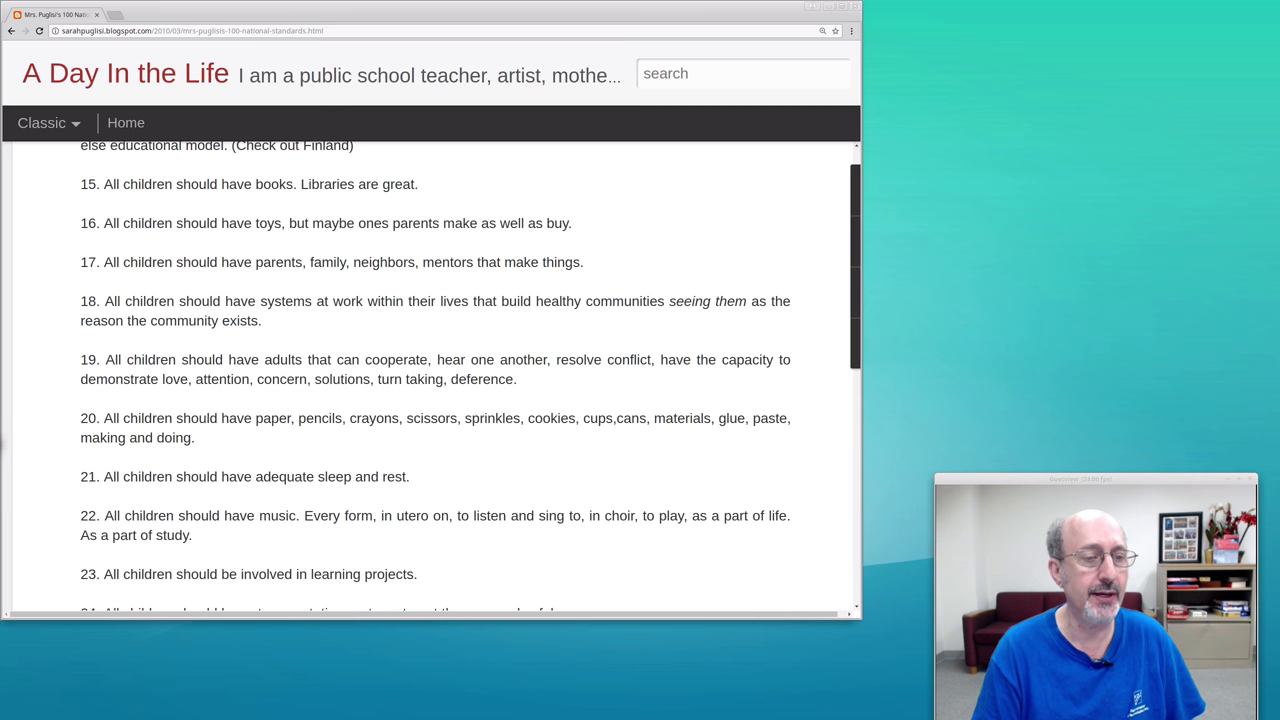
scroll("down", 3)
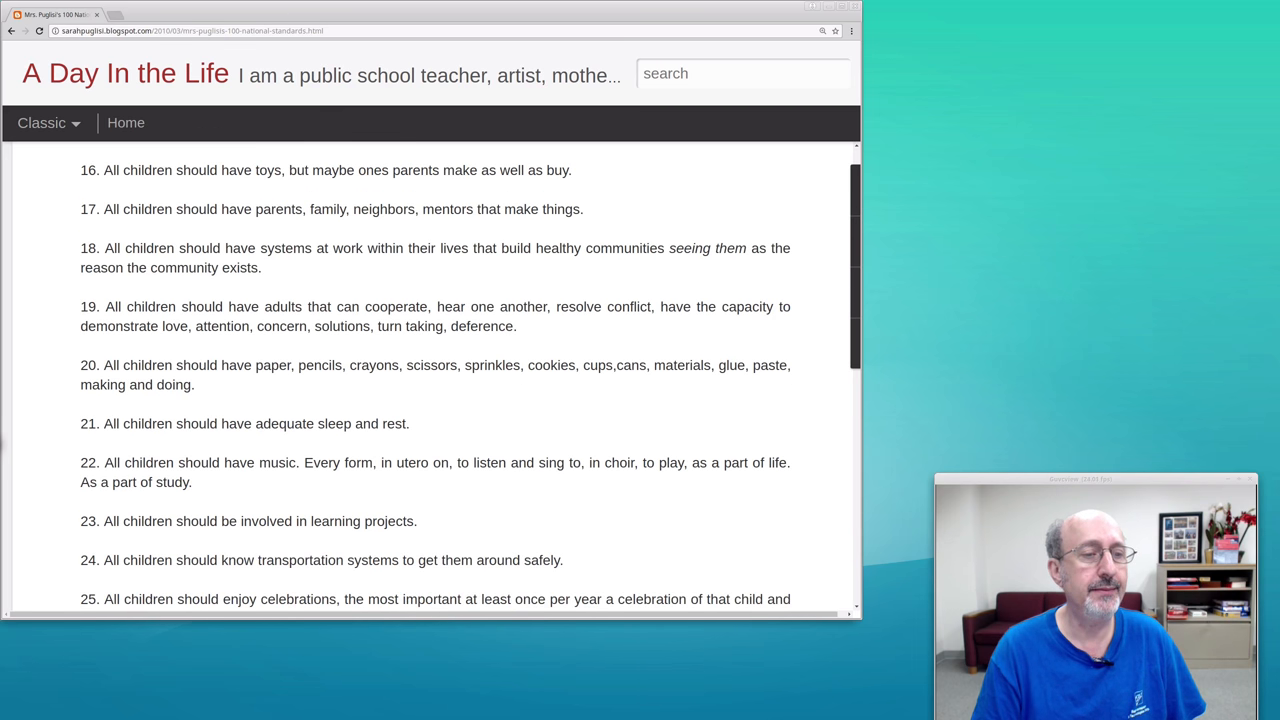
scroll("down", 3)
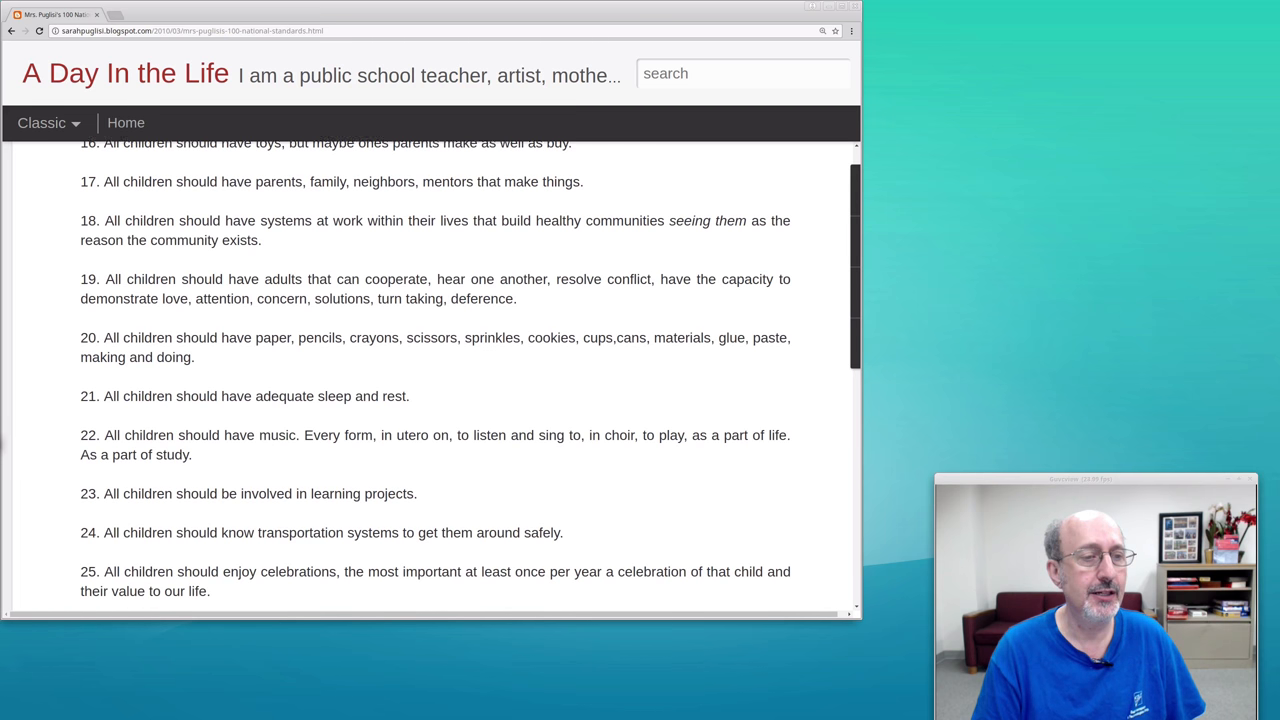
scroll("down", 3)
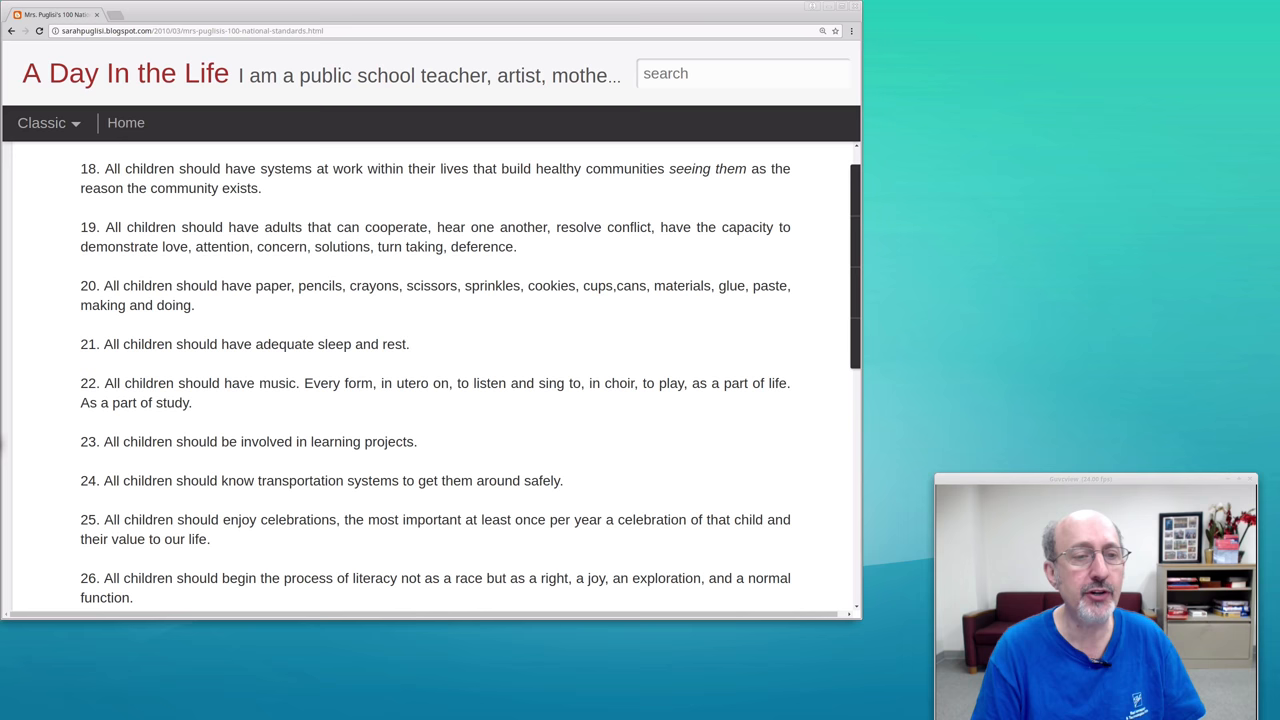
scroll("down", 3)
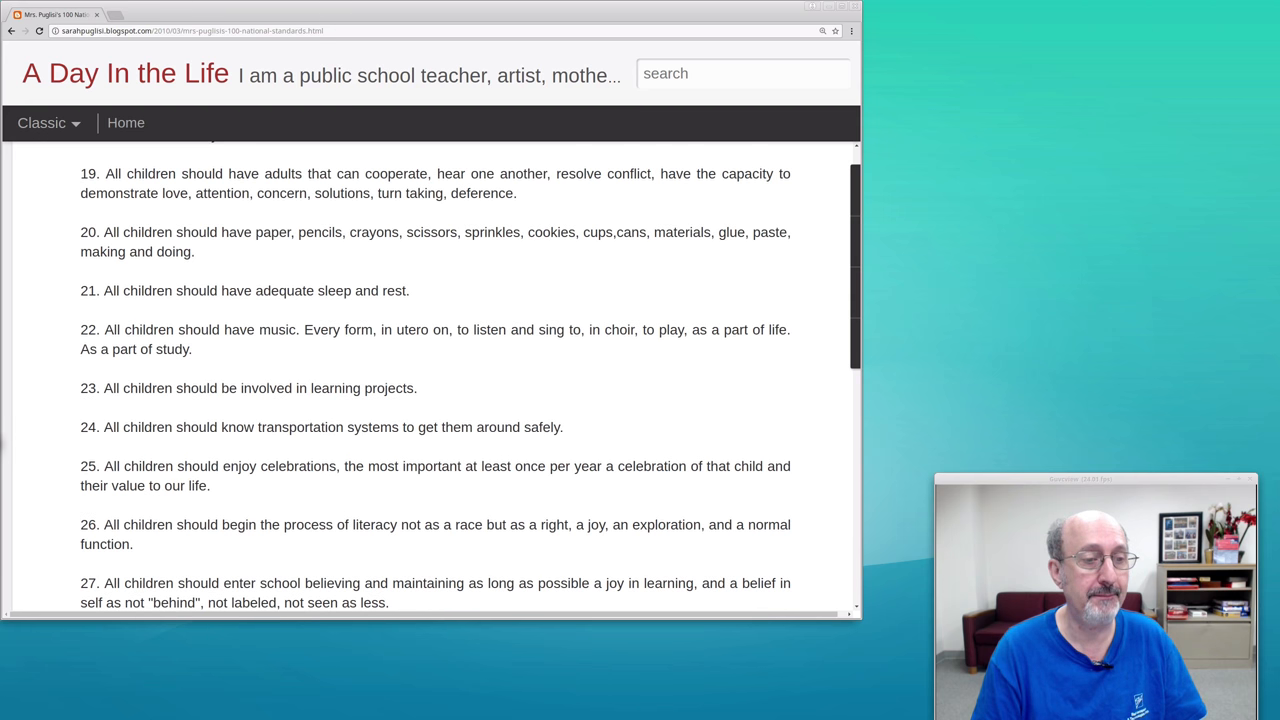
scroll("down", 3)
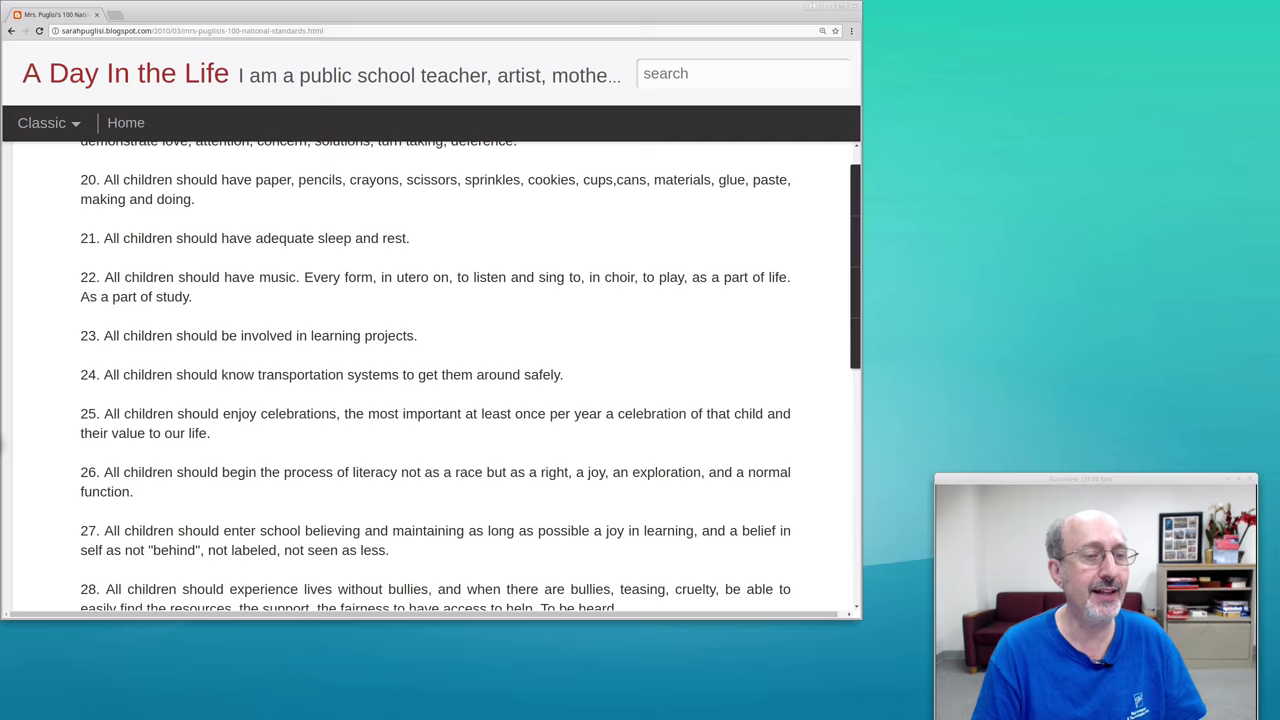
scroll("down", 3)
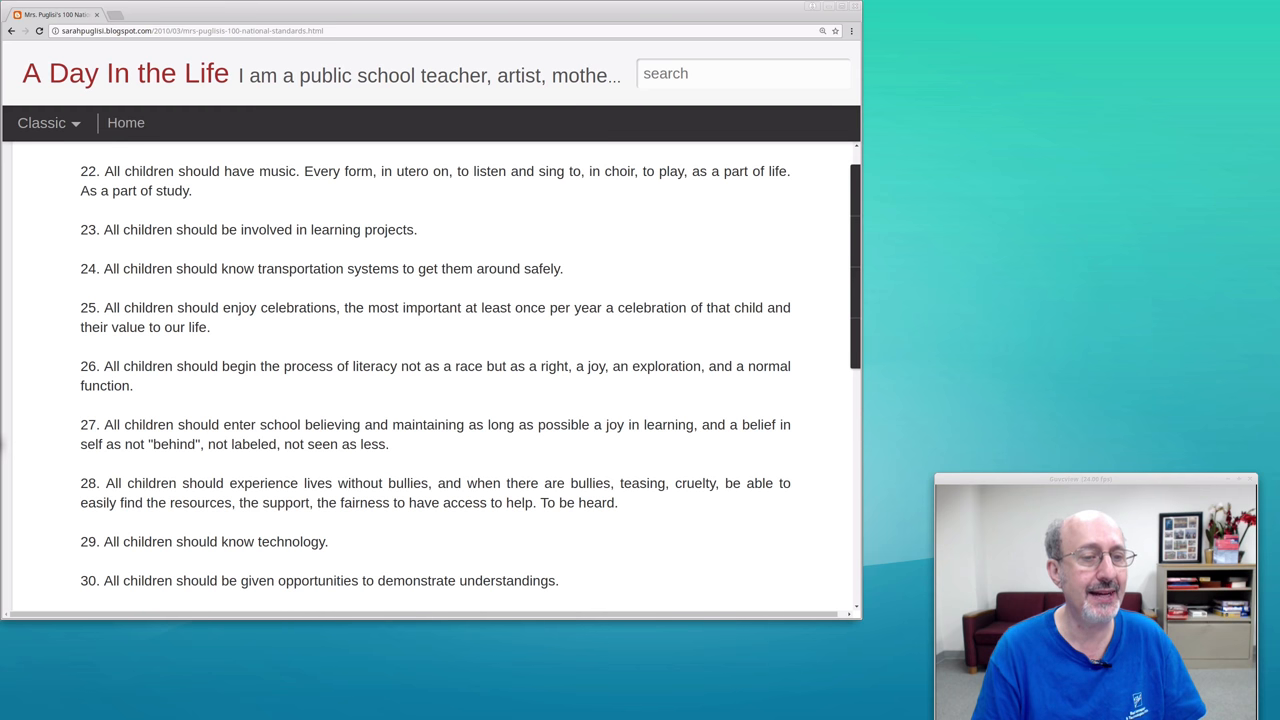
scroll("down", 3)
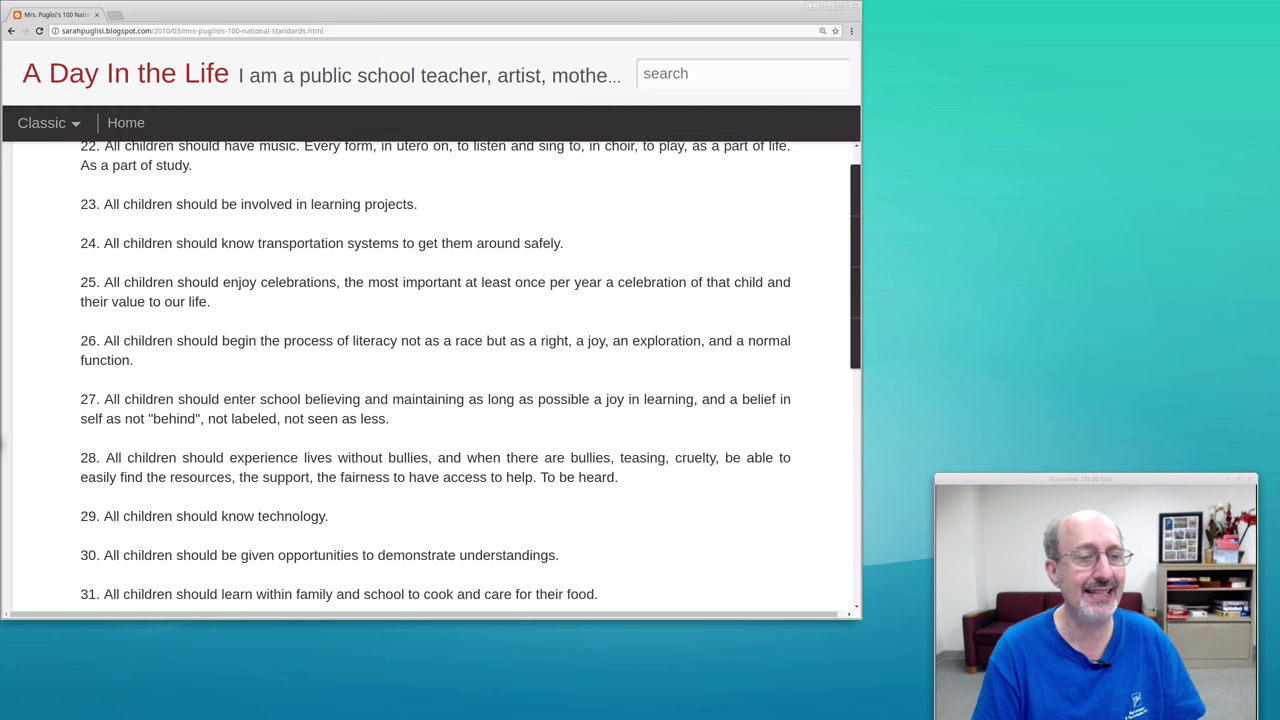
scroll("down", 3)
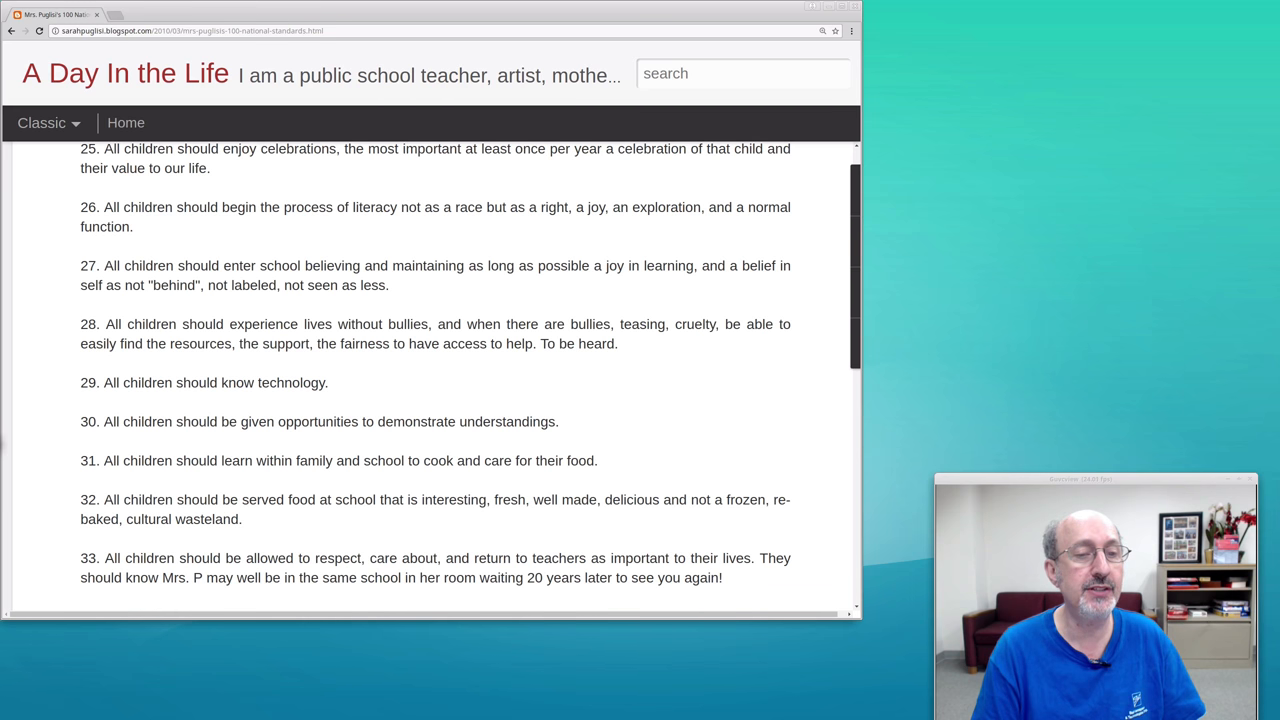
scroll("down", 3)
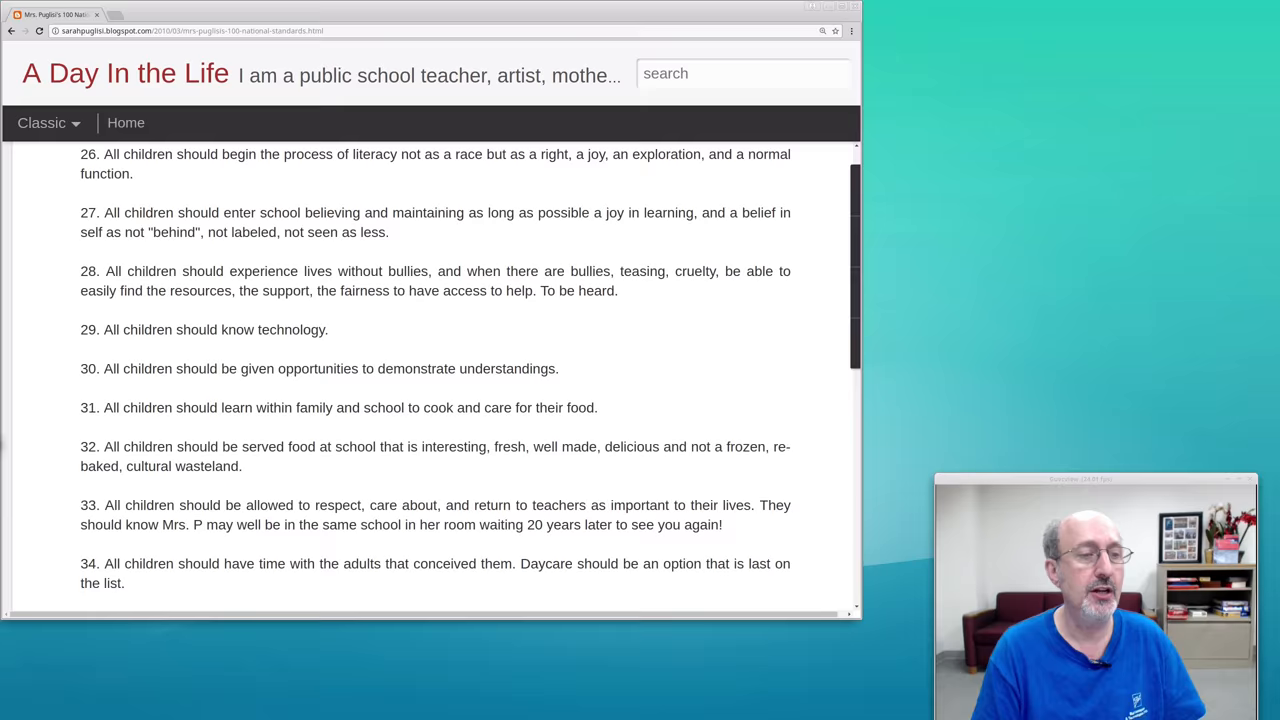
scroll("down", 3)
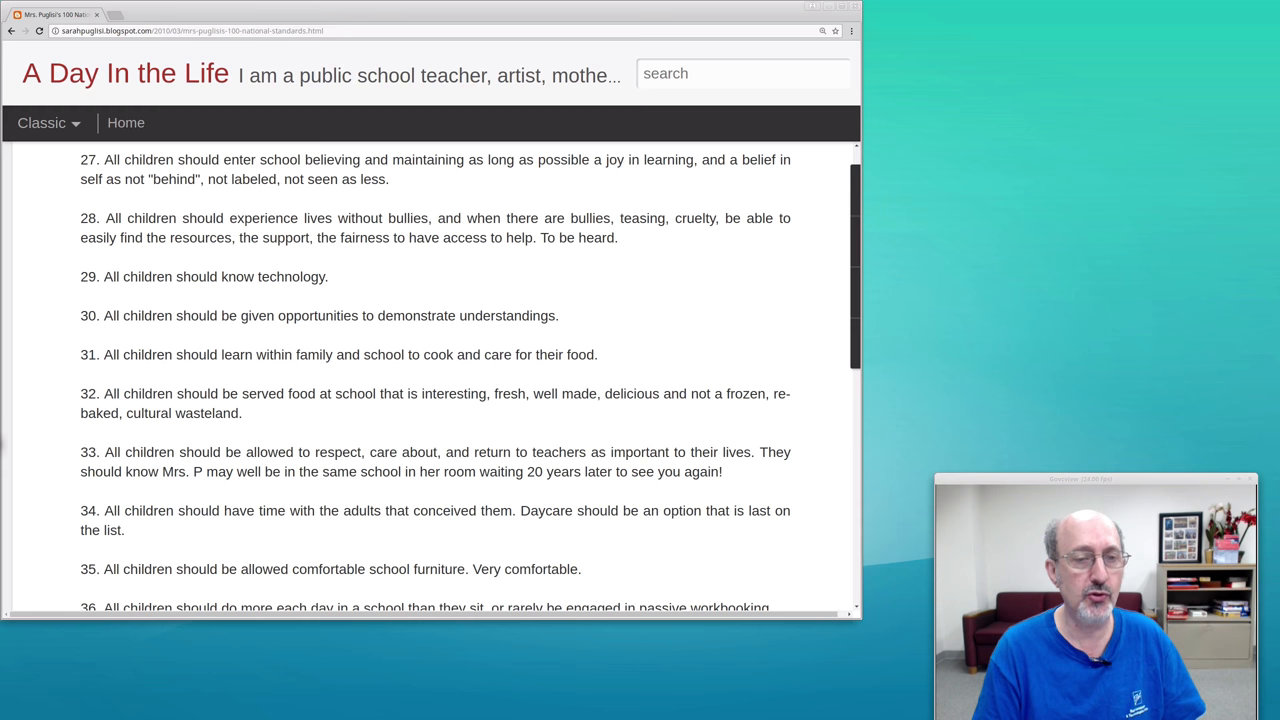
scroll("down", 3)
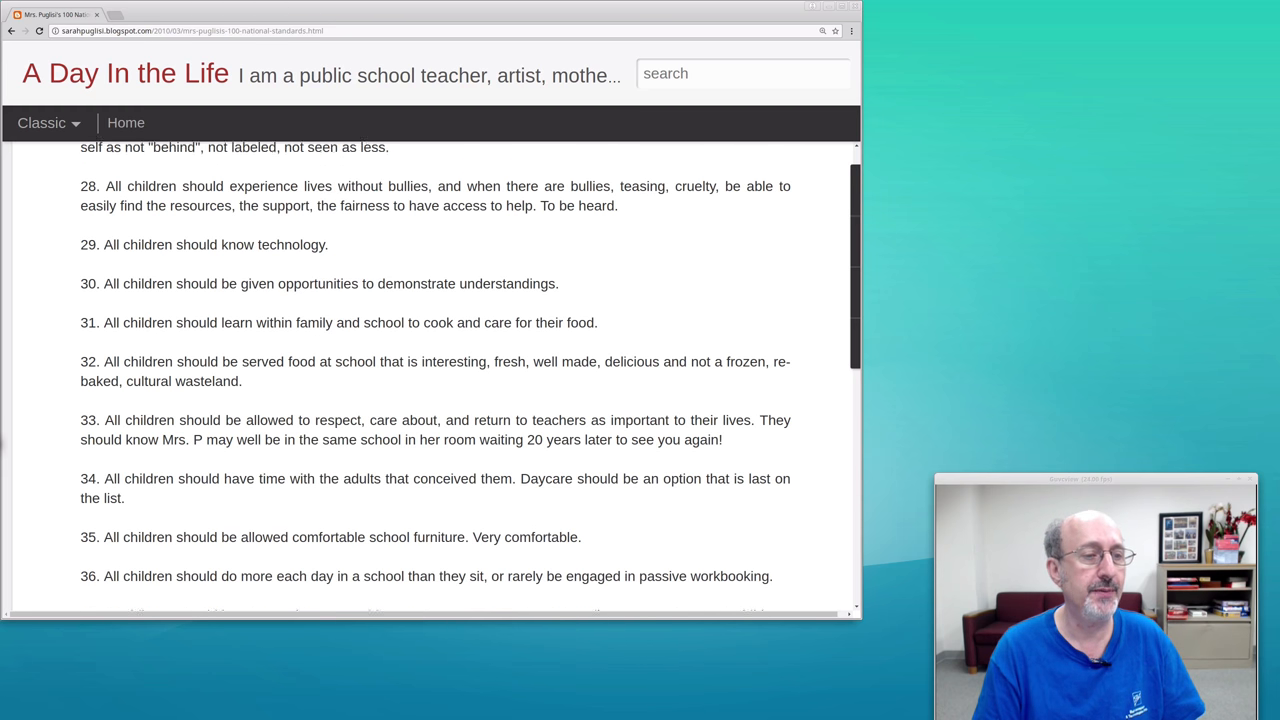
scroll("down", 3)
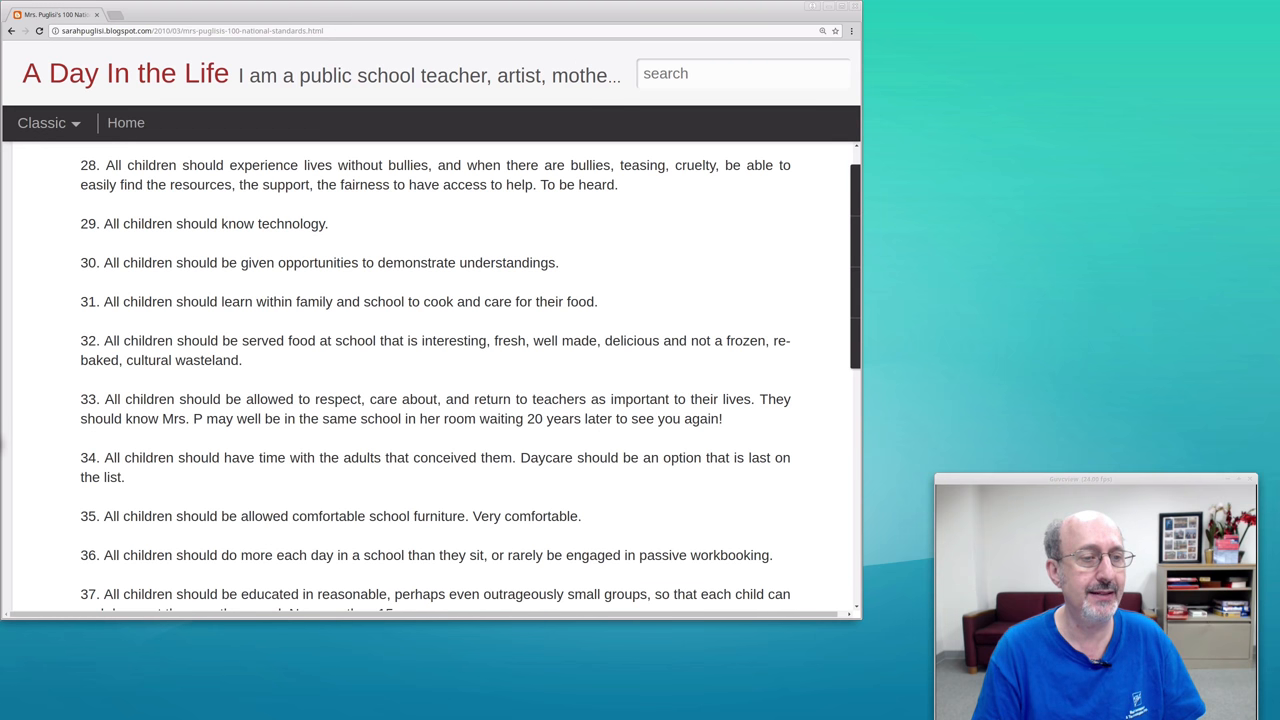
scroll("down", 3)
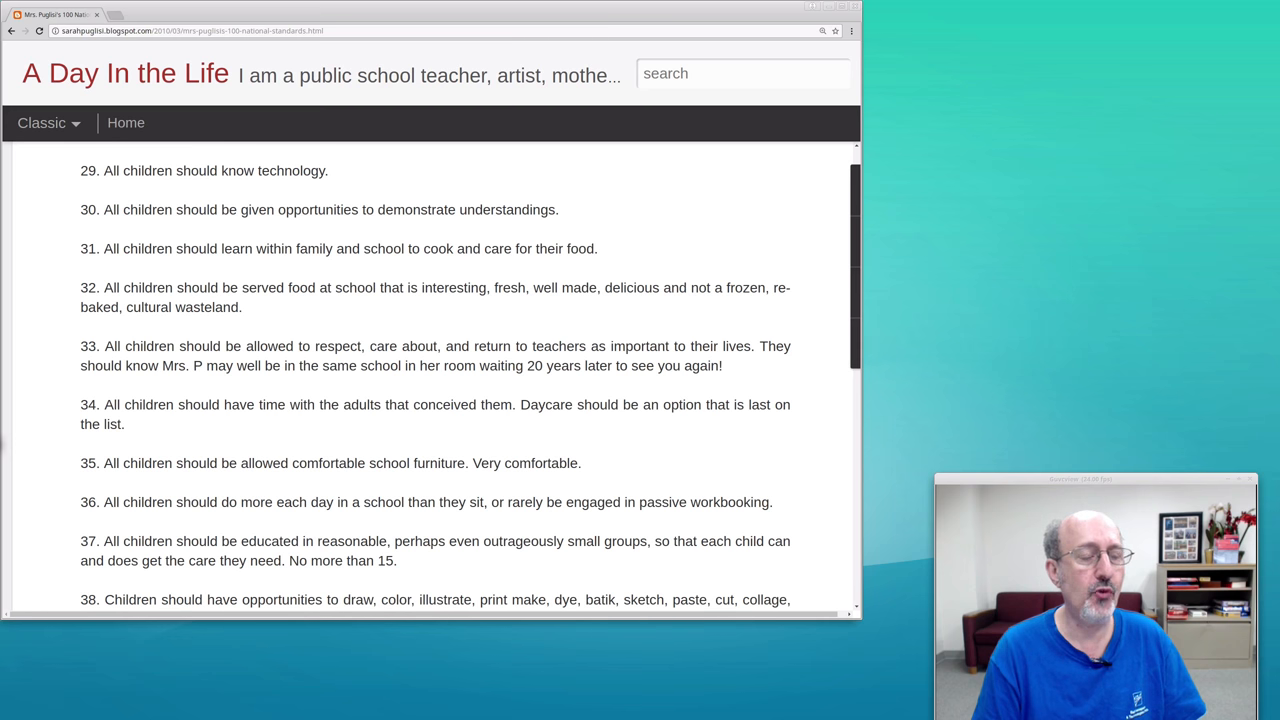
scroll("down", 3)
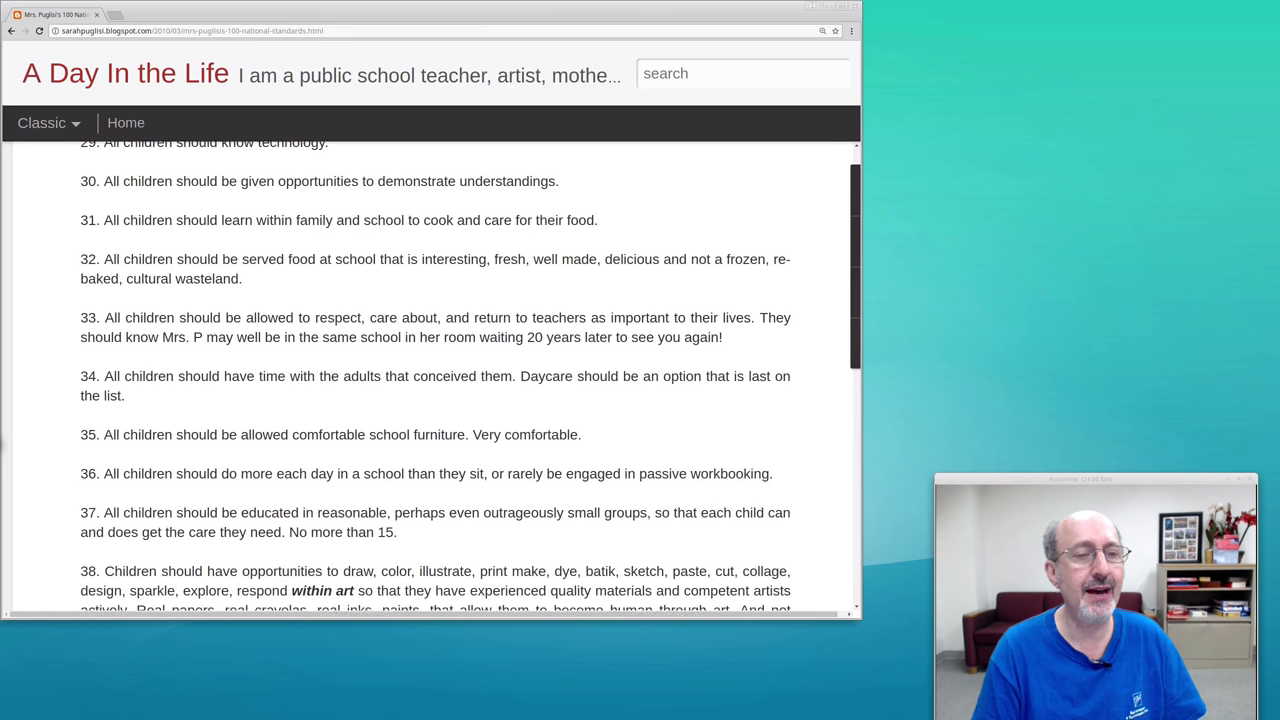
scroll("down", 3)
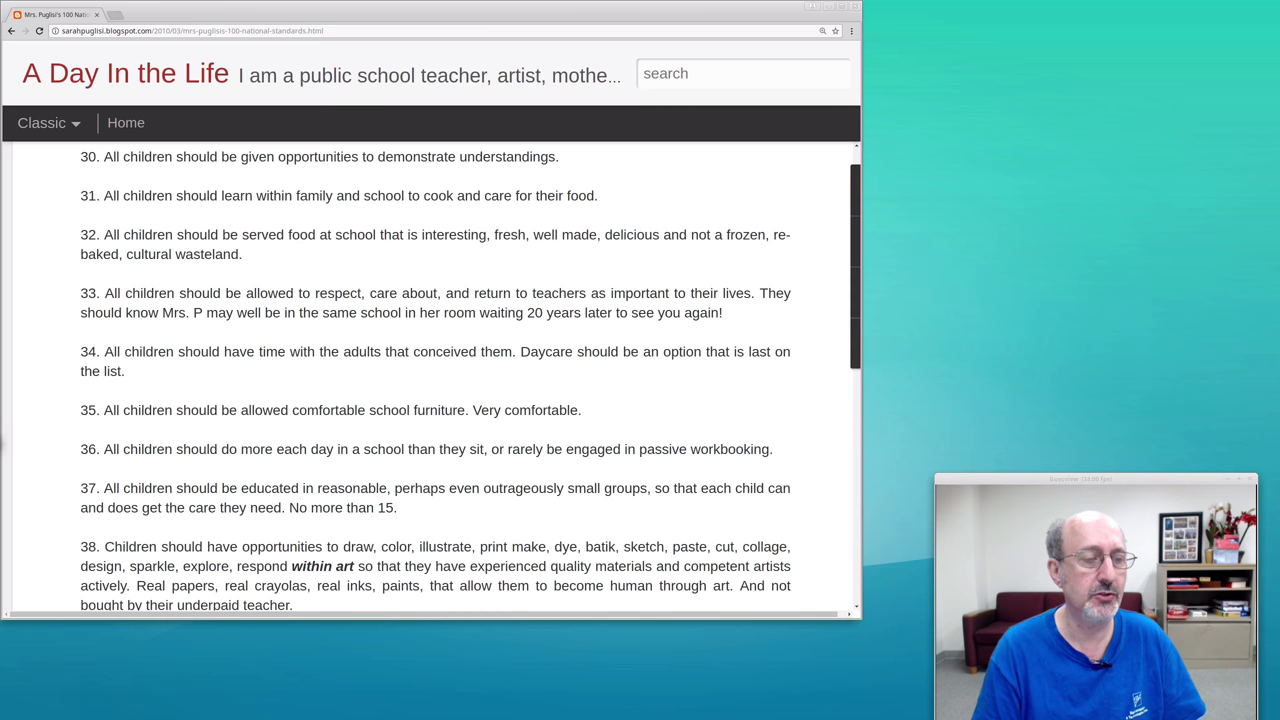
scroll("down", 3)
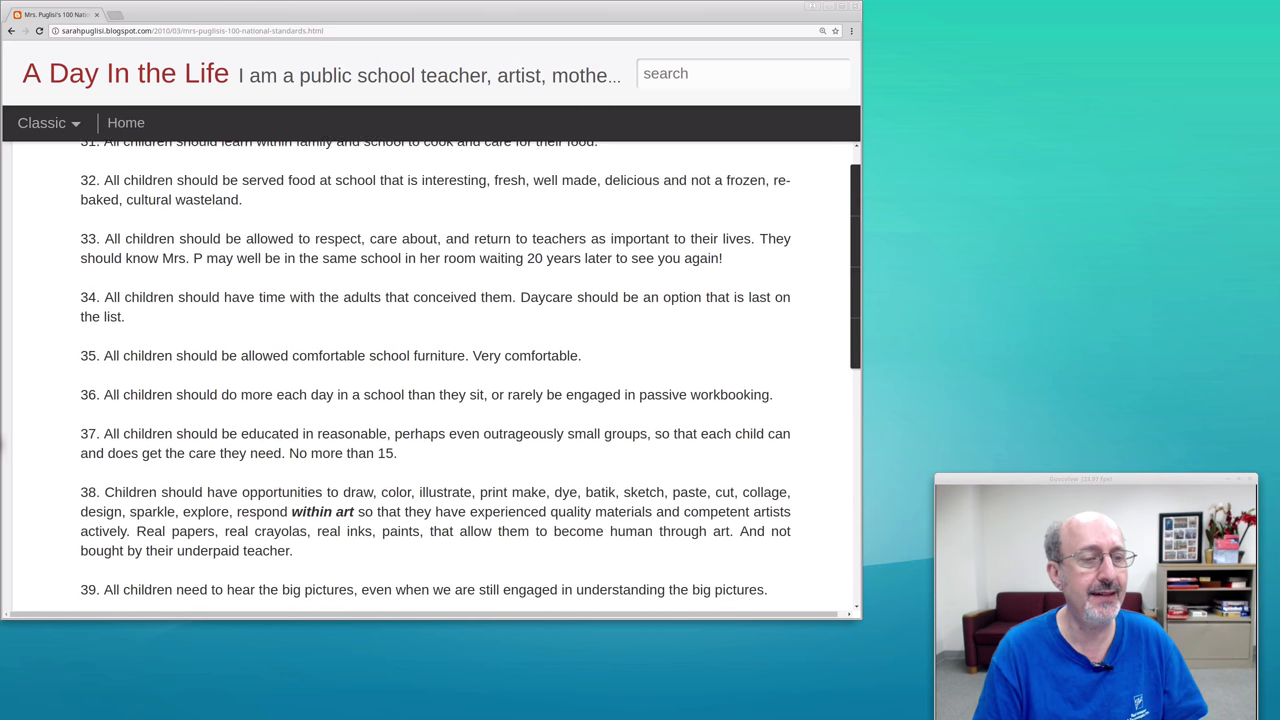
scroll("down", 3)
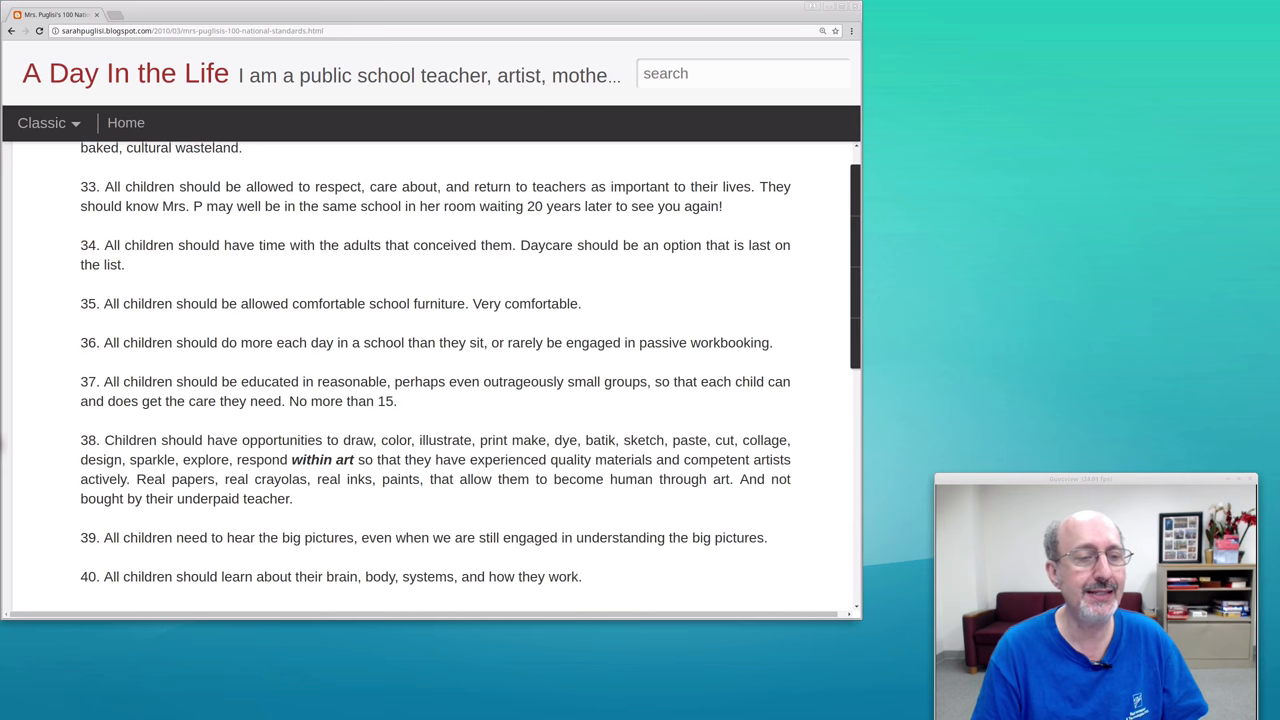
scroll("down", 3)
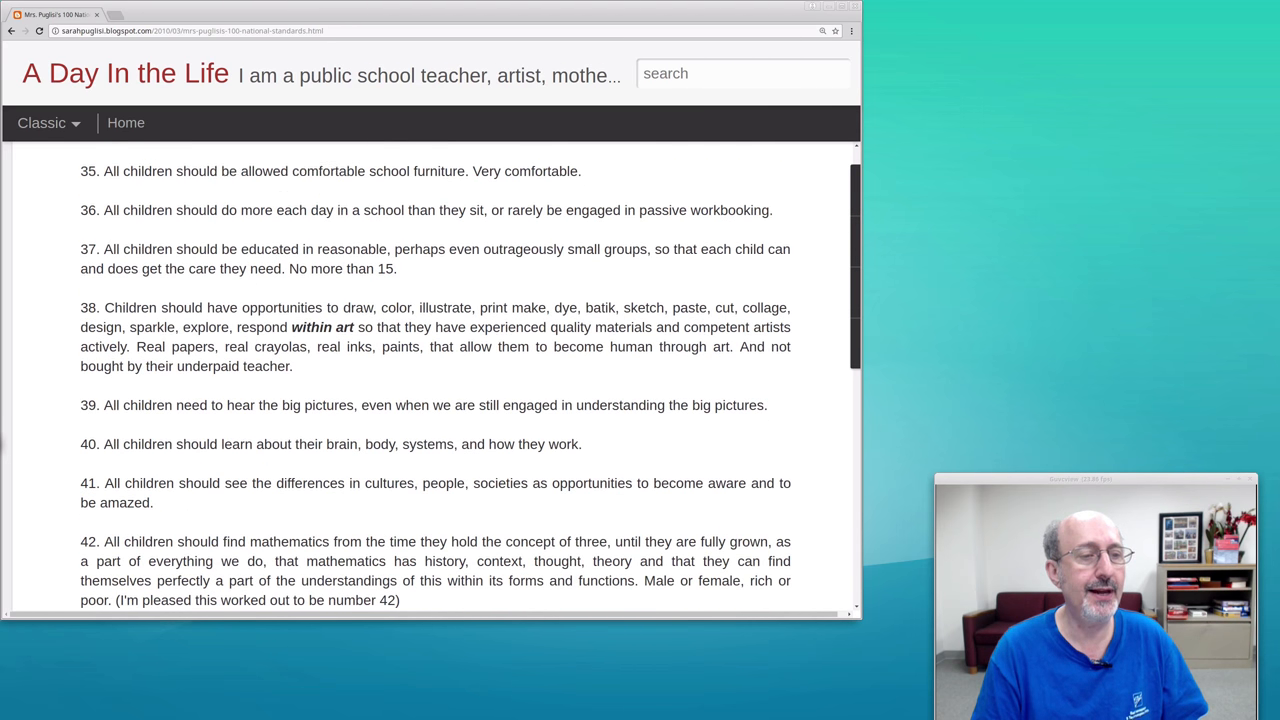
scroll("down", 3)
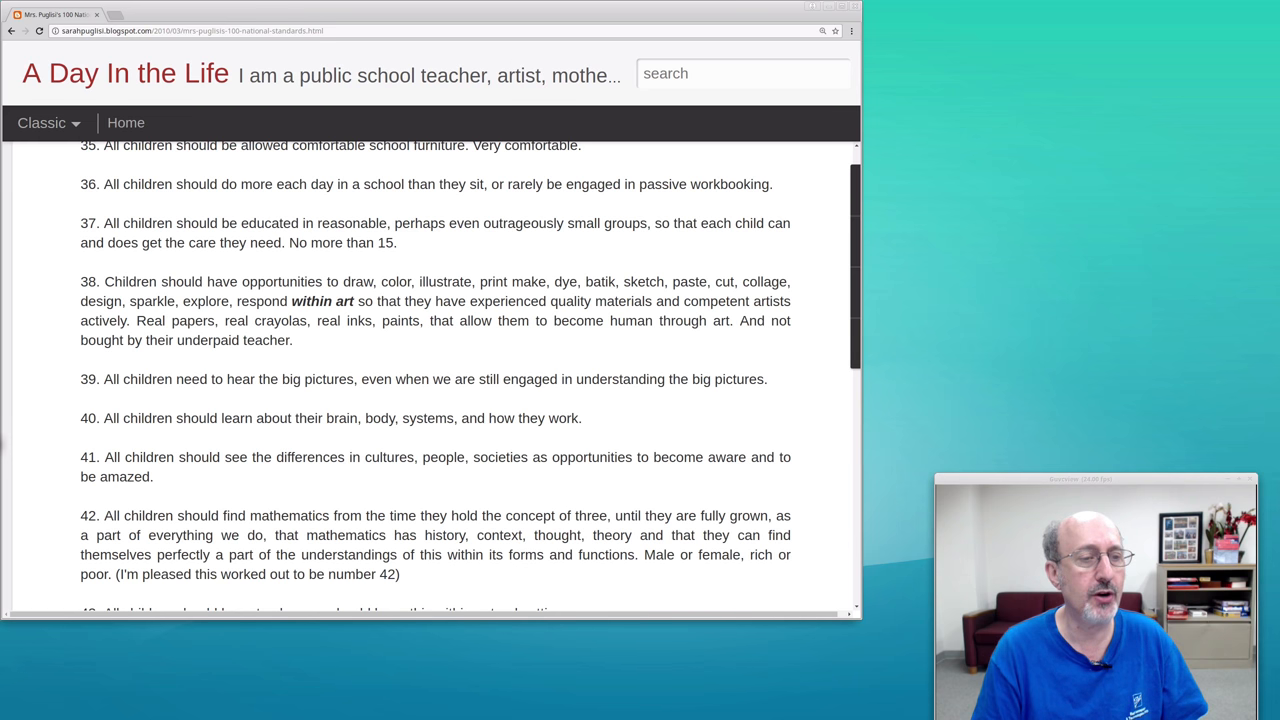
scroll("down", 3)
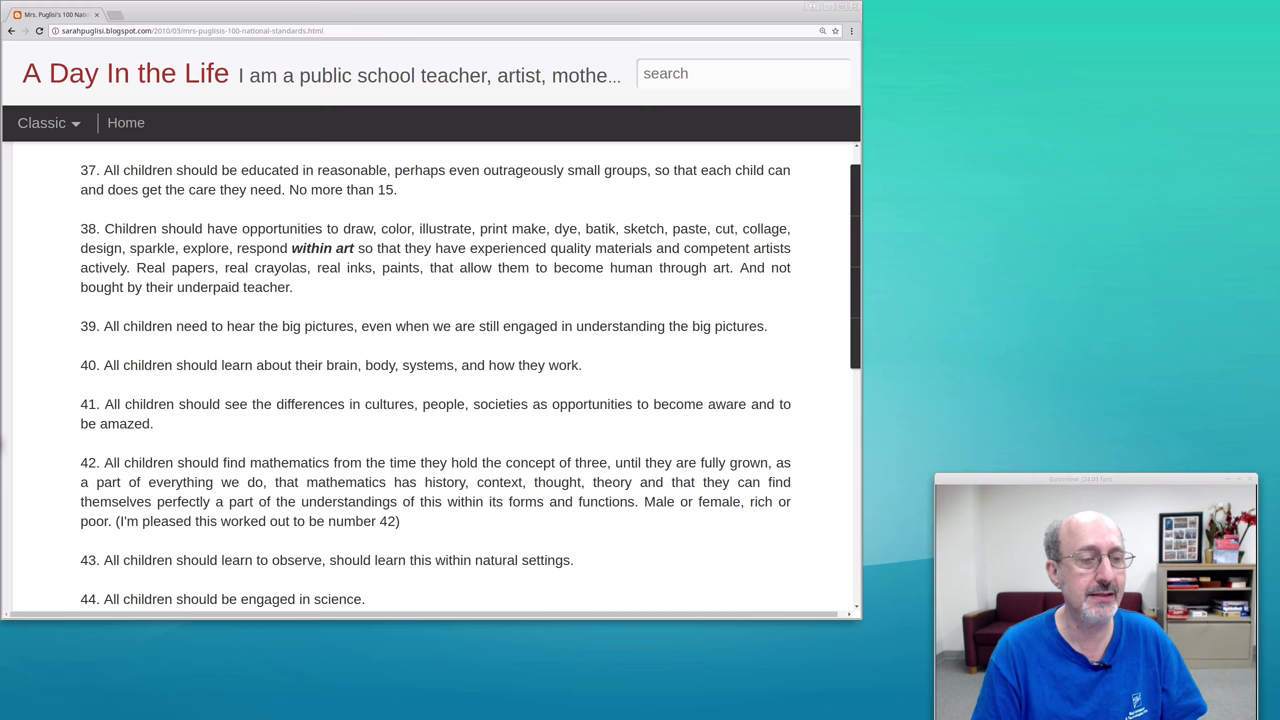
scroll("down", 3)
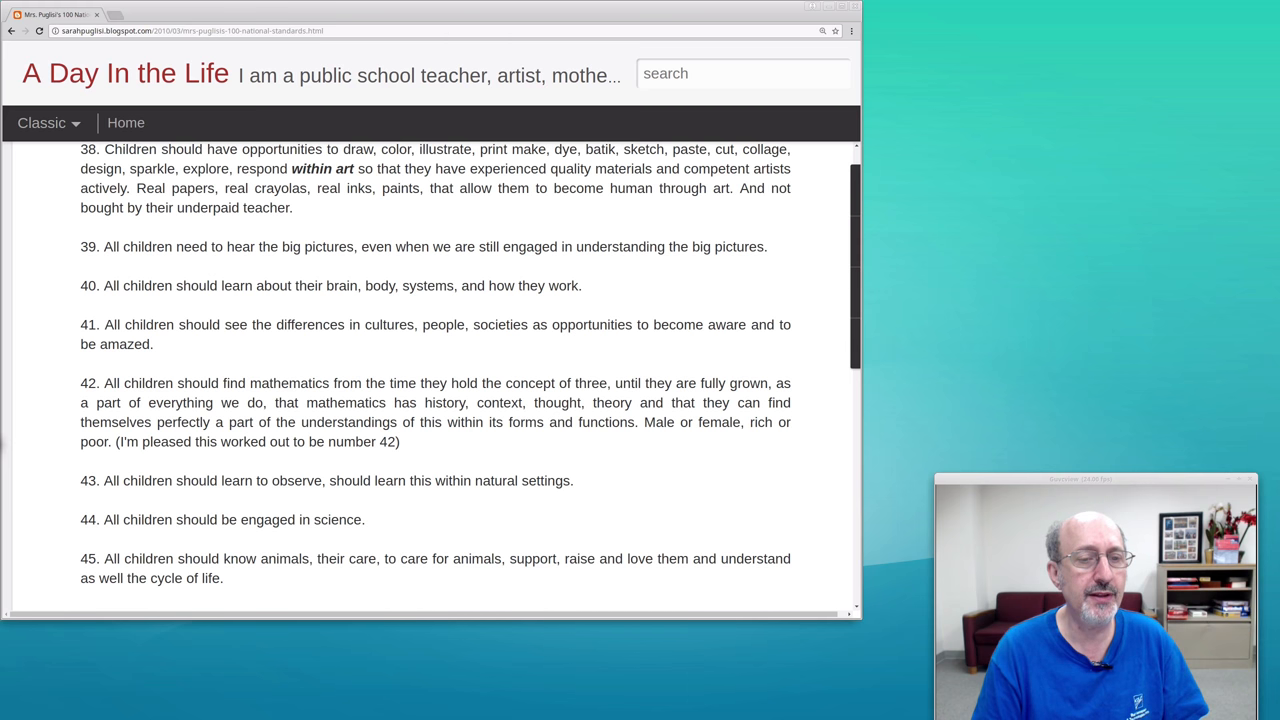
scroll("down", 3)
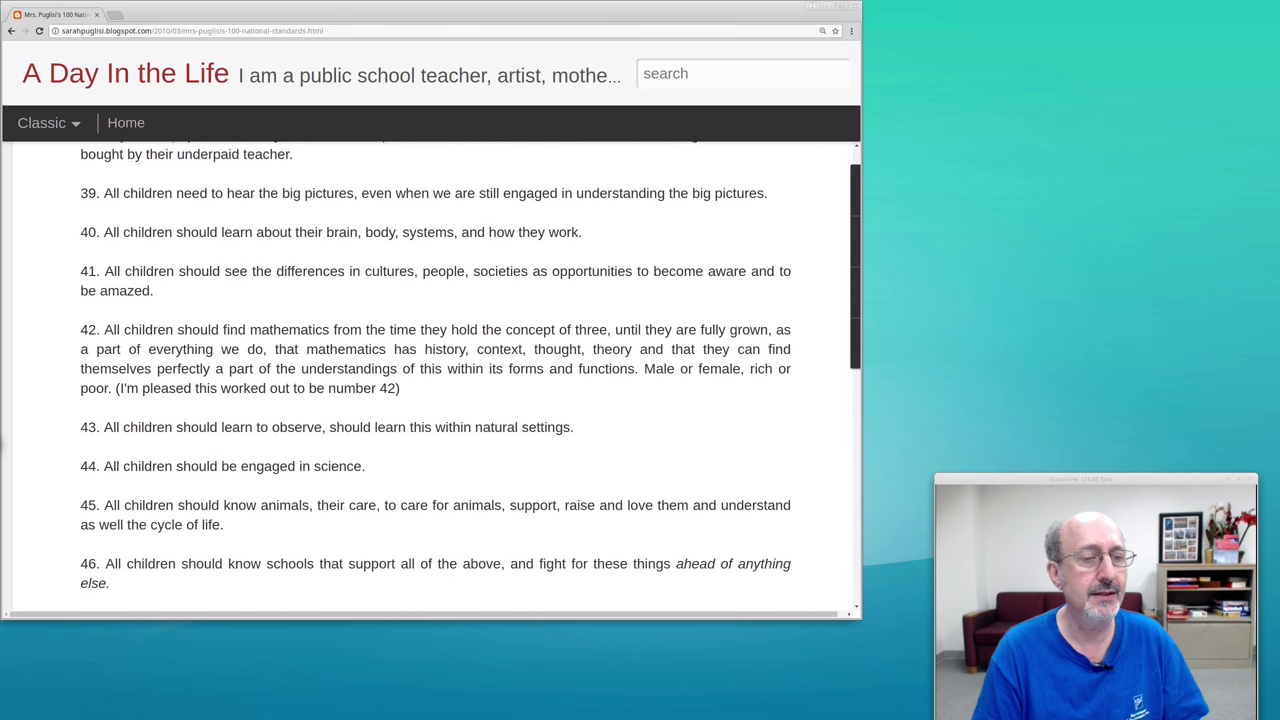
scroll("down", 3)
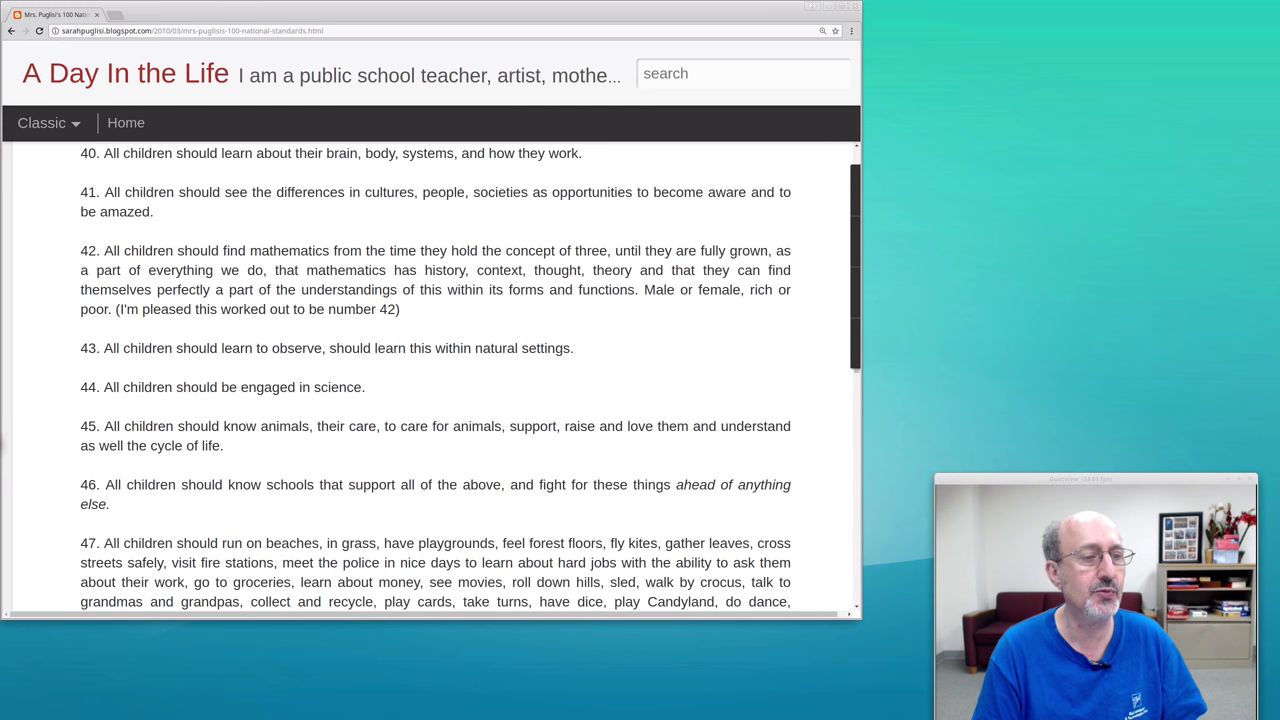
scroll("down", 3)
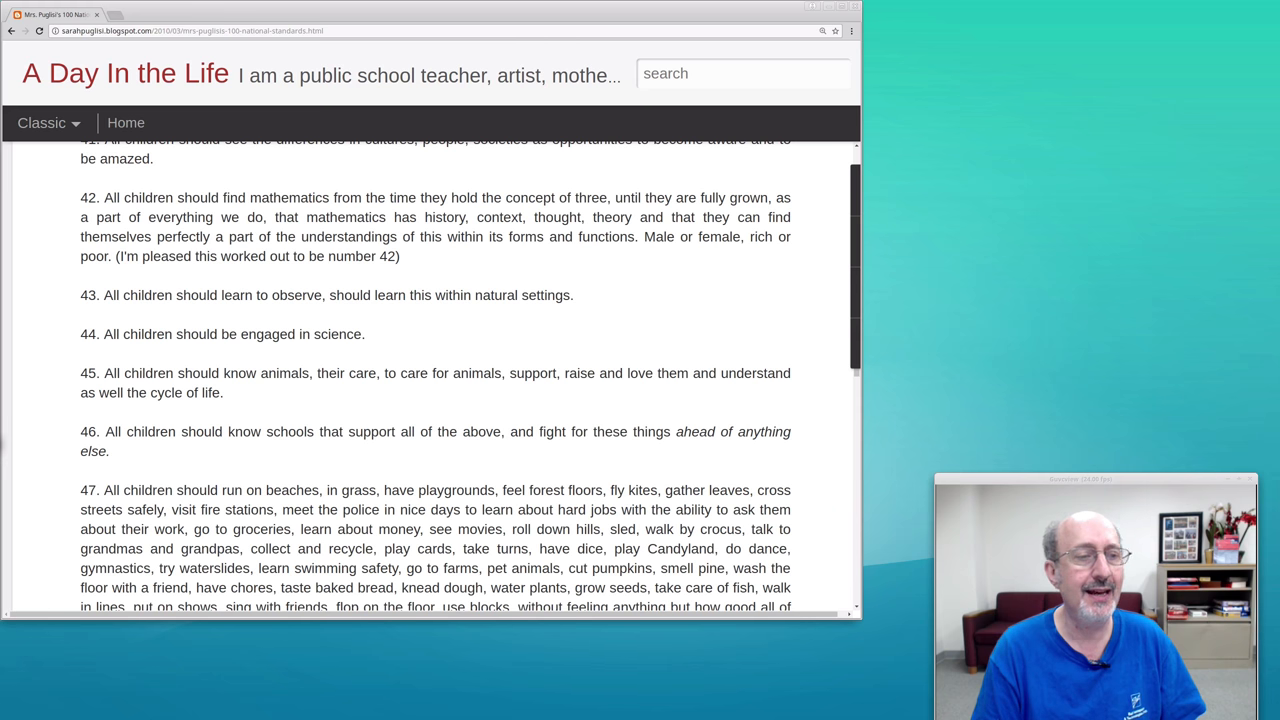
scroll("down", 3)
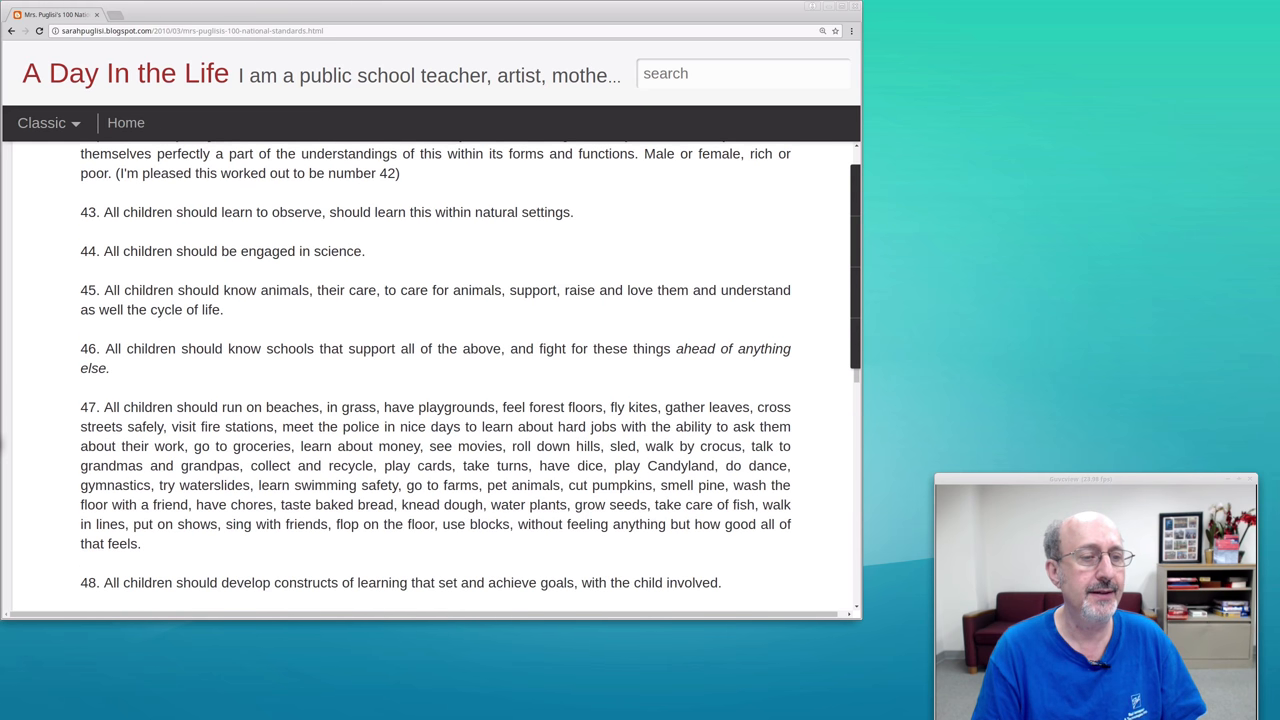
scroll("down", 3)
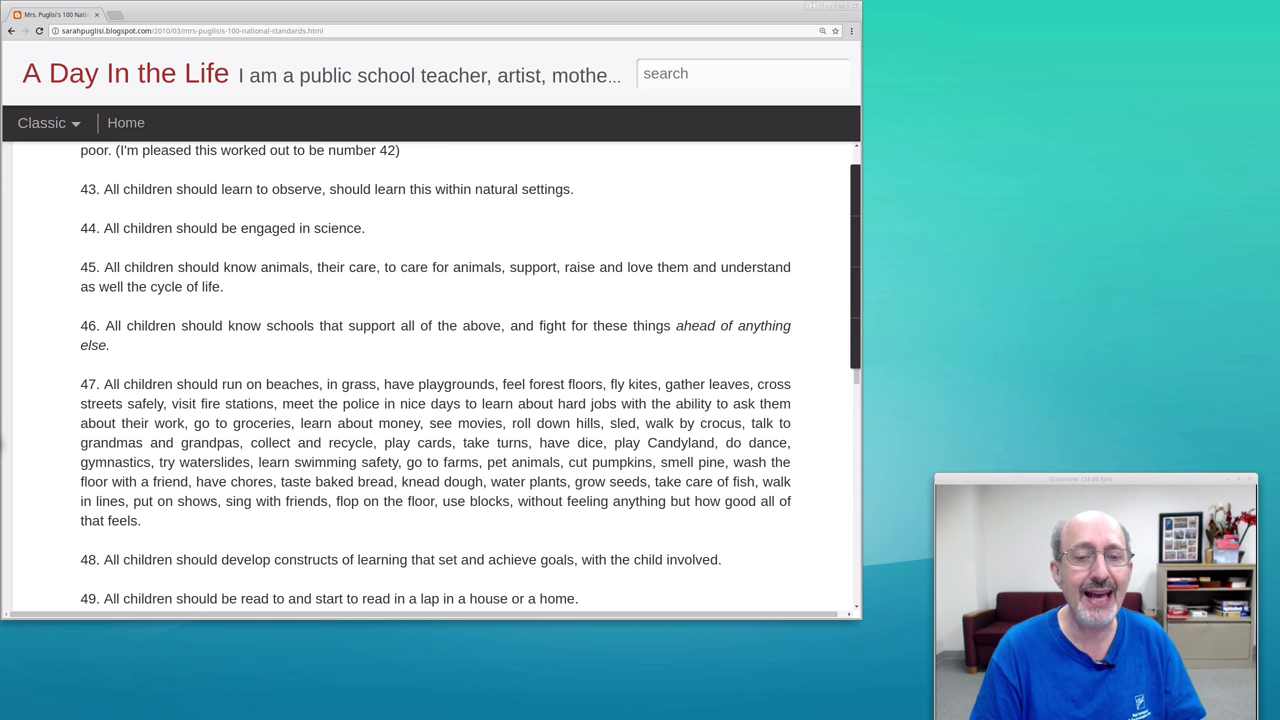
scroll("down", 3)
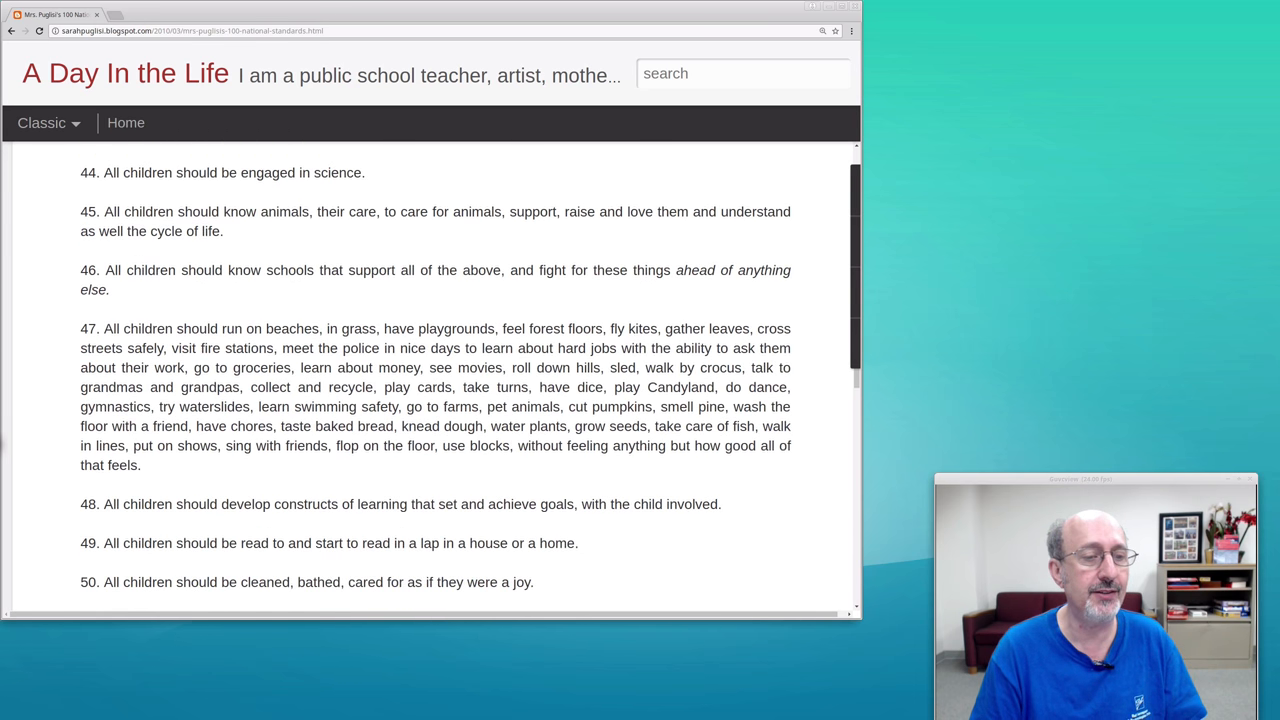
- Scroll through standards 51–64, ending on hearing stories of kith and kin
scroll("down", 3)
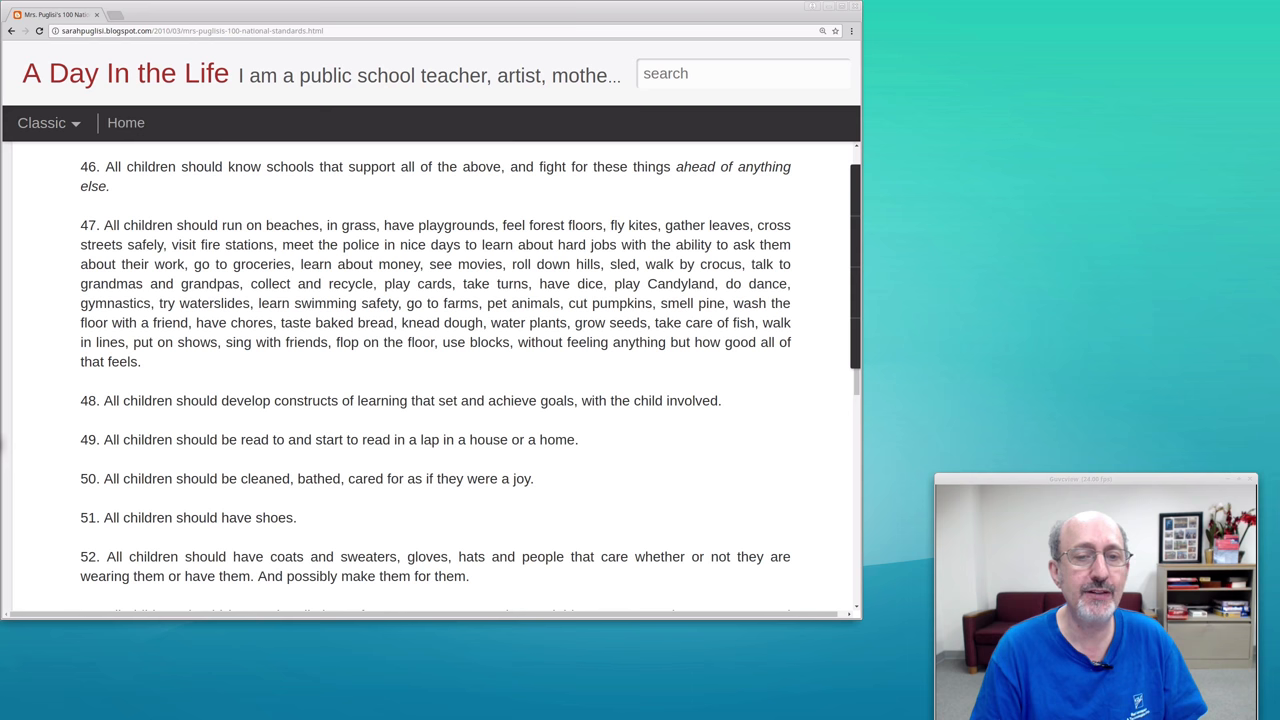
scroll("down", 3)
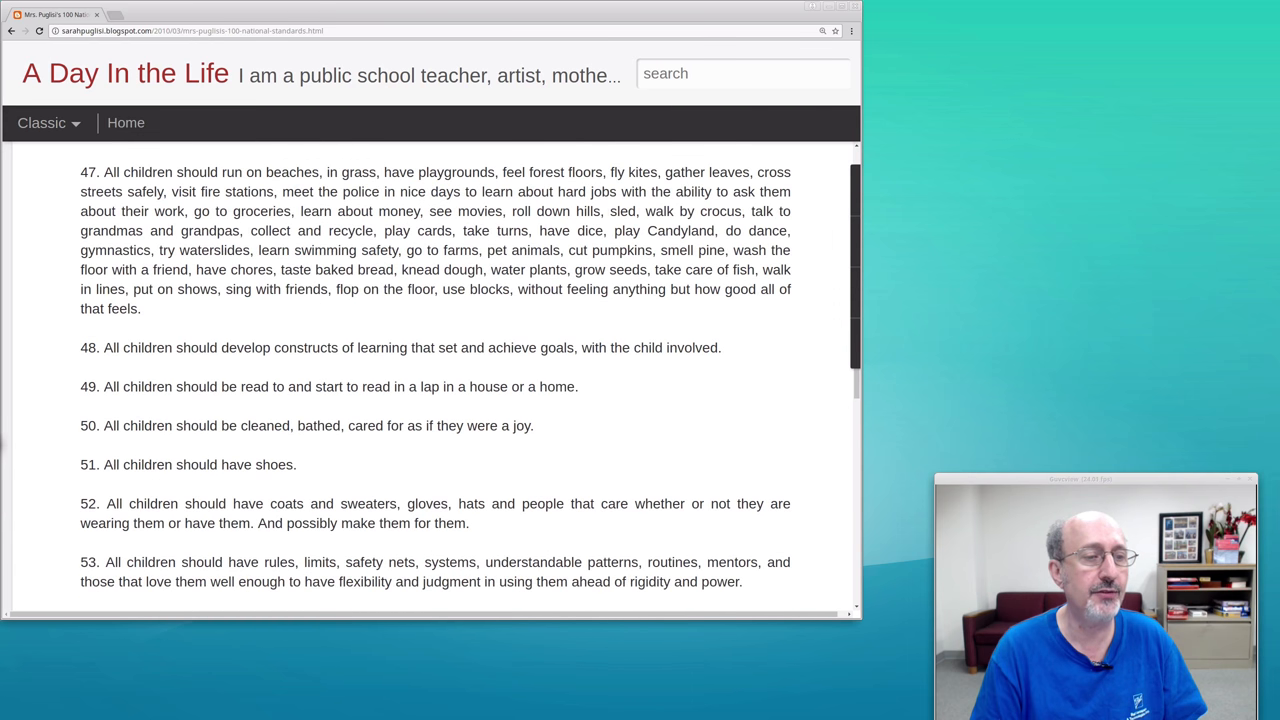
scroll("down", 3)
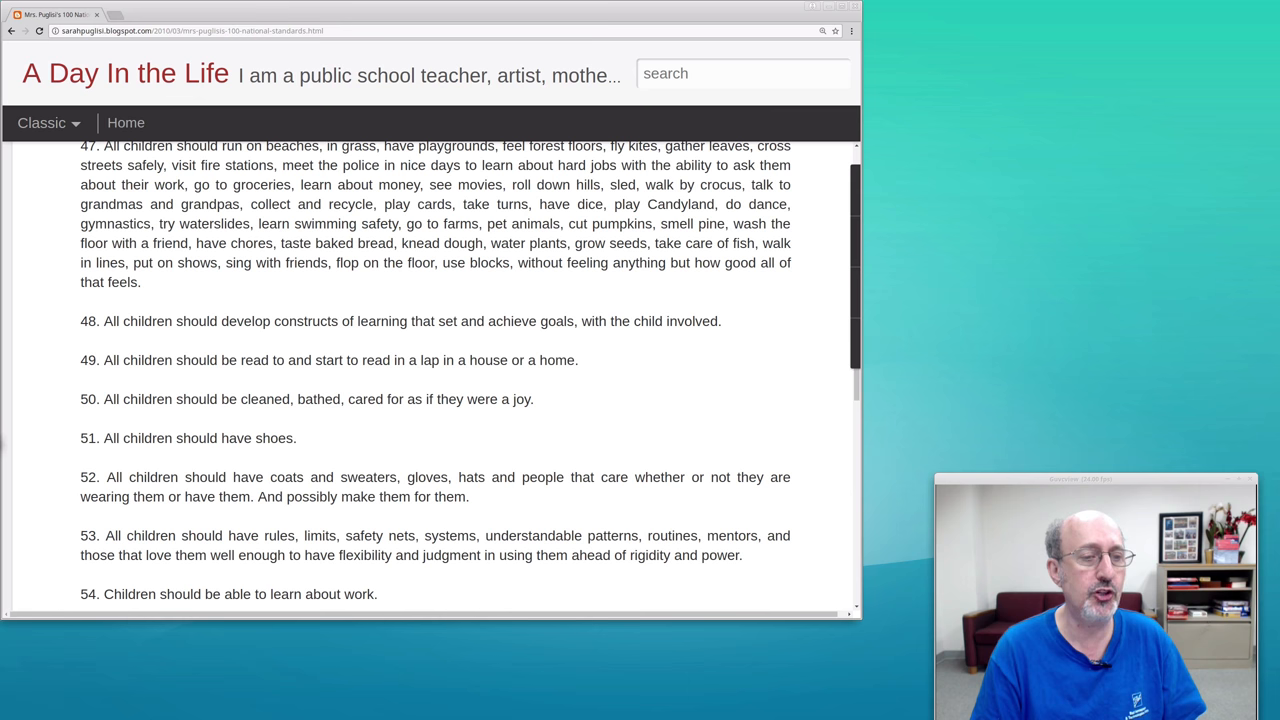
scroll("down", 3)
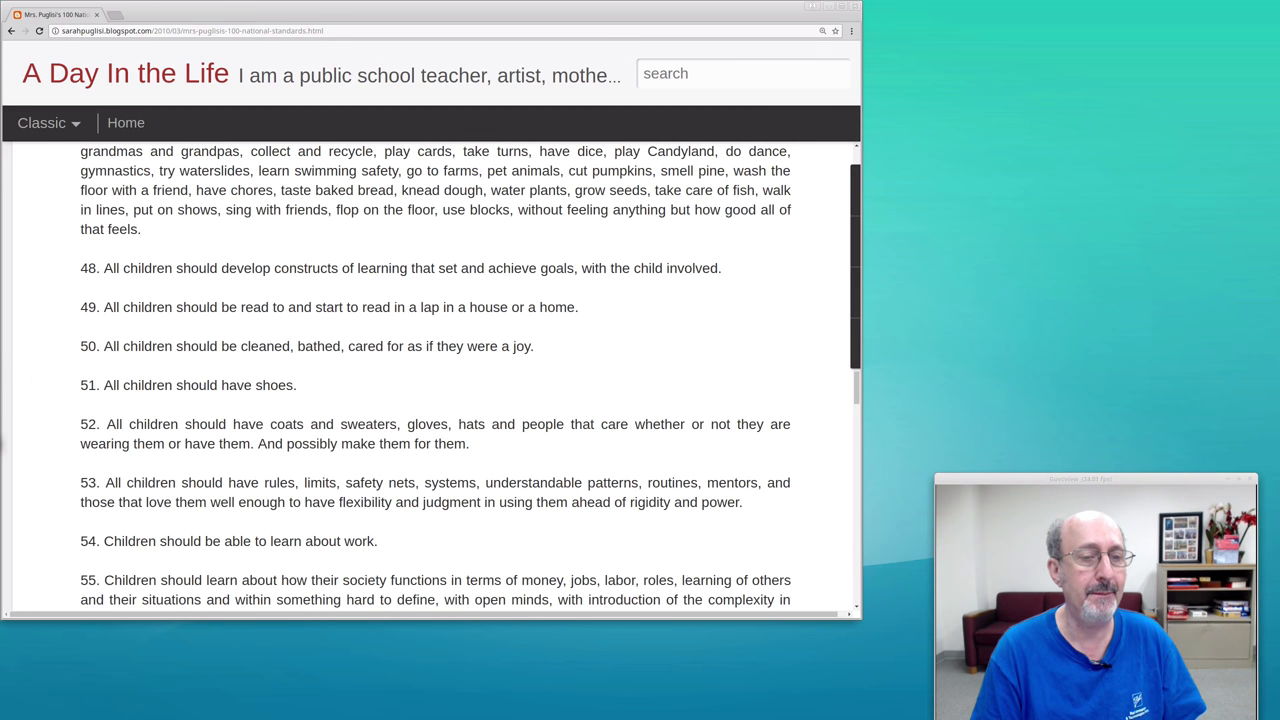
scroll("down", 3)
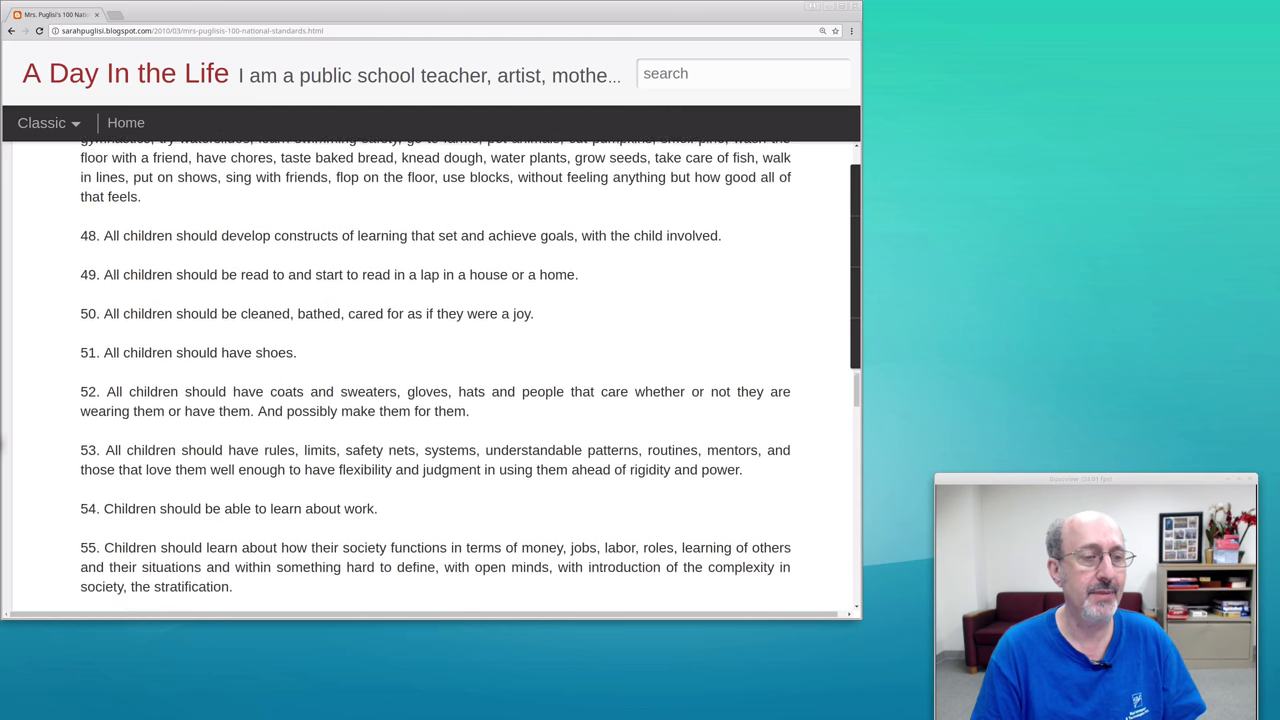
scroll("down", 3)
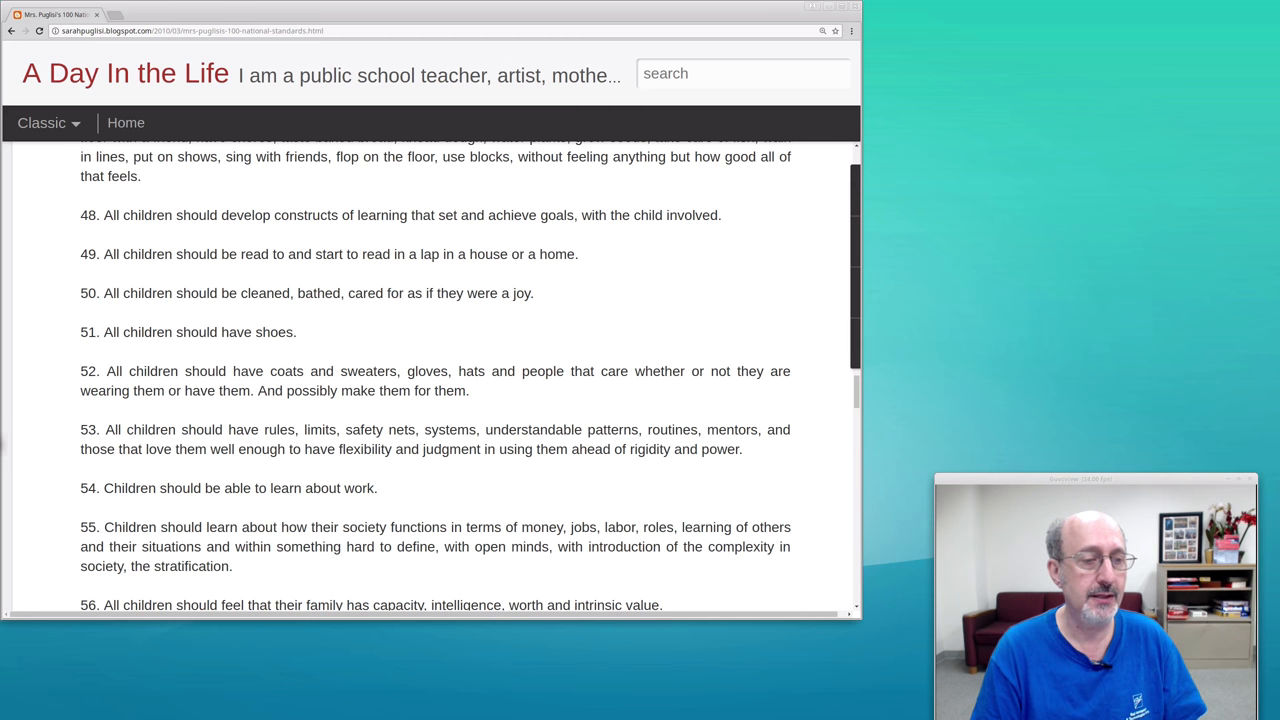
scroll("down", 3)
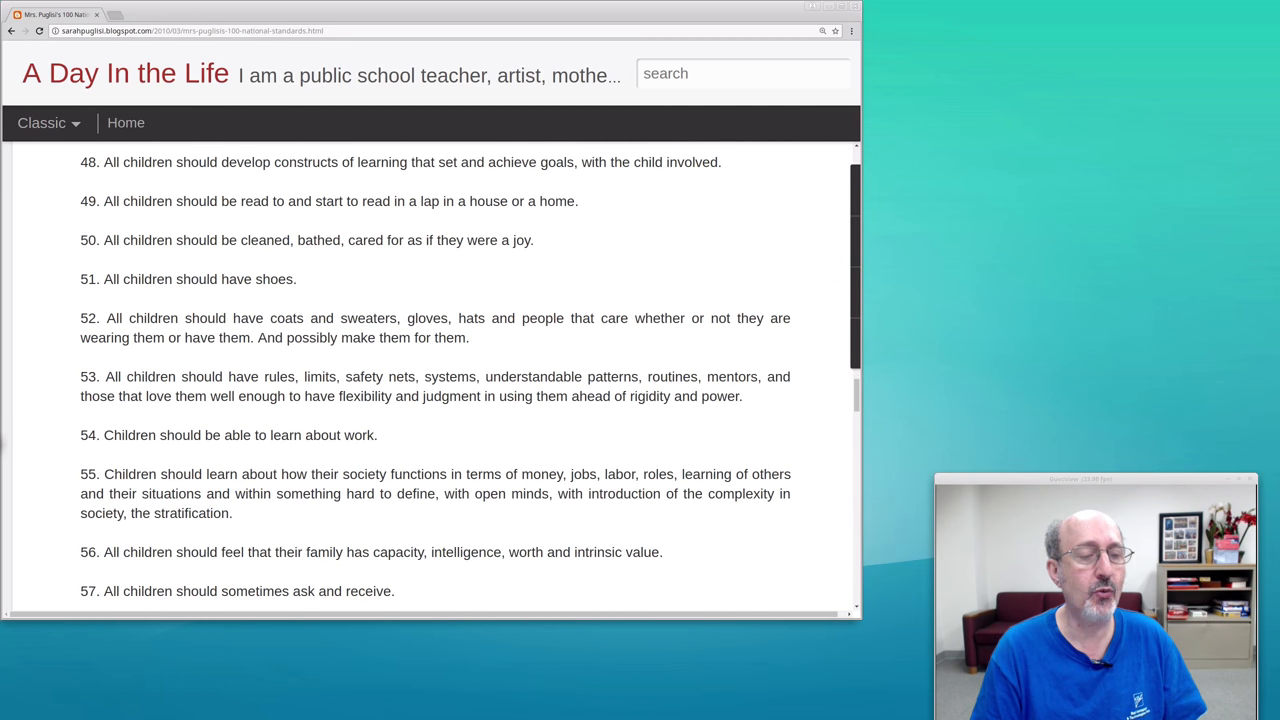
scroll("down", 3)
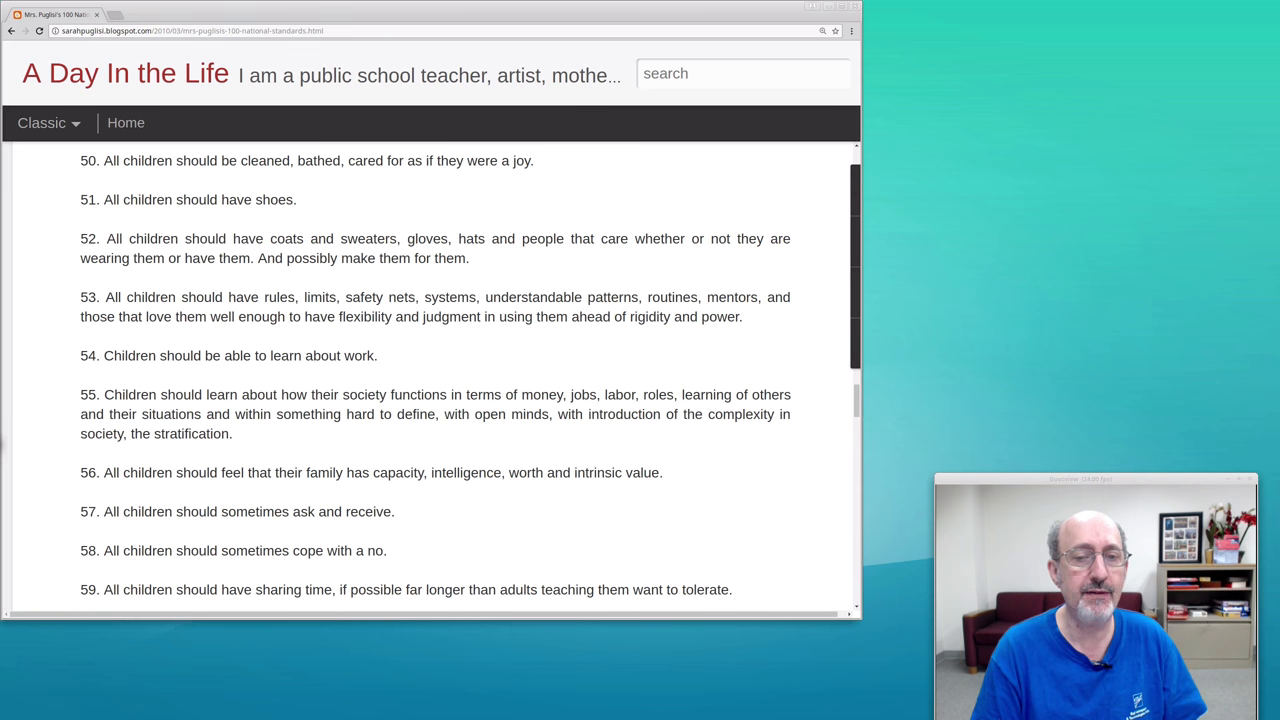
scroll("down", 3)
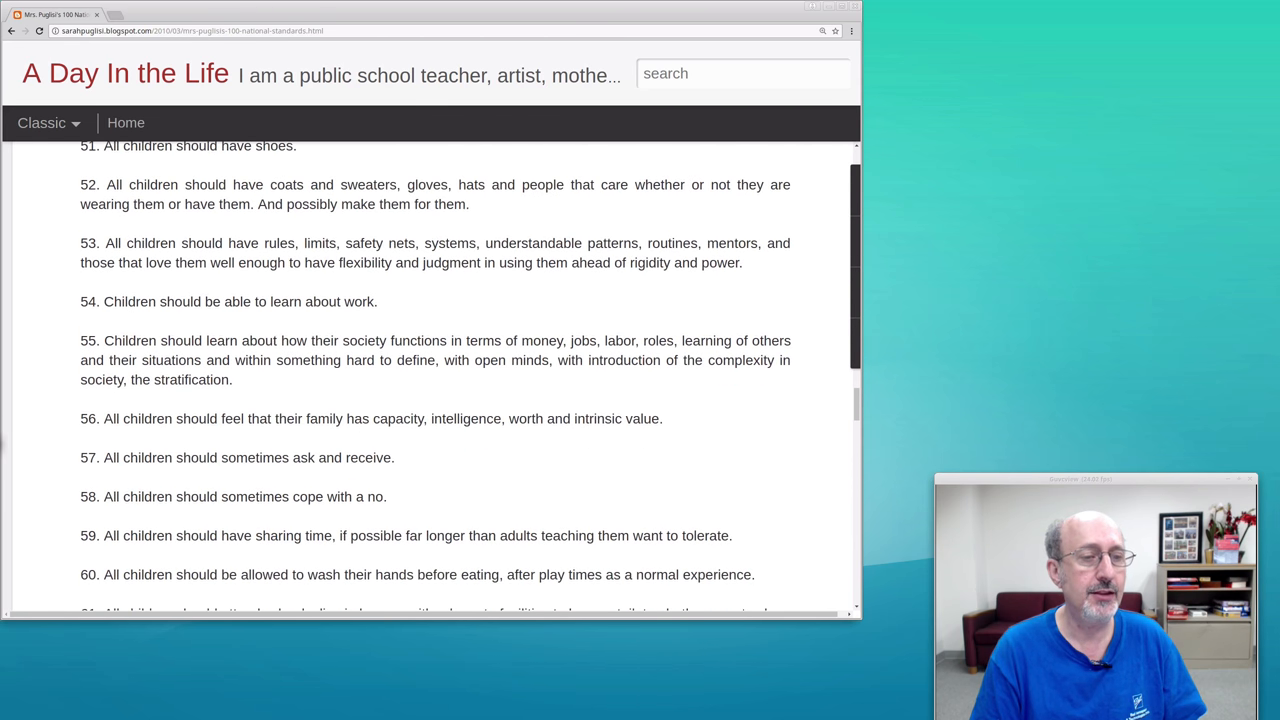
scroll("down", 3)
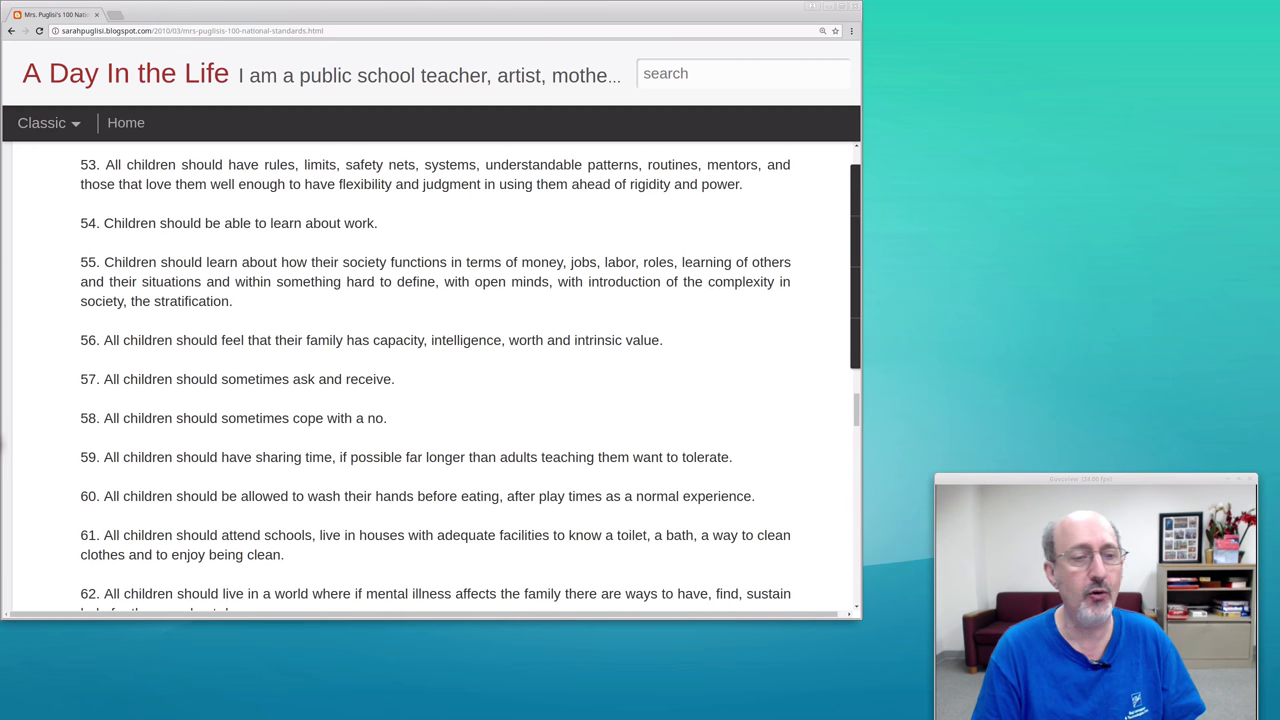
scroll("down", 3)
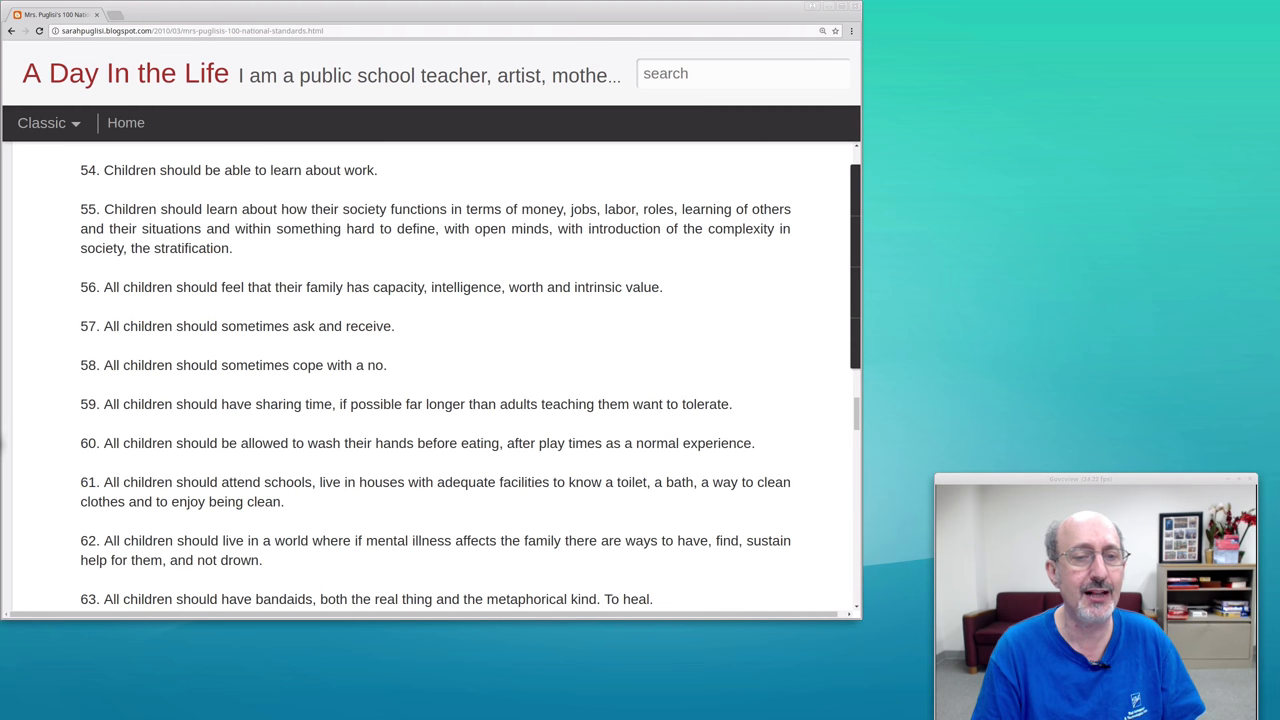
scroll("down", 3)
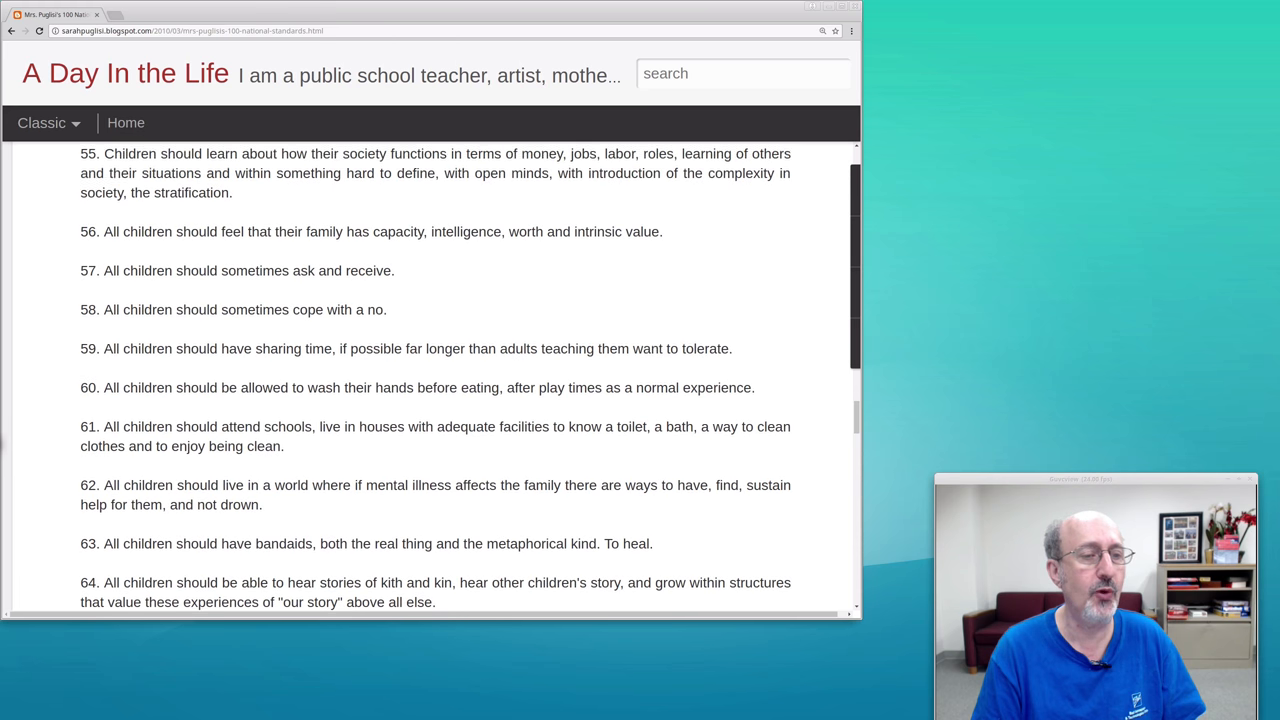
- Scroll to read standards 65–70, including building a fire and large sidewalk chalk drawings
scroll("down", 3)
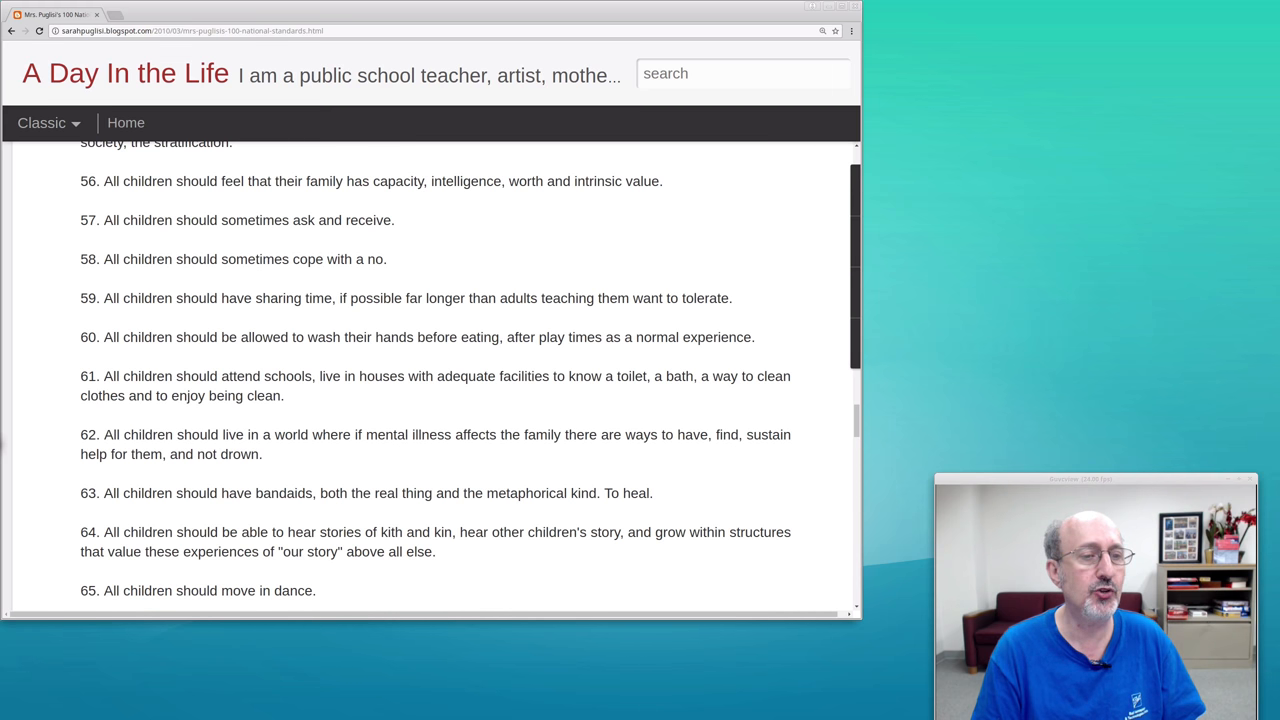
scroll("down", 3)
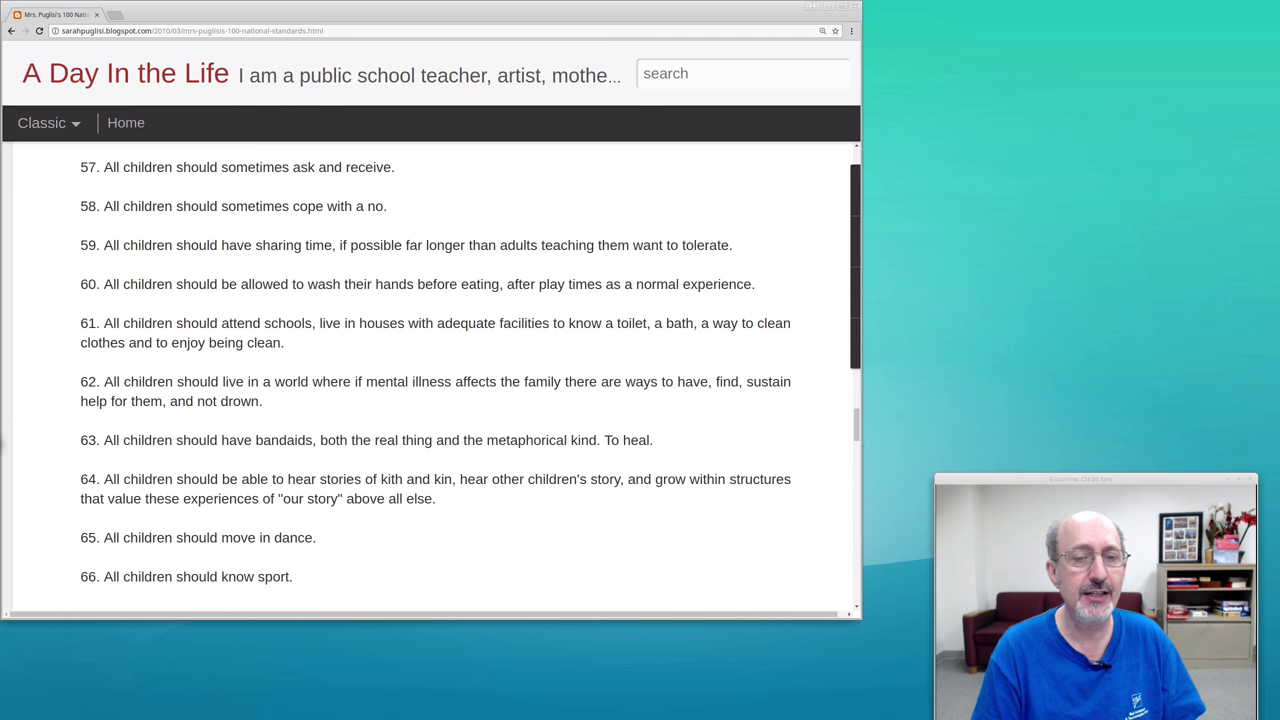
scroll("down", 3)
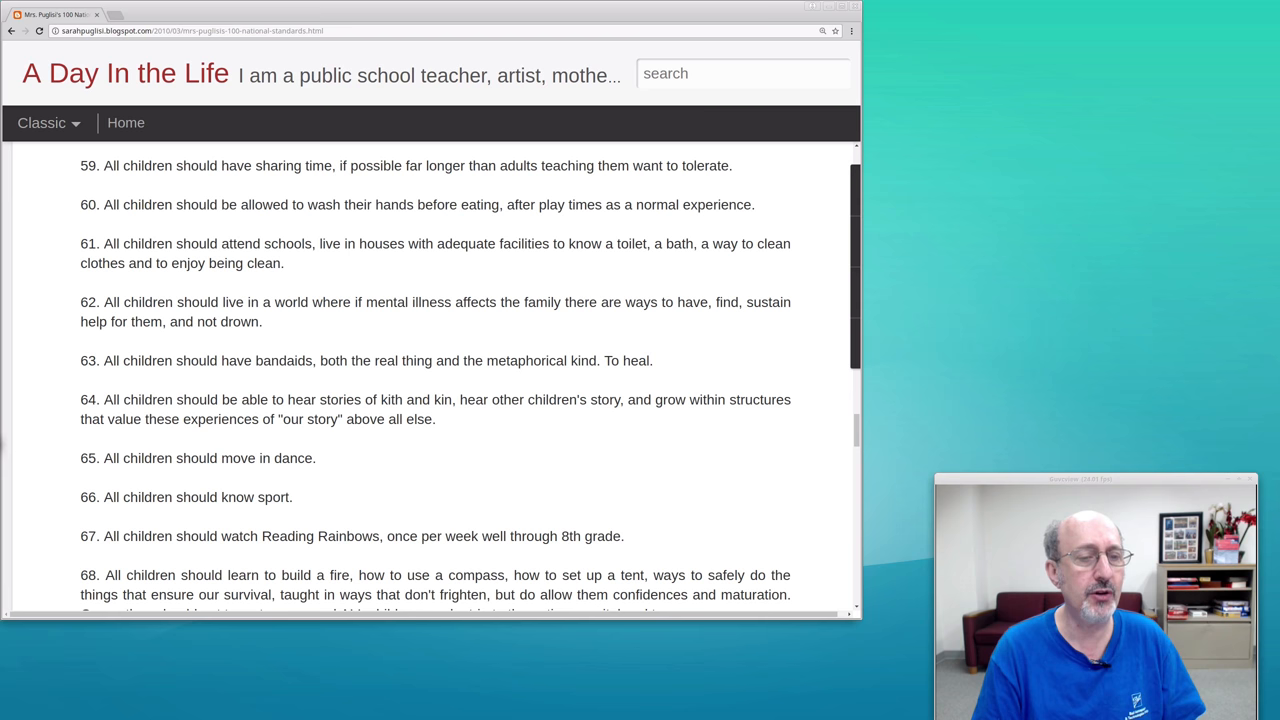
scroll("down", 3)
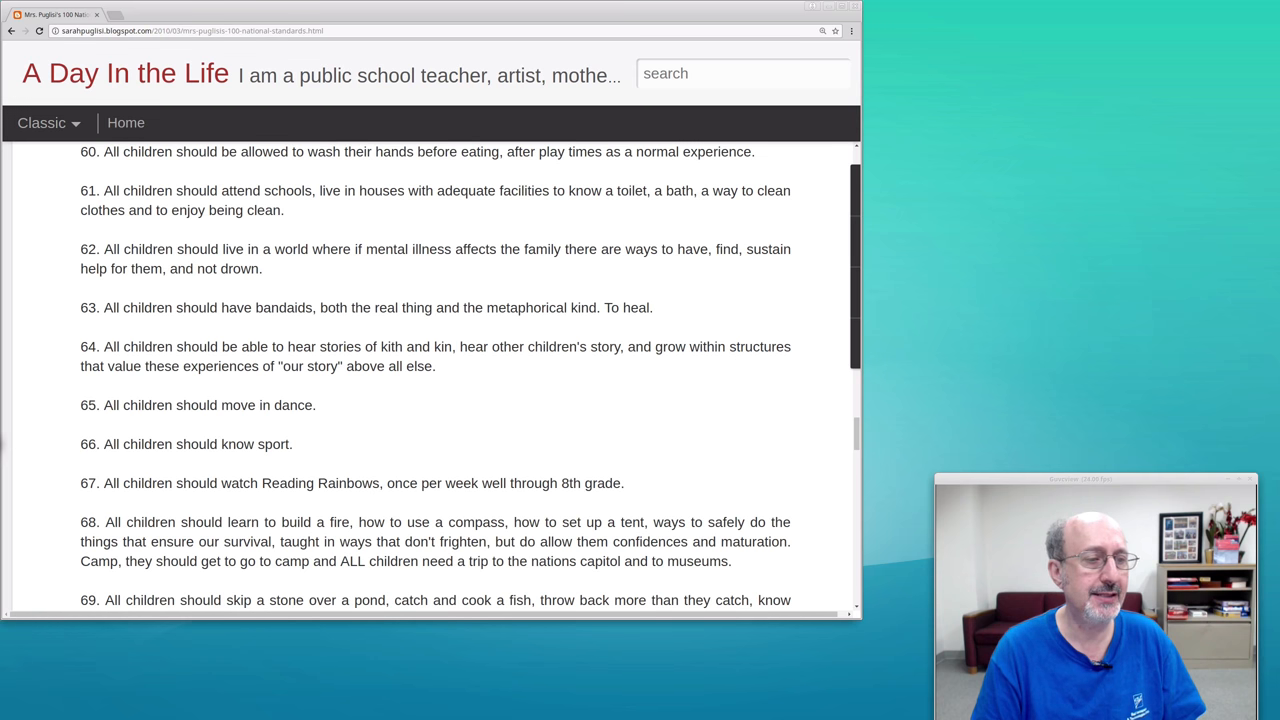
scroll("down", 3)
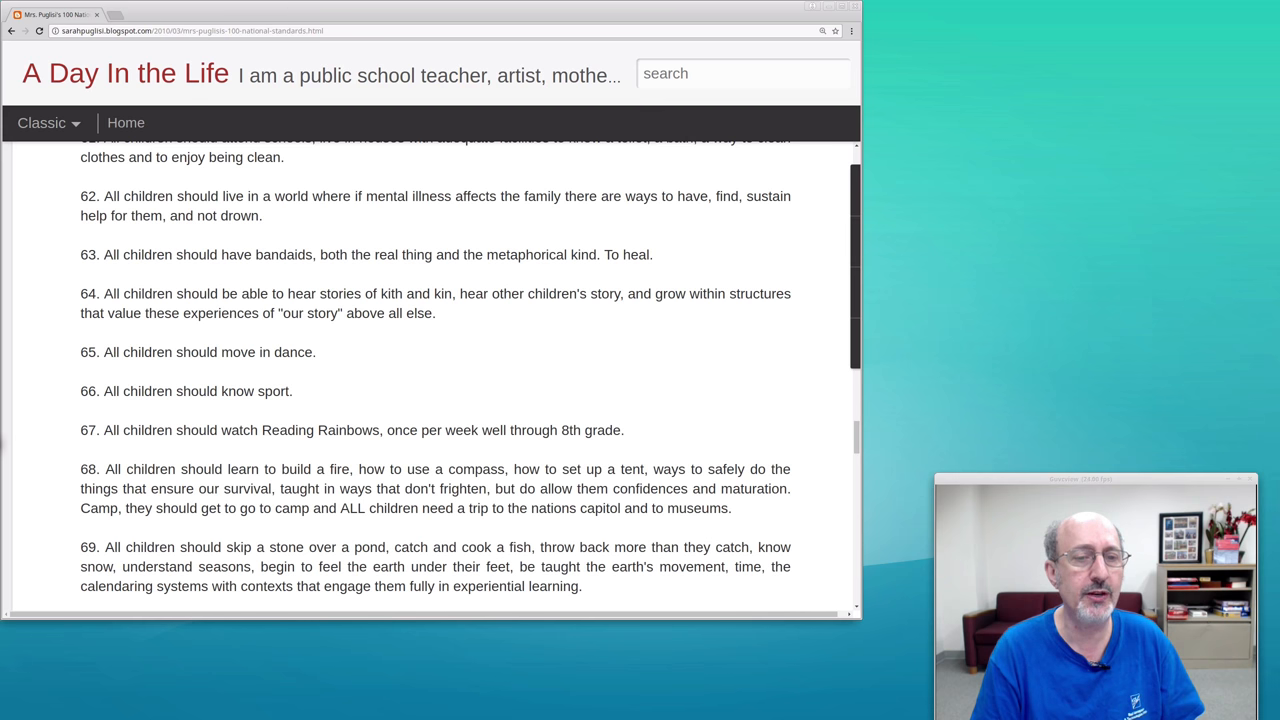
scroll("down", 3)
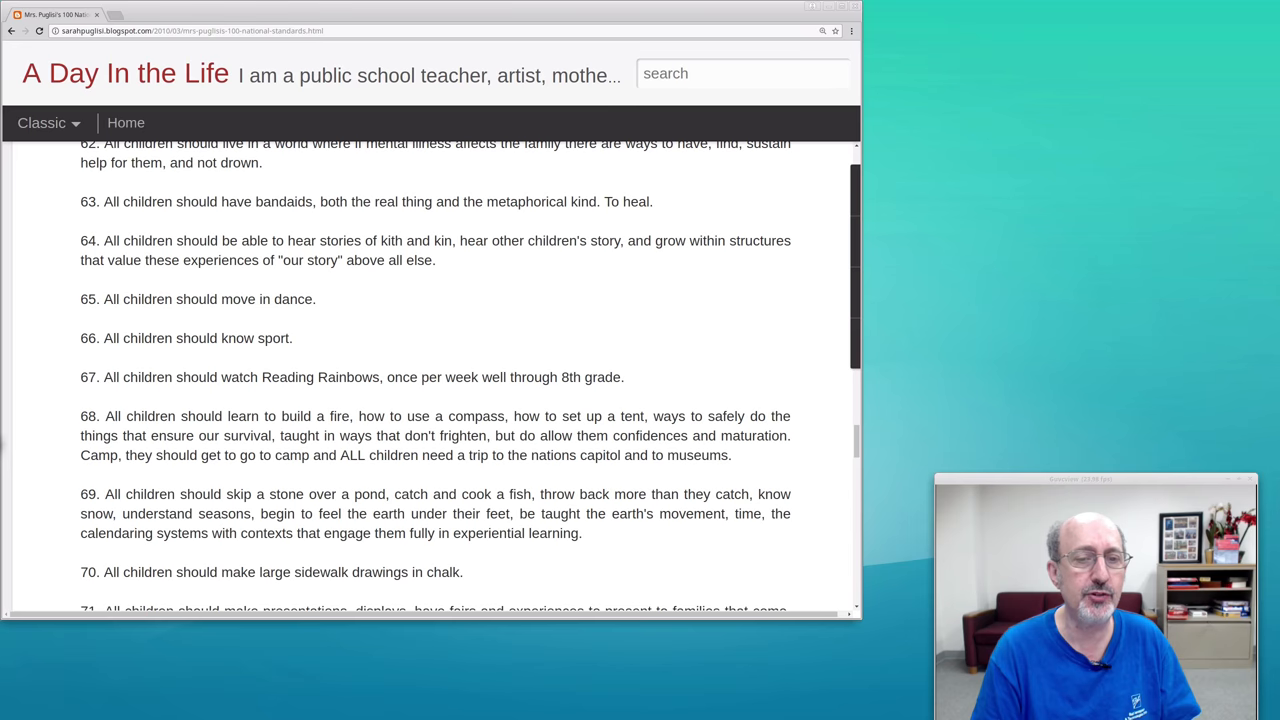
- Scroll to read standards 71–76, ending on understanding history's successes and mistakes
scroll("down", 3)
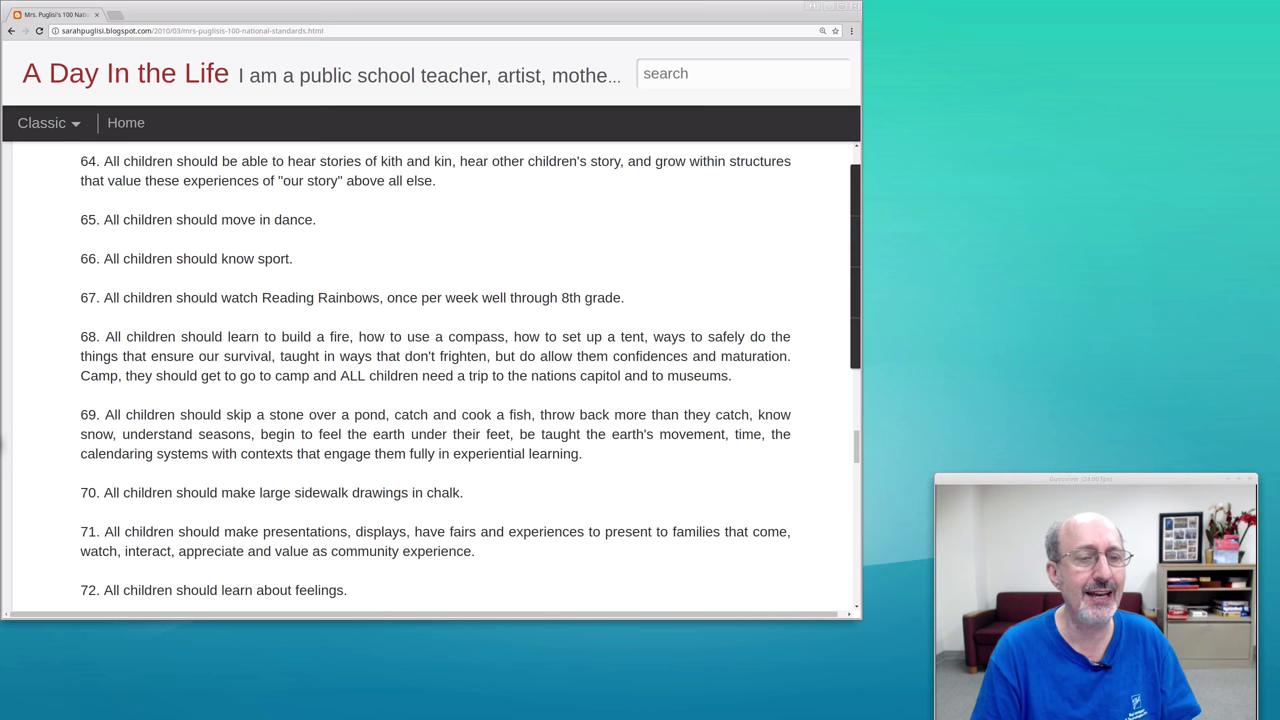
scroll("down", 3)
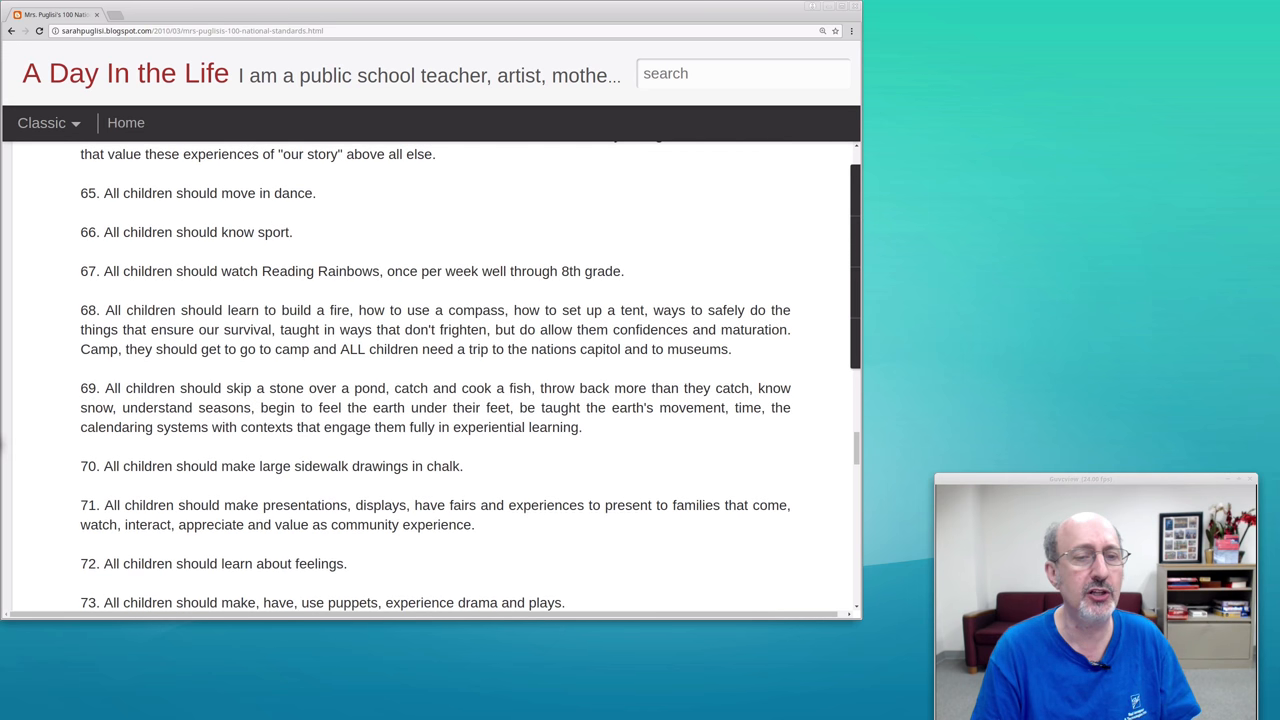
scroll("down", 3)
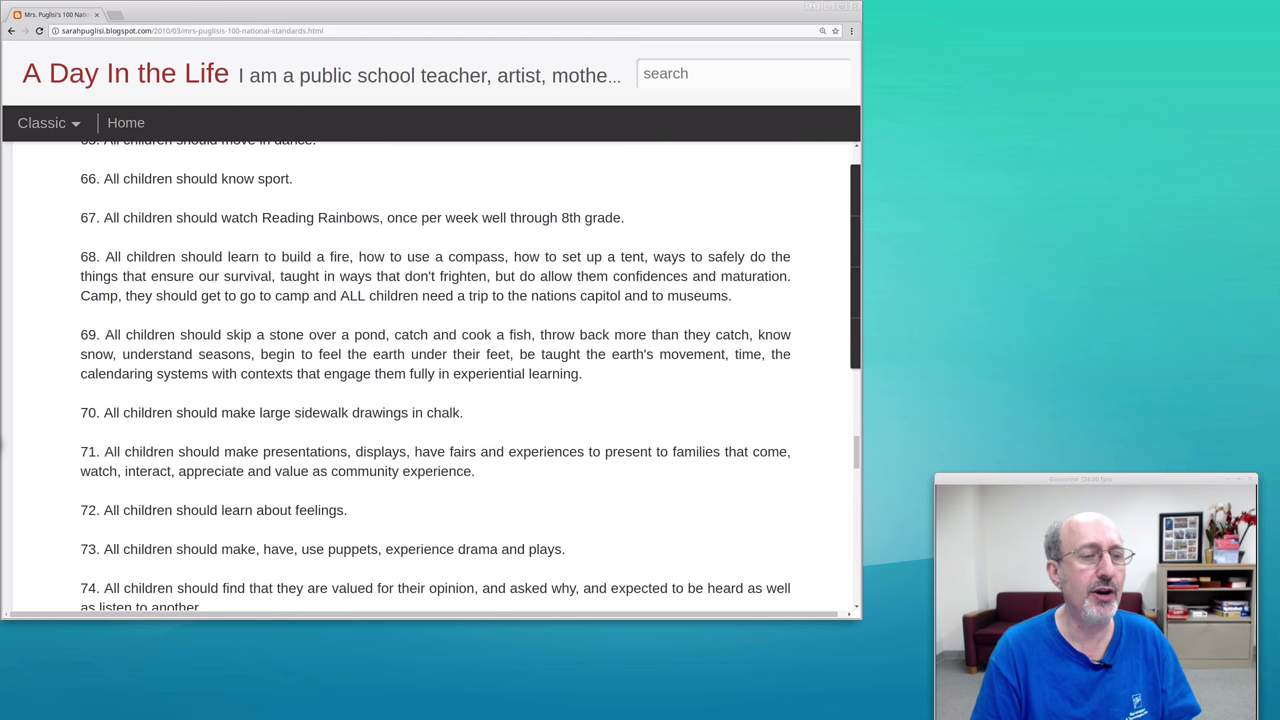
scroll("down", 3)
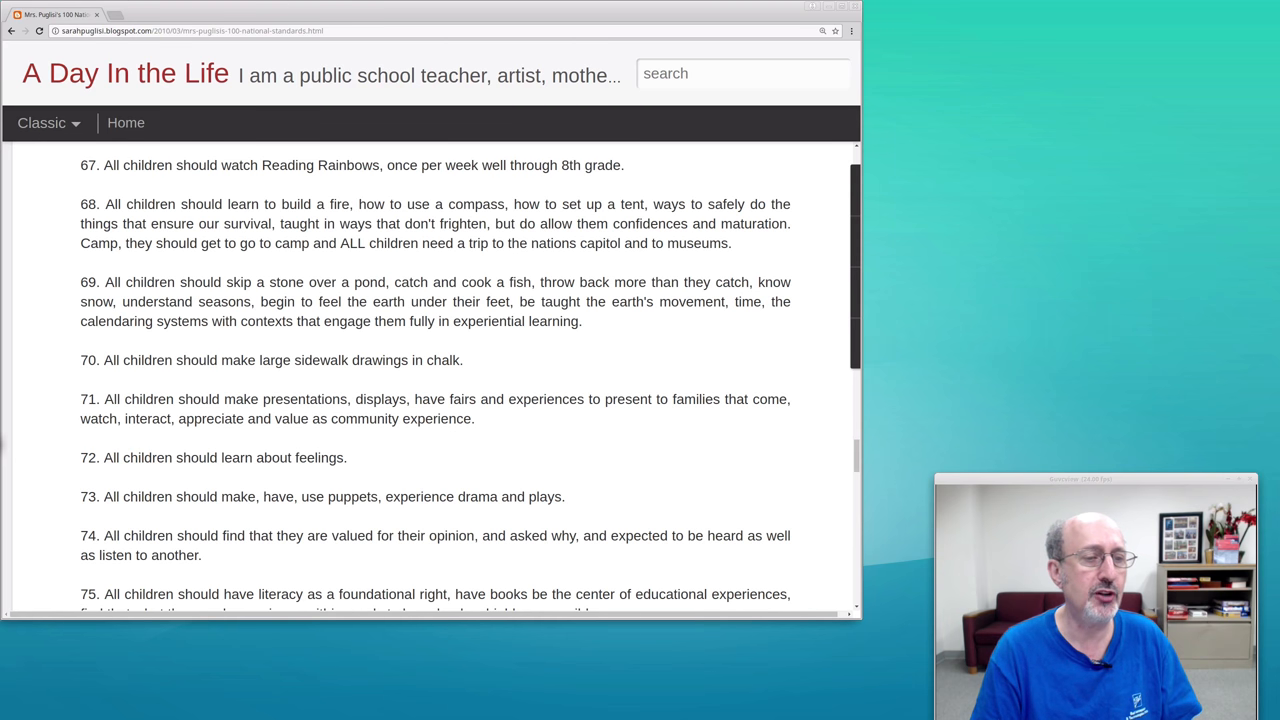
scroll("down", 3)
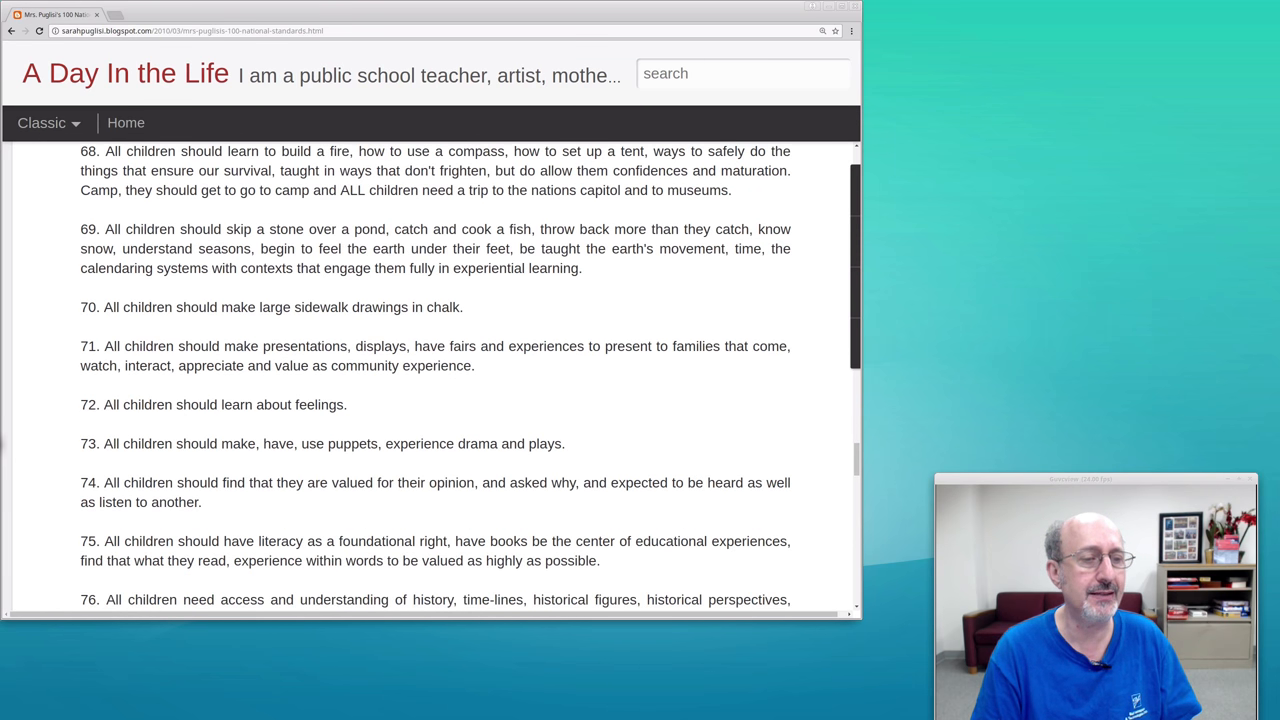
scroll("down", 3)
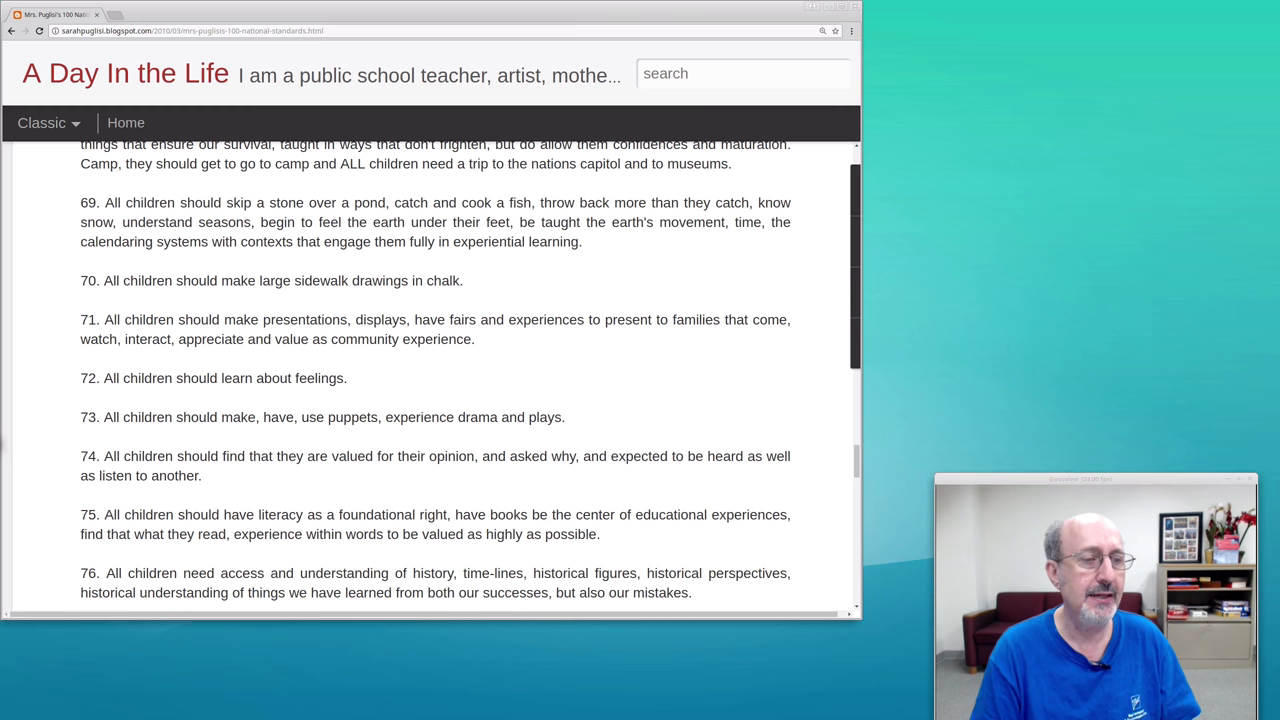
- Scroll through standards 77–91 until item 92 on work and opportunity appears
scroll("down", 3)
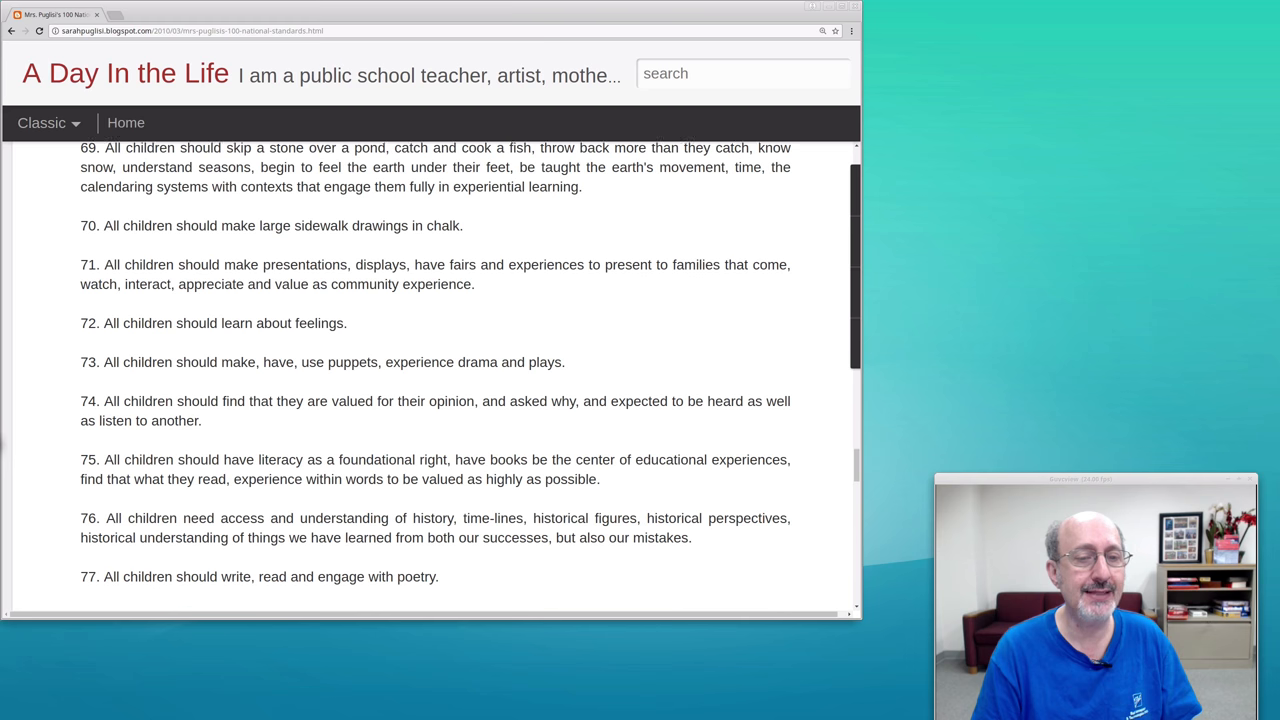
scroll("down", 3)
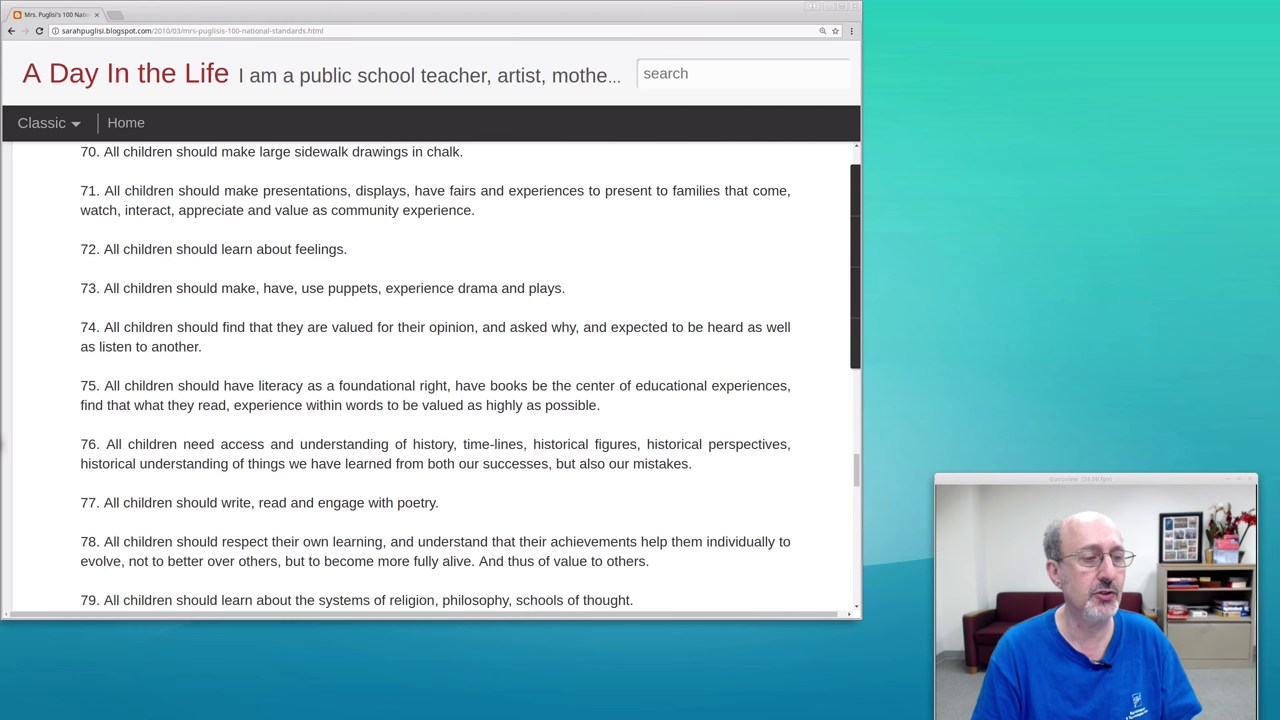
scroll("down", 3)
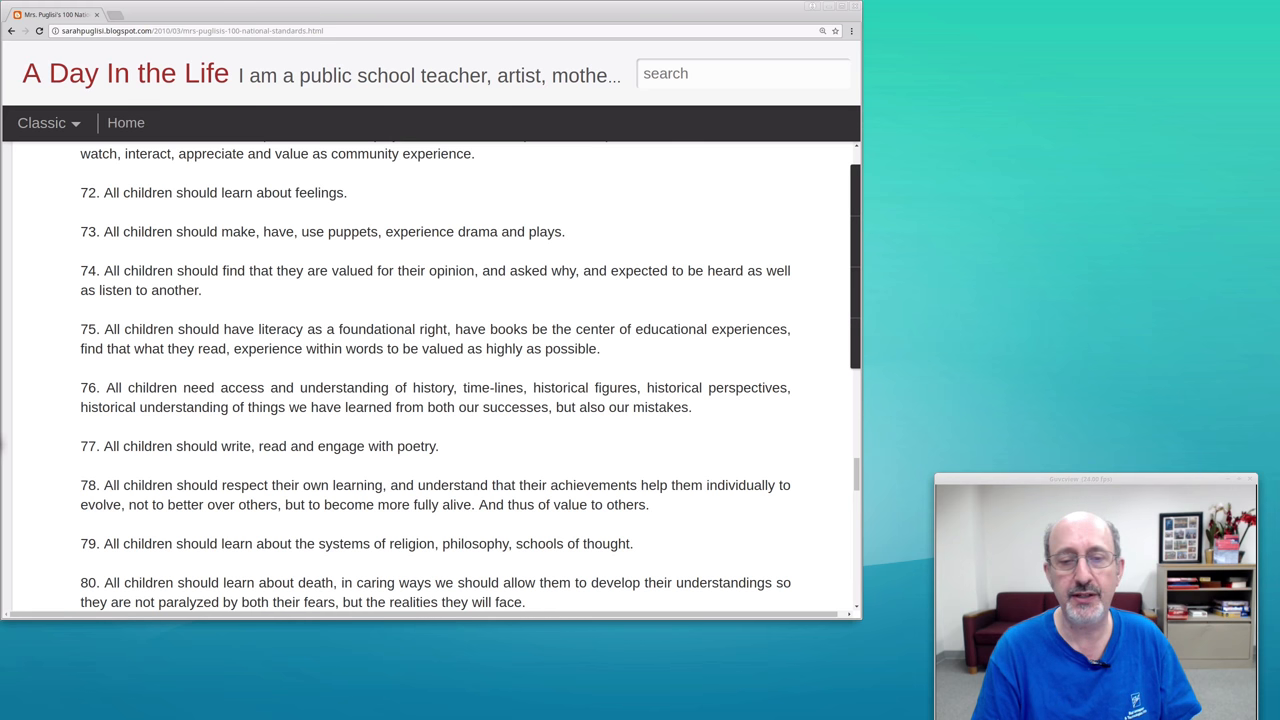
scroll("down", 3)
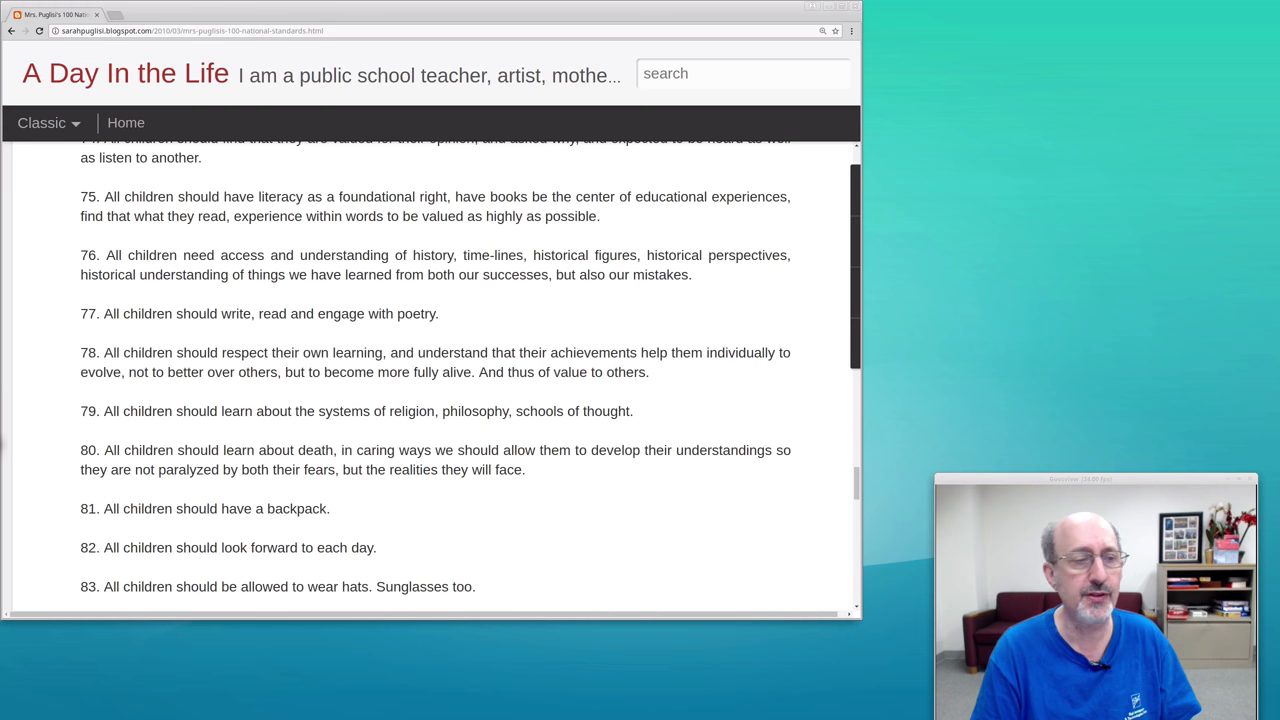
scroll("down", 3)
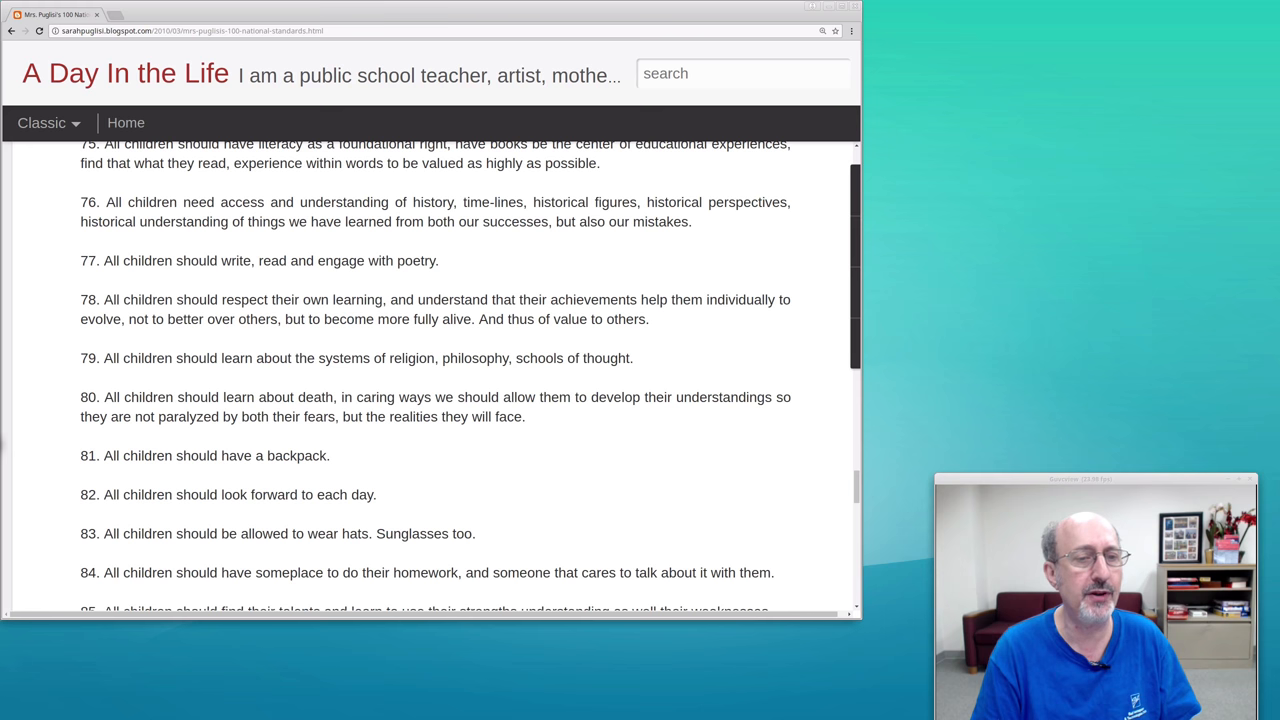
scroll("down", 3)
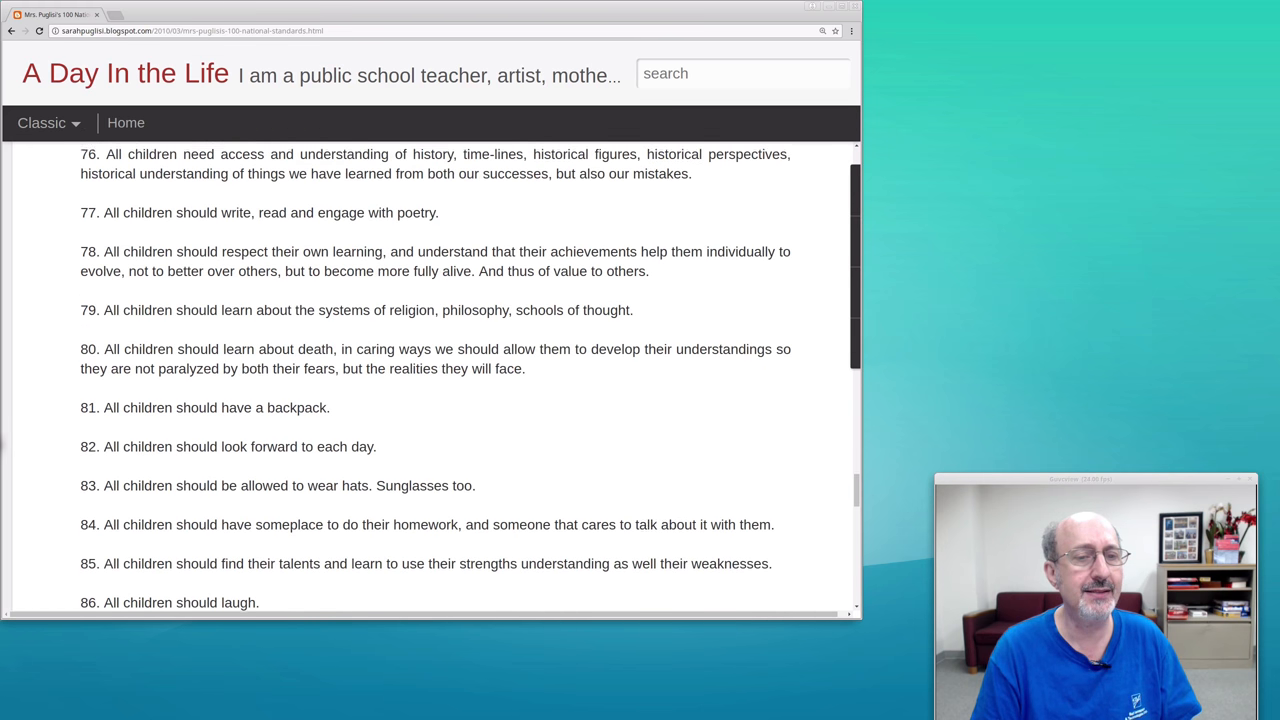
scroll("down", 3)
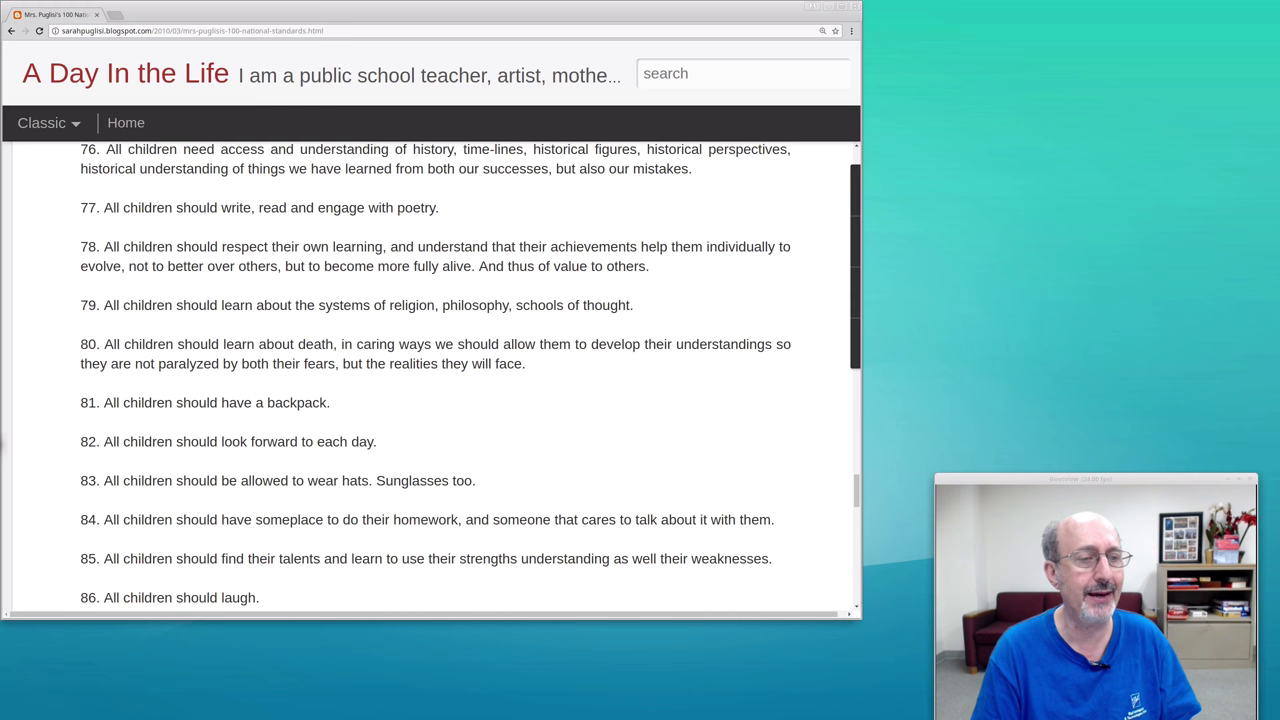
scroll("down", 3)
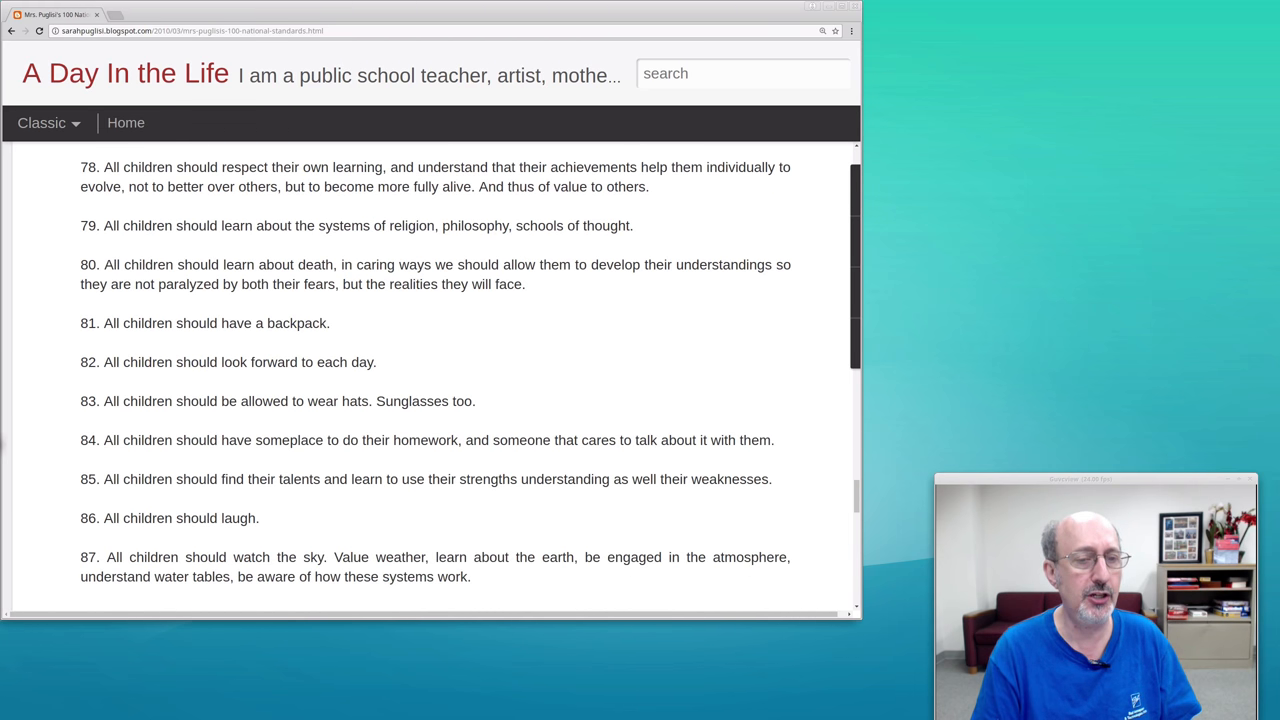
scroll("down", 3)
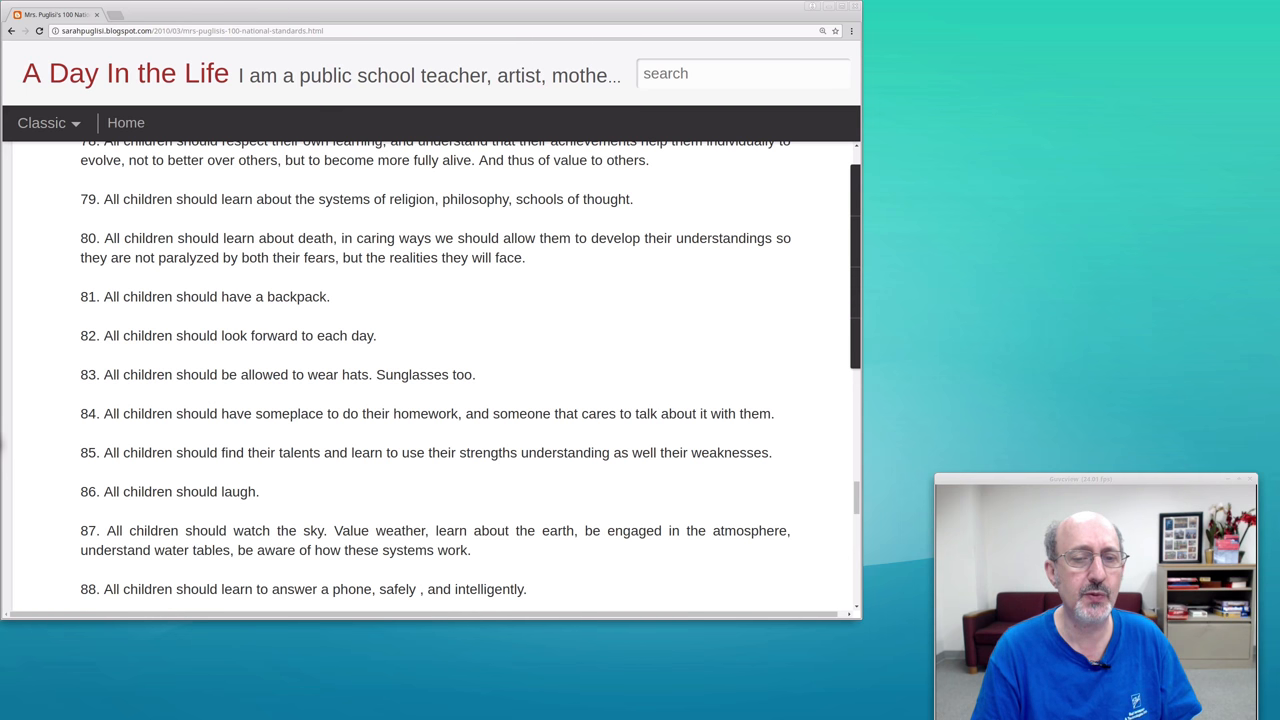
scroll("down", 3)
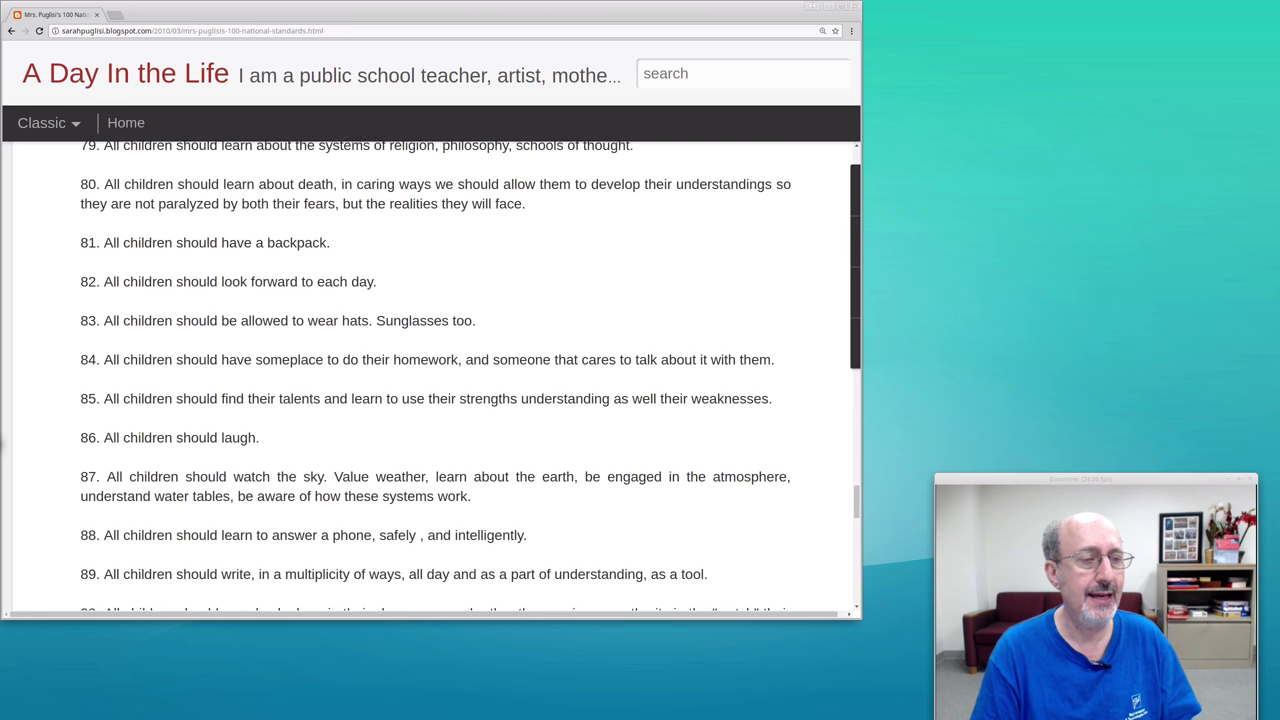
scroll("down", 3)
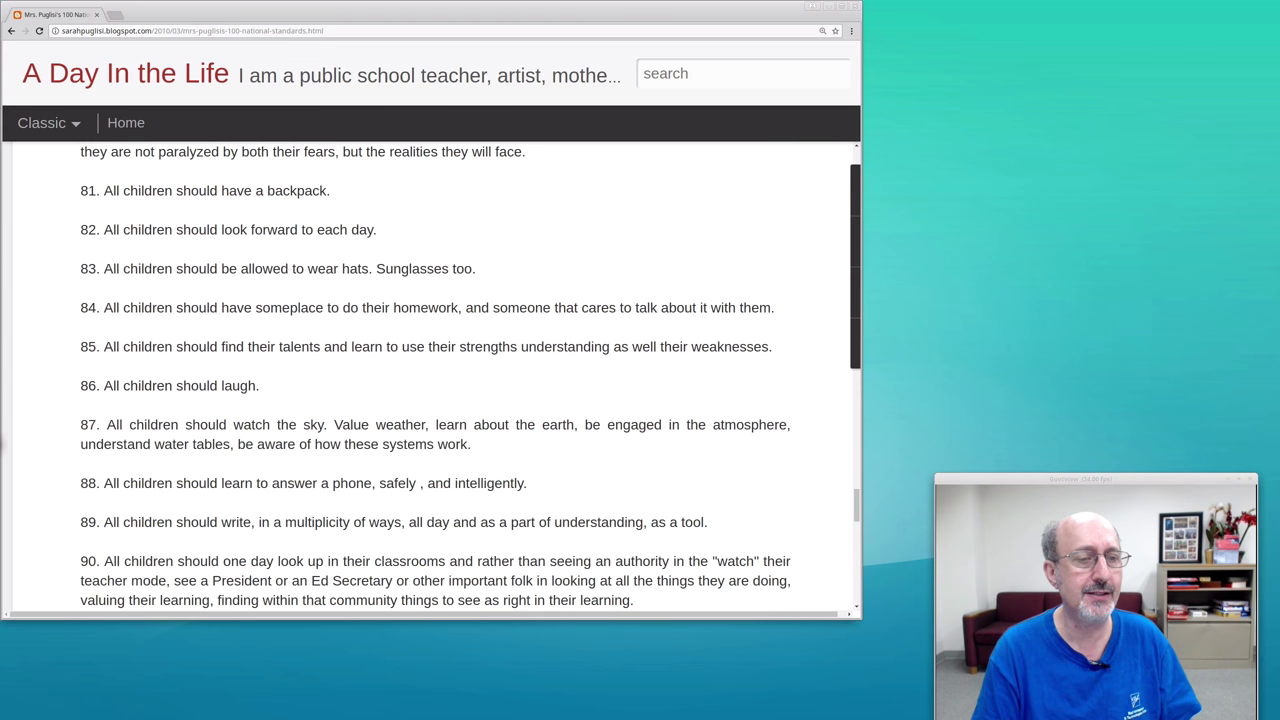
scroll("down", 3)
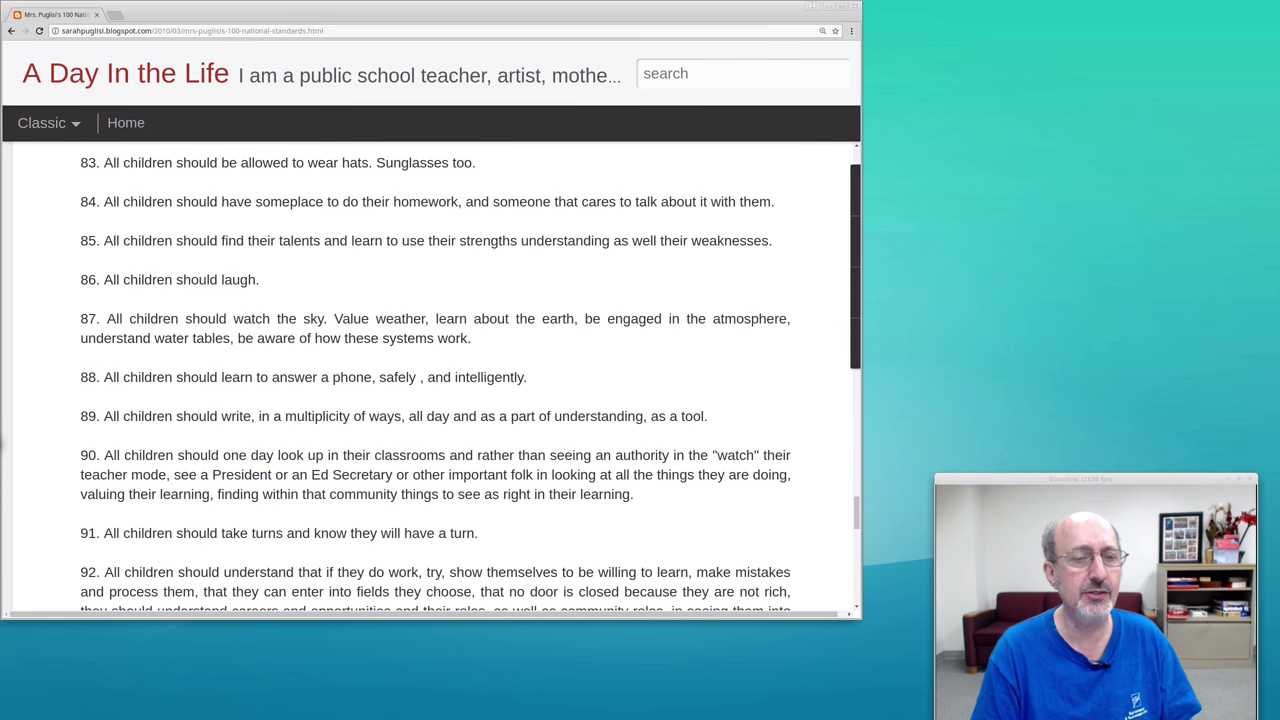
- Scroll to read standards 92–98, ending on children blogging in a child-safe atmosphere
scroll("down", 3)
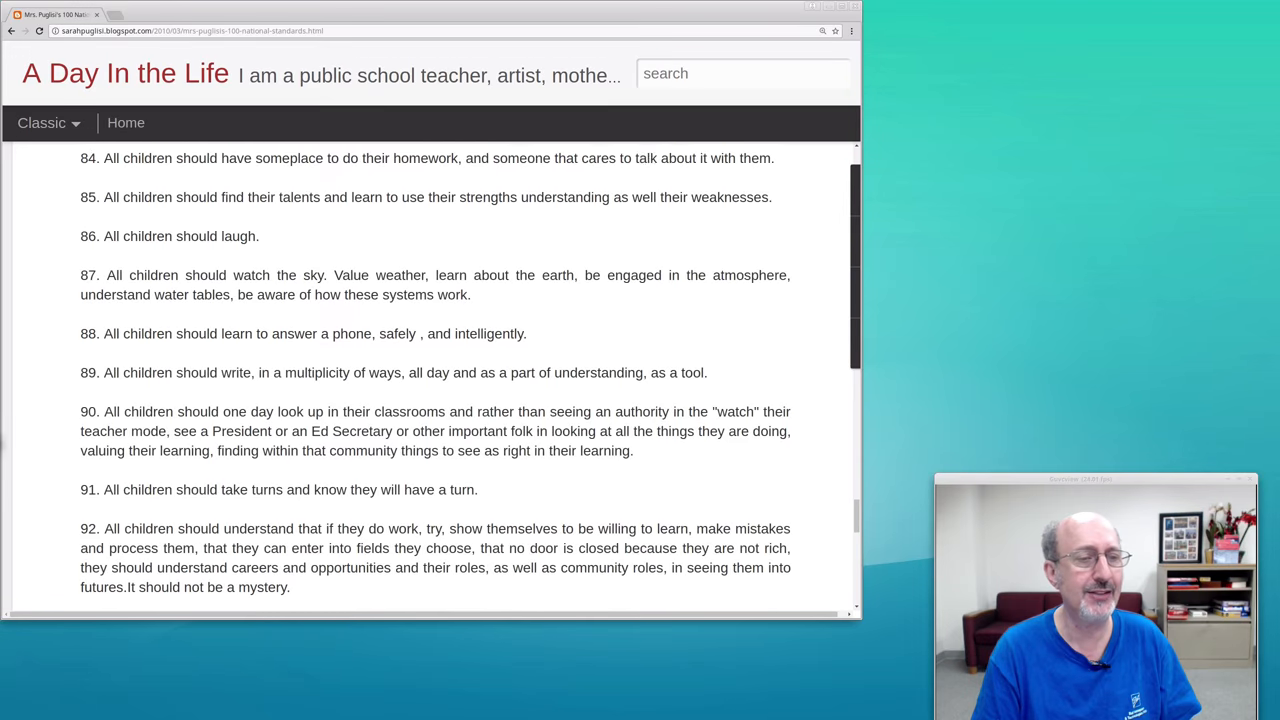
scroll("down", 3)
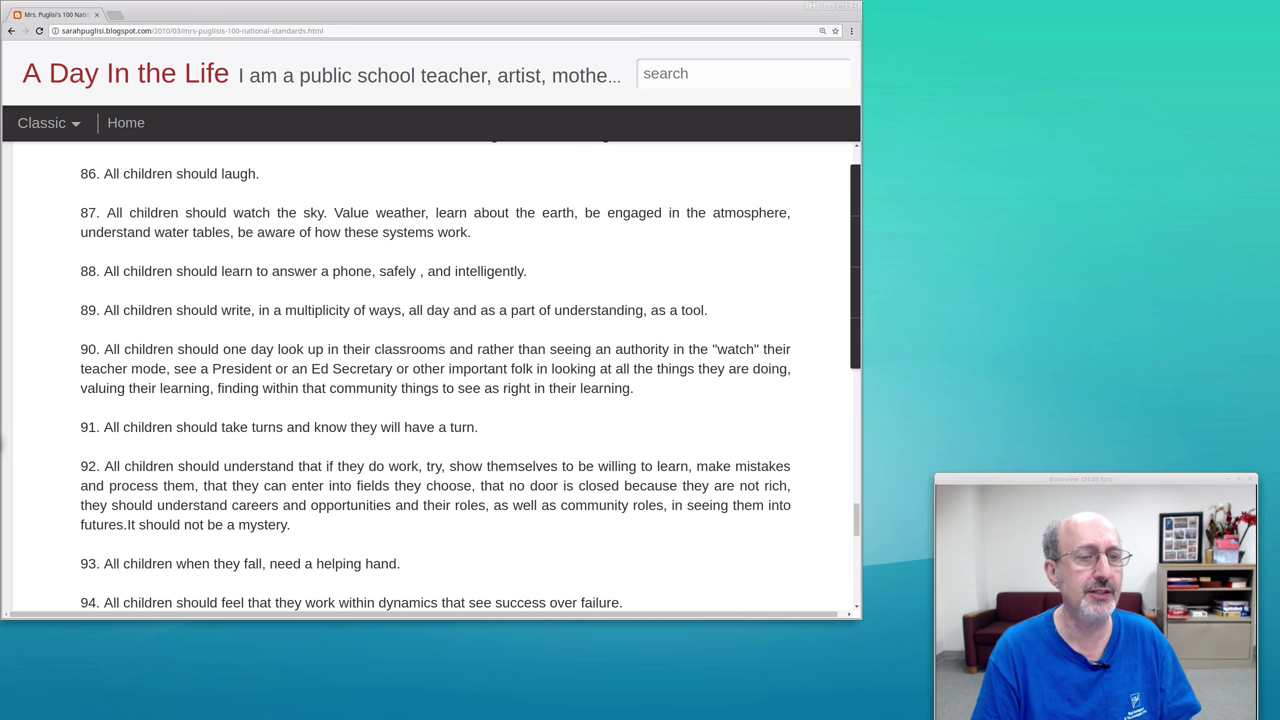
scroll("down", 3)
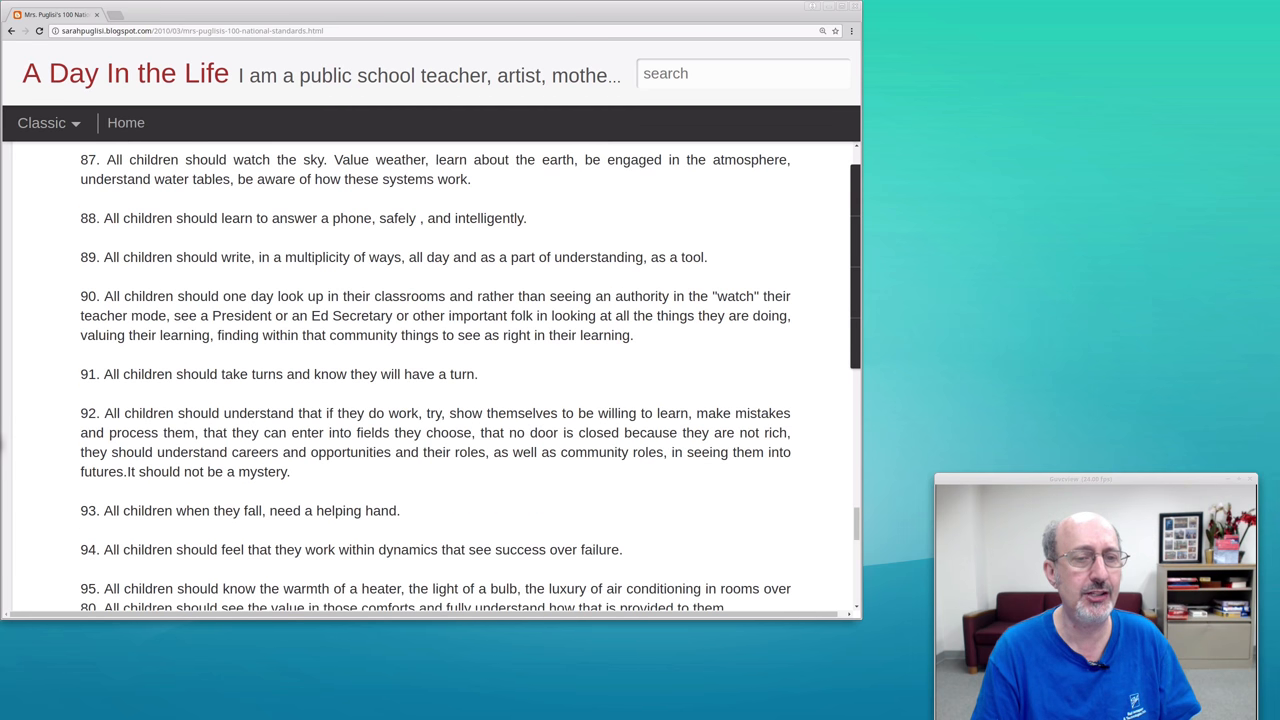
scroll("down", 3)
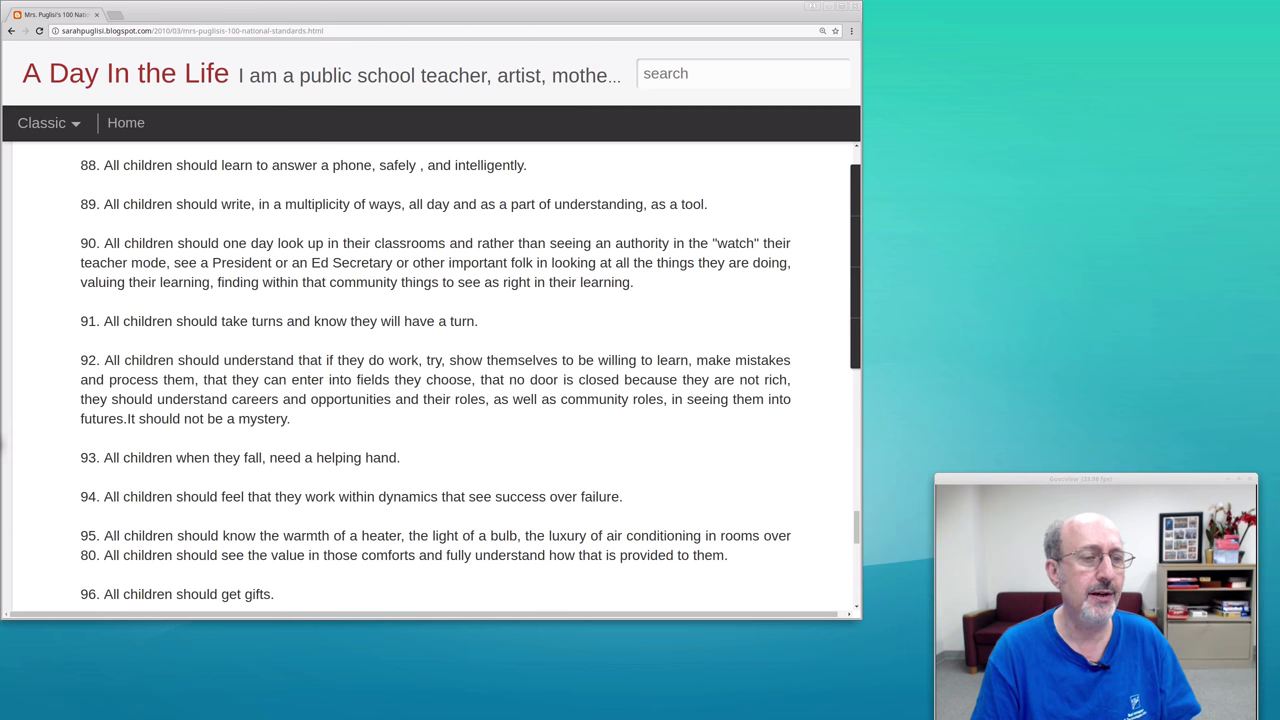
scroll("down", 3)
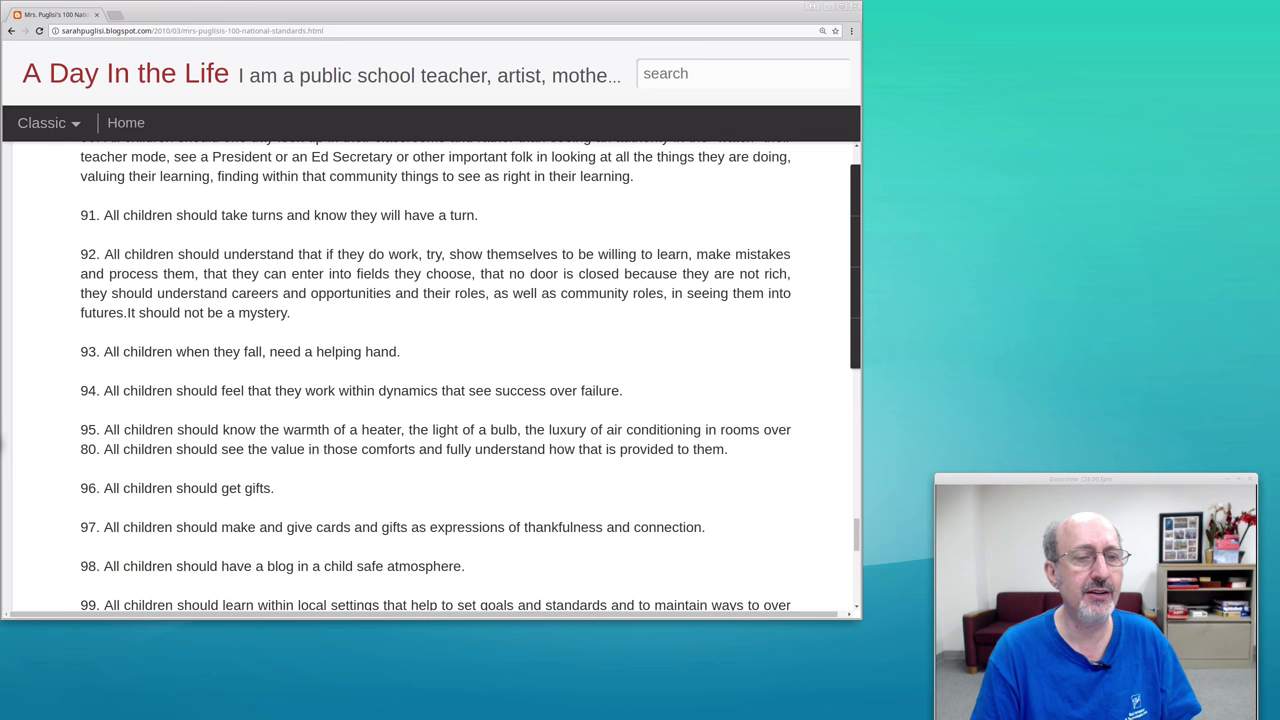
- Read standards 99 and 100, then advance the PDF to the page-7 book-review contact slide
scroll("down", 3)
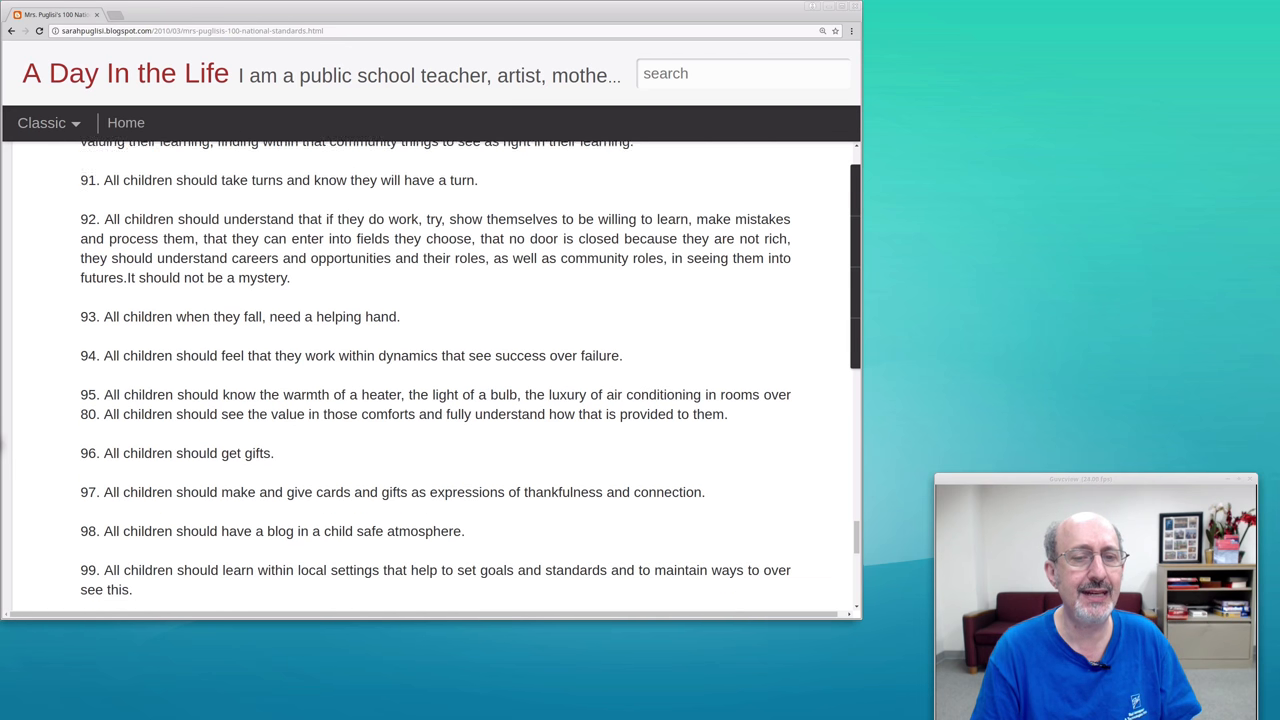
scroll("down", 3)
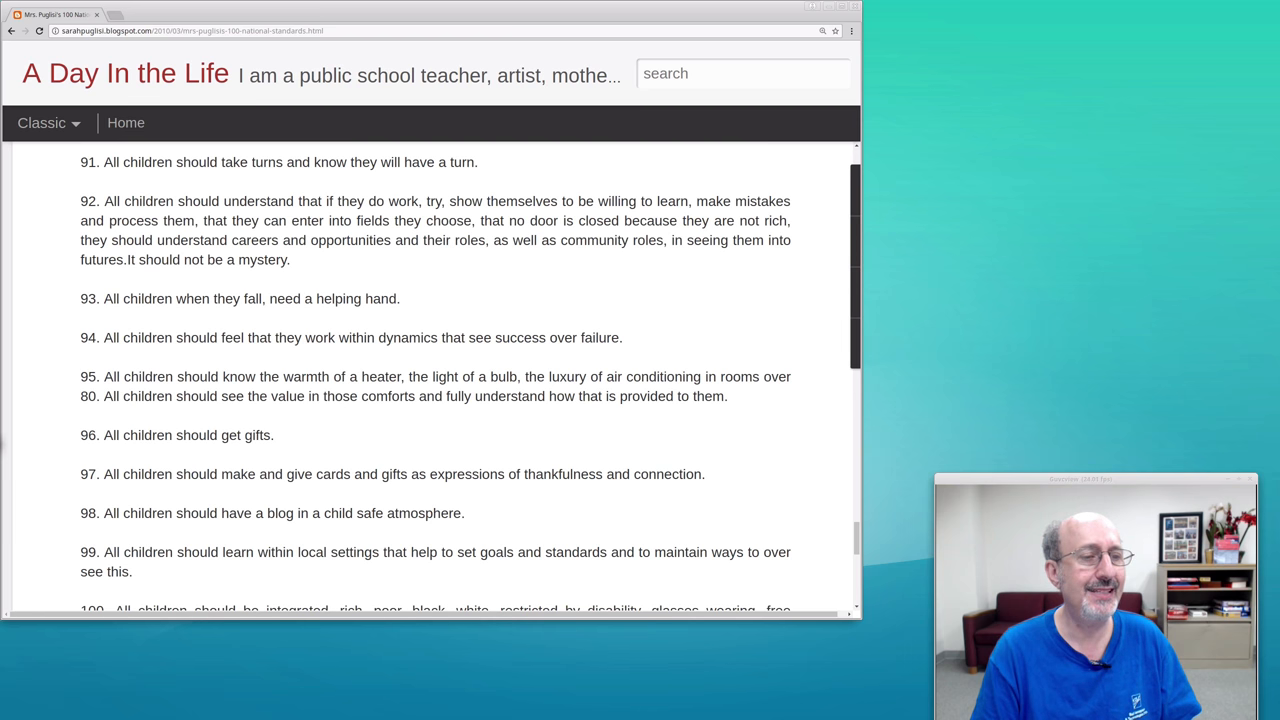
scroll("down", 3)
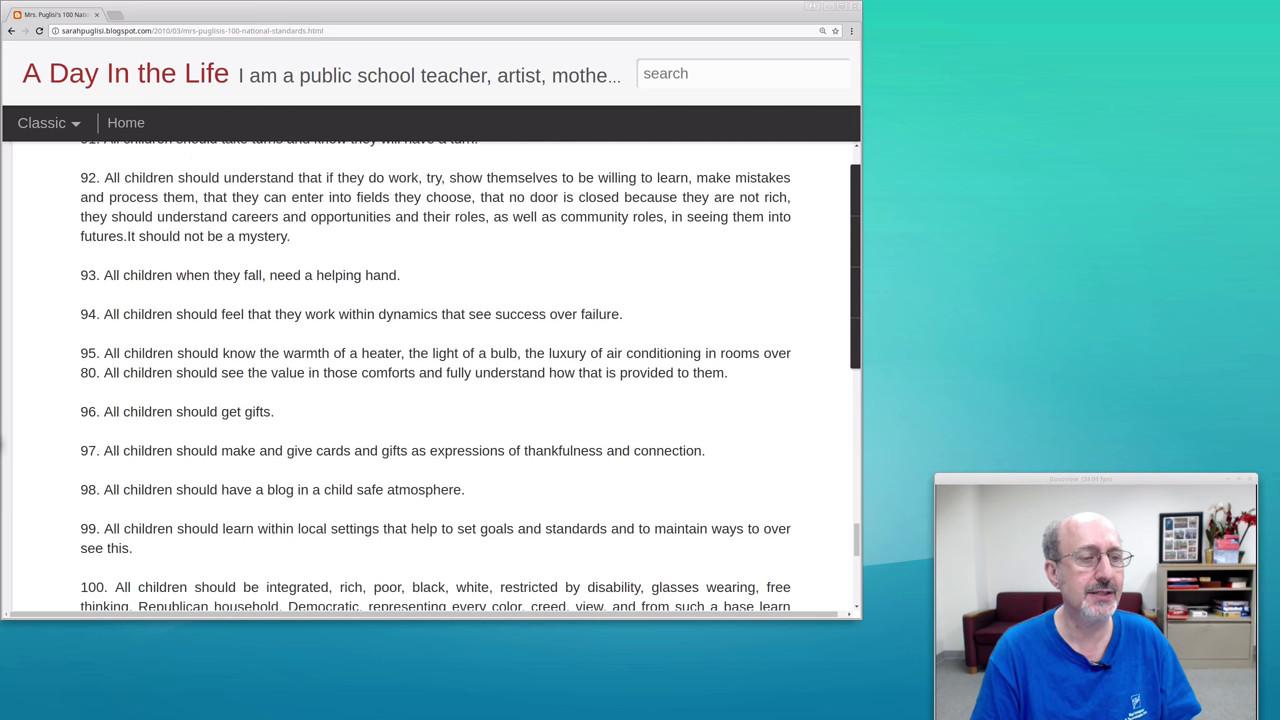
scroll("down", 3)
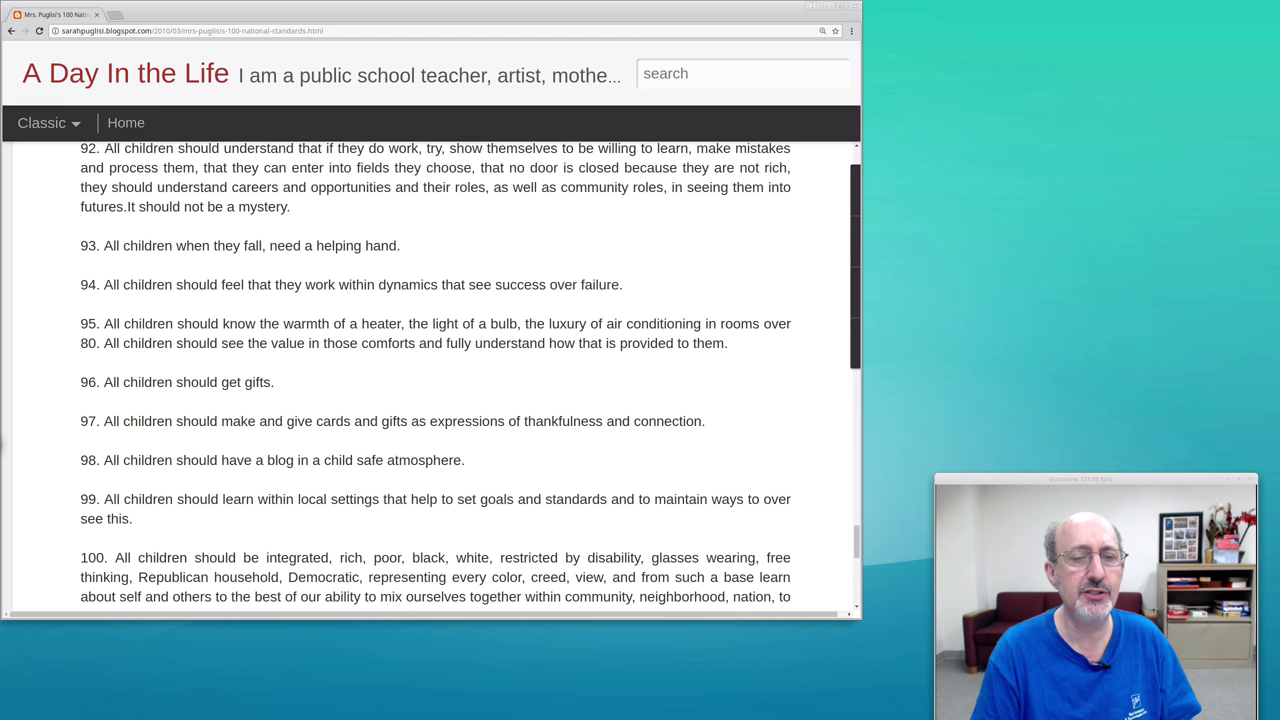
scroll("down", 3)
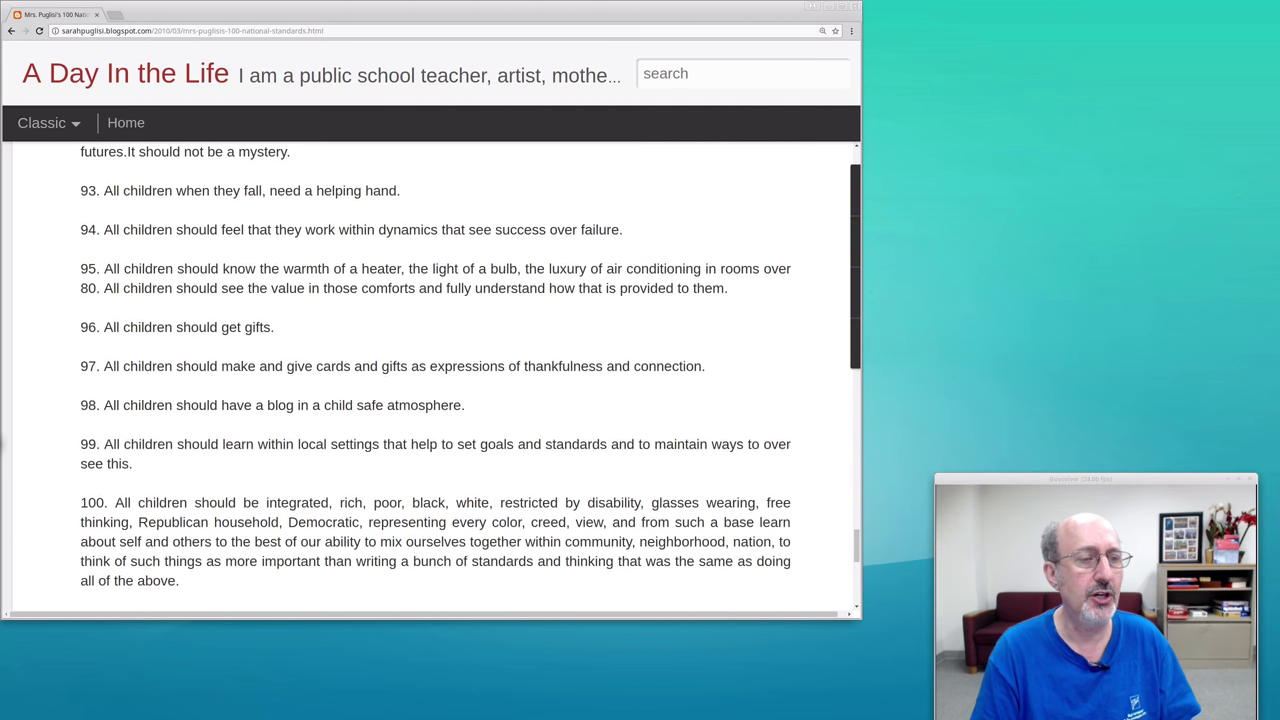
scroll("down", 3)
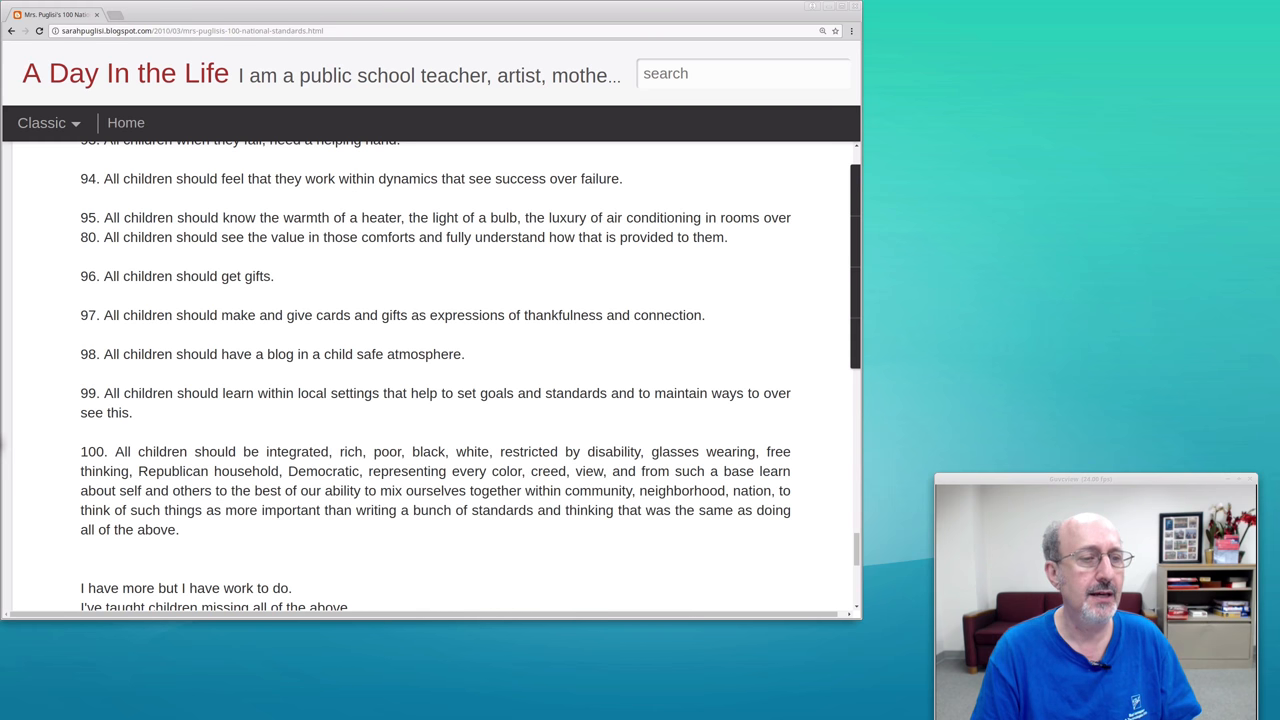
scroll("down", 3)
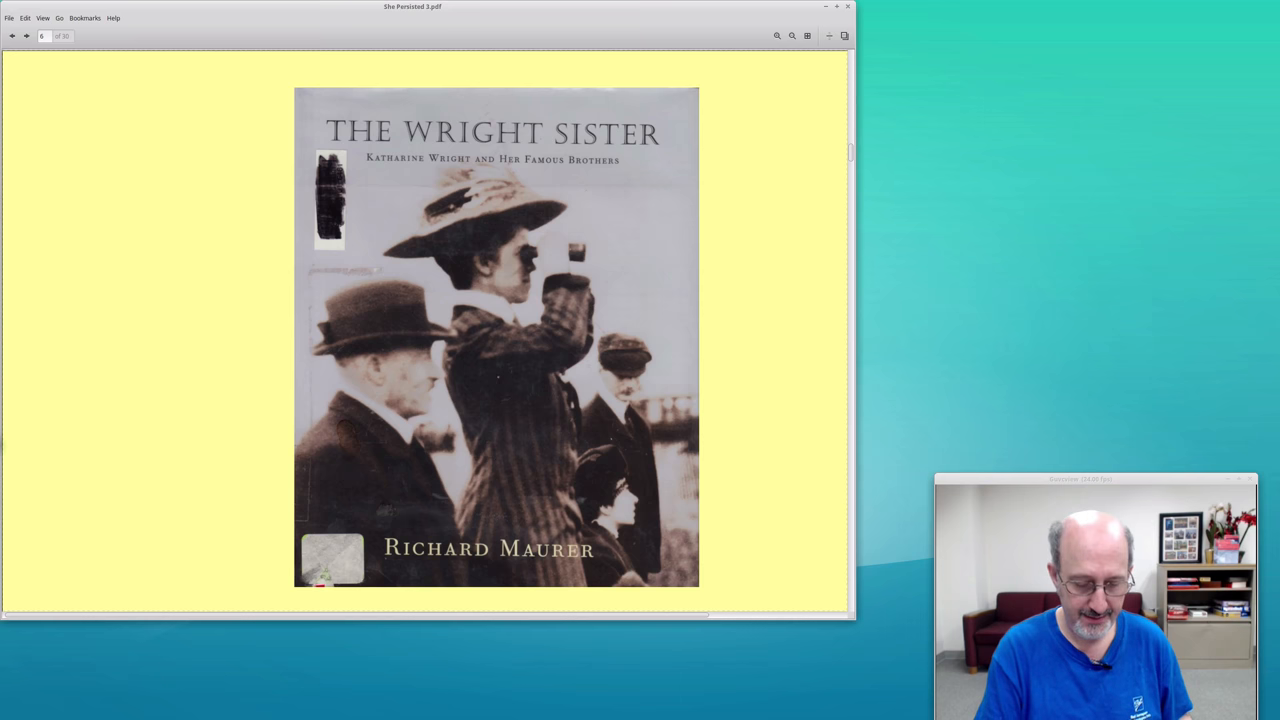
left_click(25, 36)
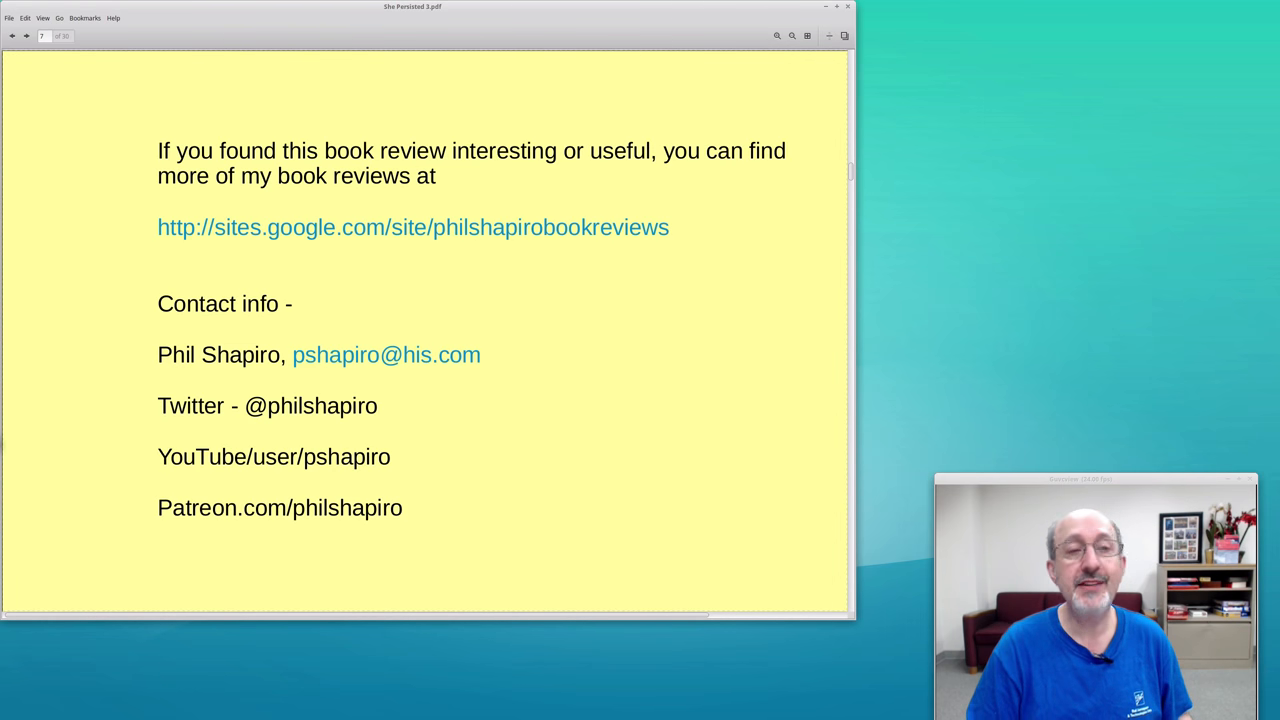